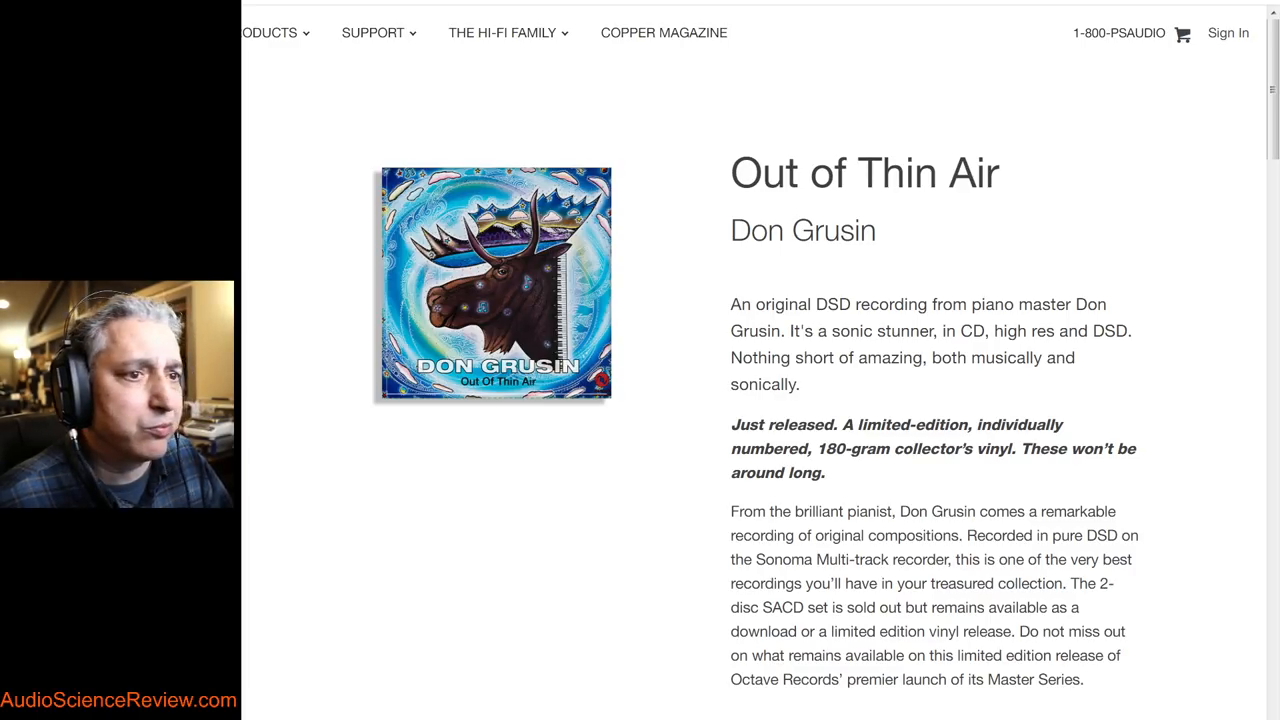
Choose the DSD 64 download of the album so the .dsf track loads with its ultrasonic noise hump
{"action": "scroll", "scroll_direction": "down", "scroll_amount": 3}
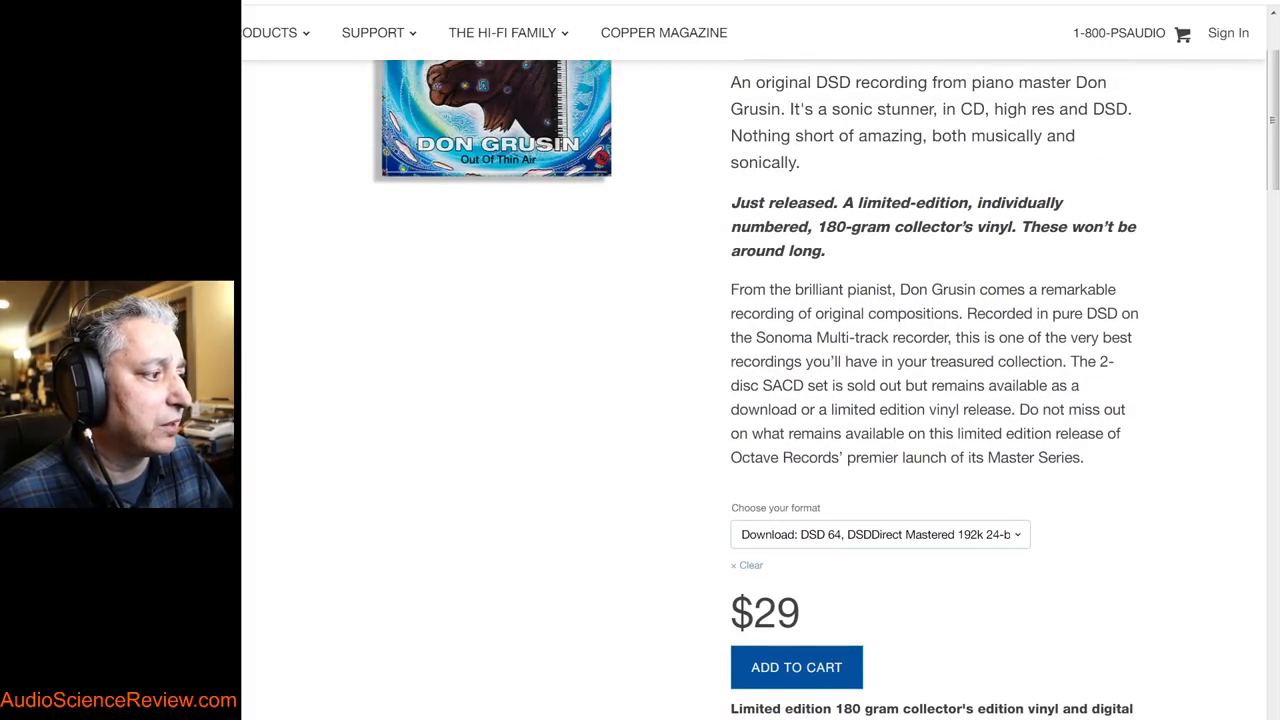
{"action": "left_click", "coordinate": [878, 534]}
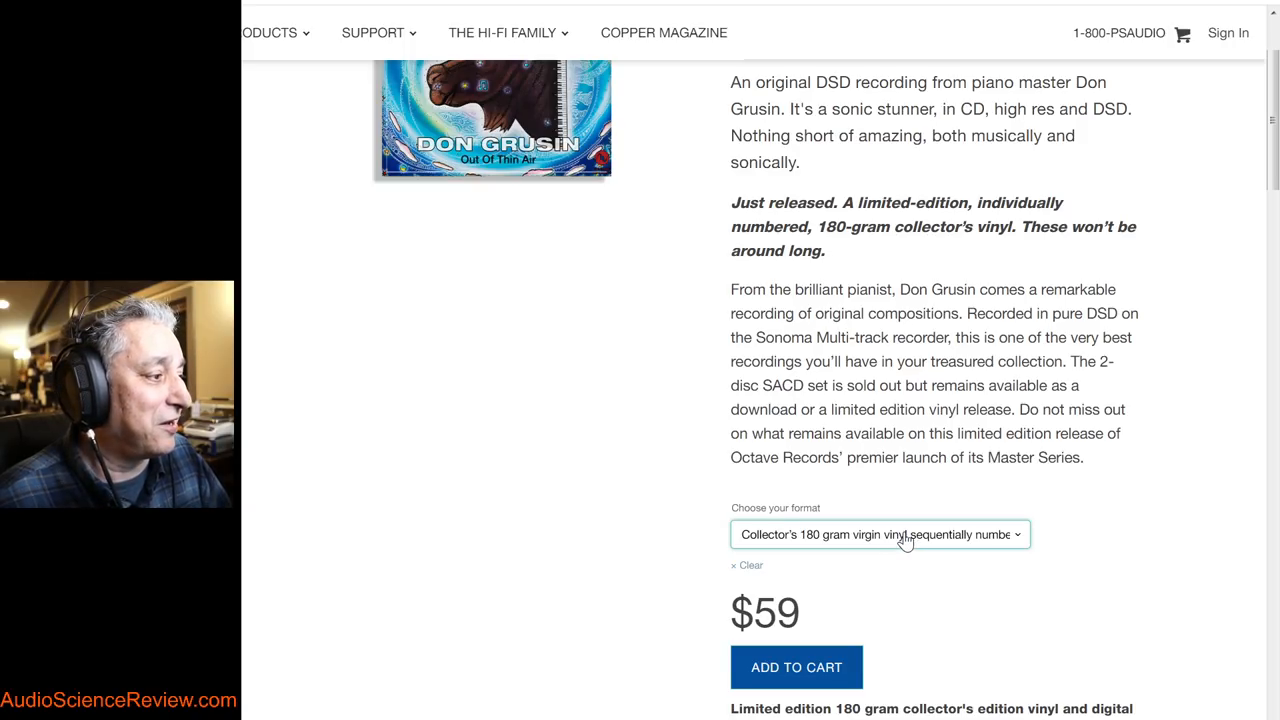
{"action": "left_click", "coordinate": [880, 534]}
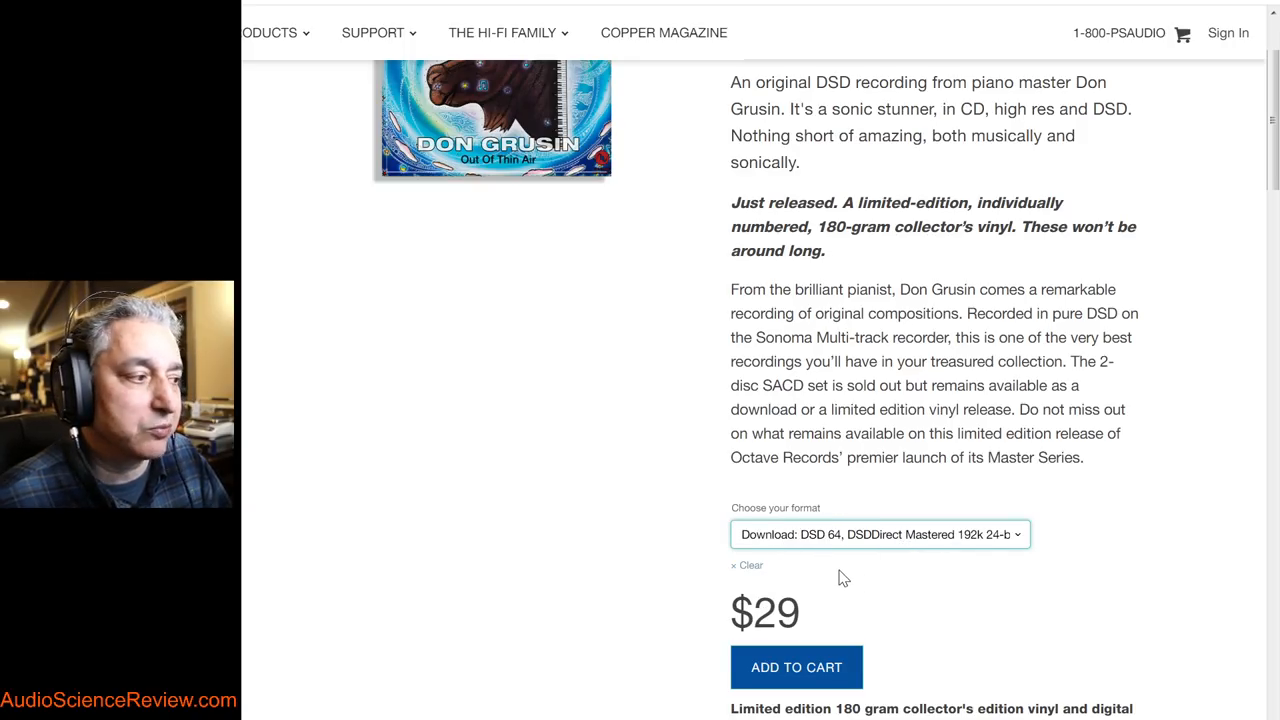
{"action": "mouse_move", "coordinate": [832, 548]}
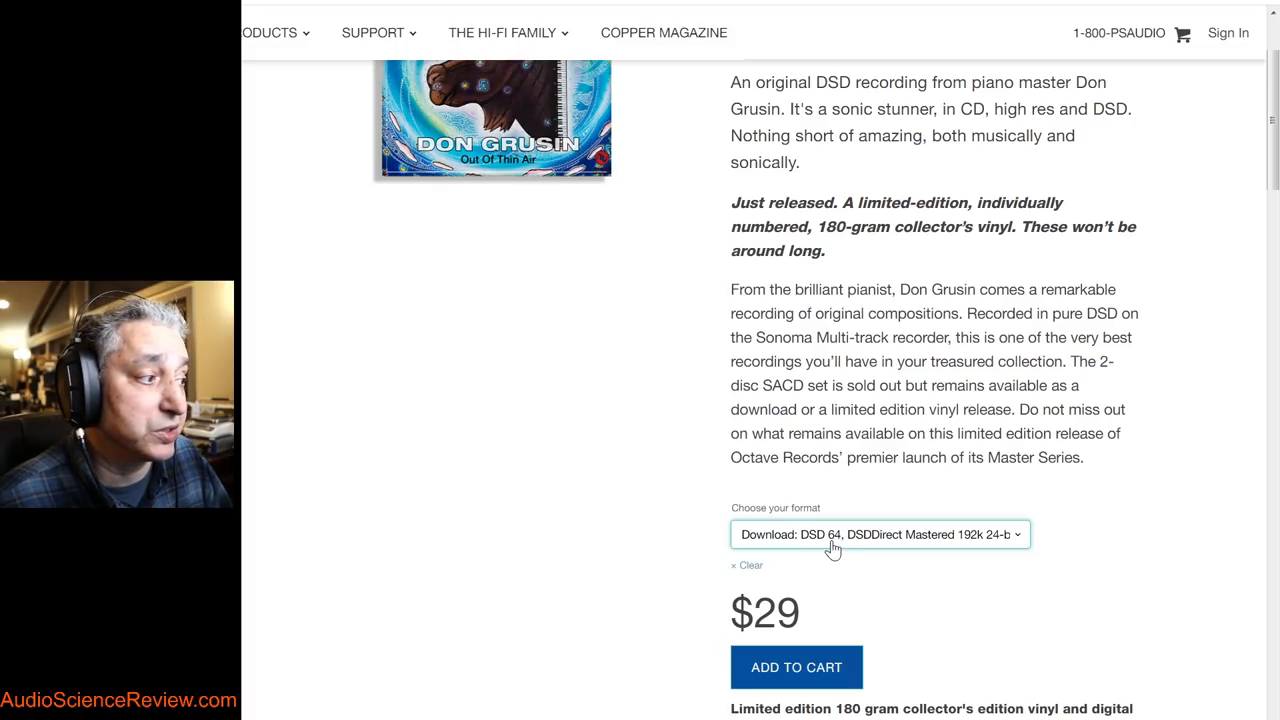
{"action": "mouse_move", "coordinate": [928, 550]}
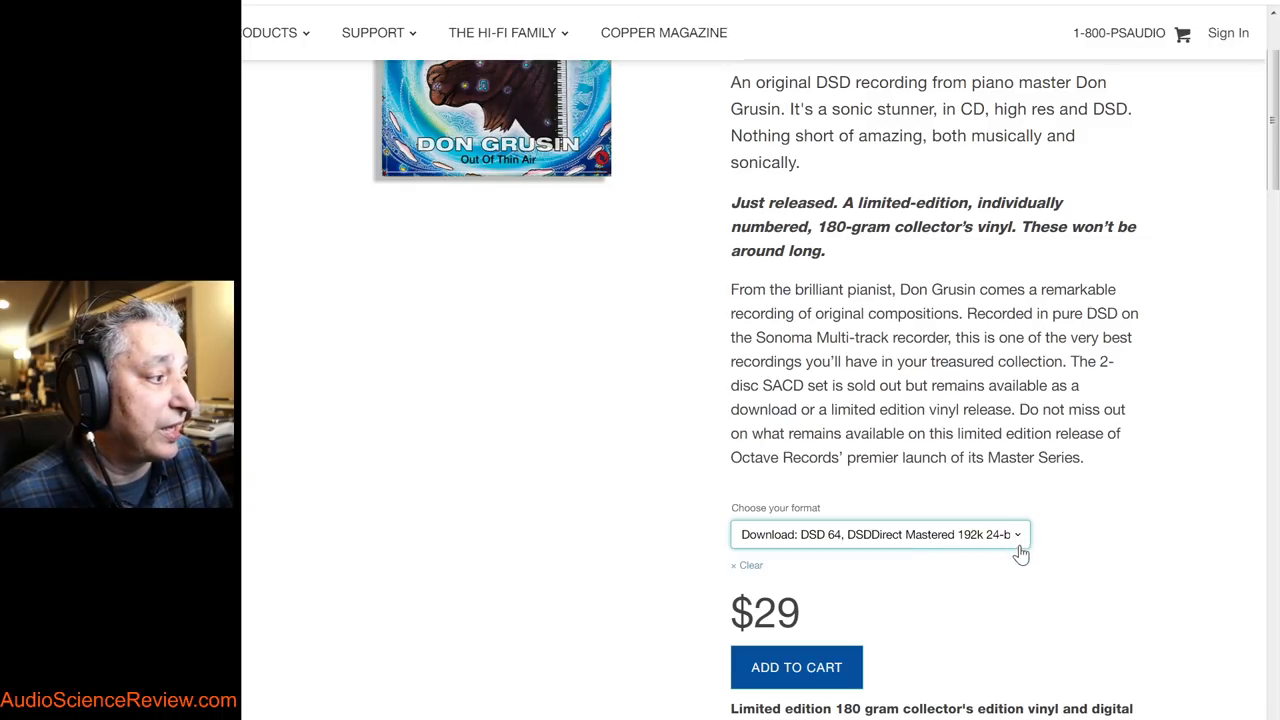
{"action": "mouse_move", "coordinate": [972, 552]}
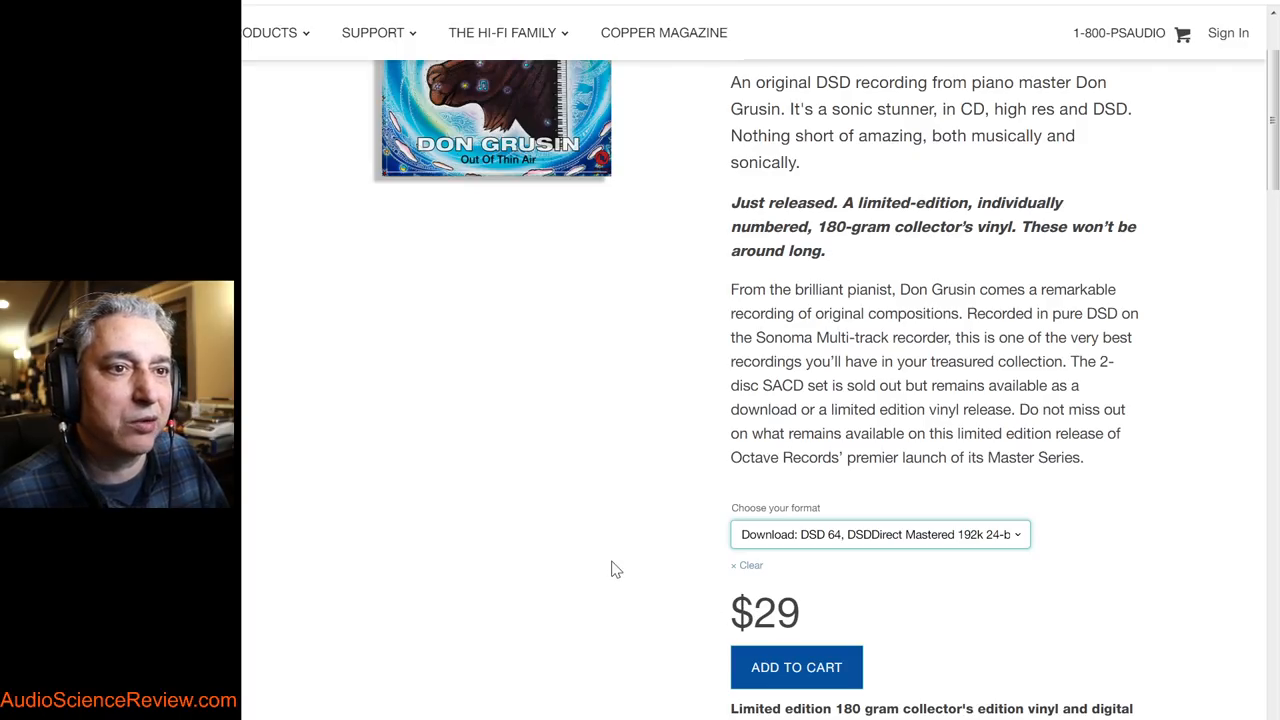
{"action": "mouse_move", "coordinate": [612, 442]}
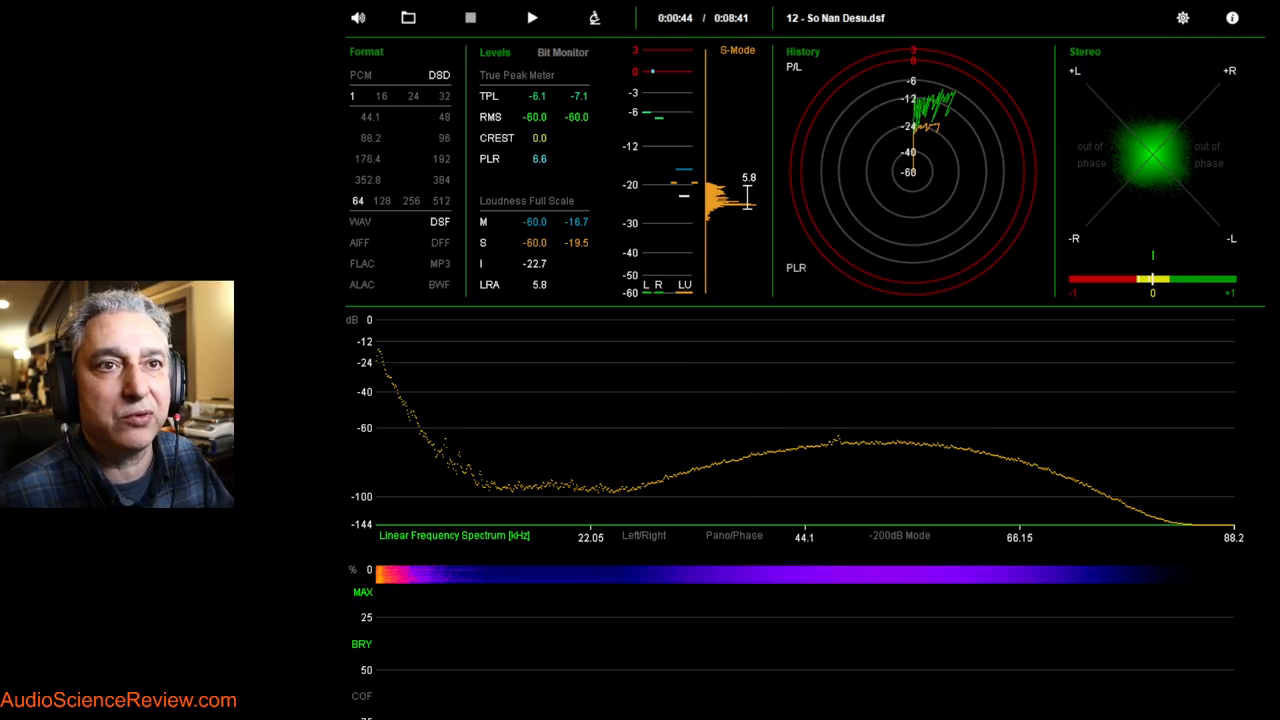
{"action": "mouse_move", "coordinate": [688, 352]}
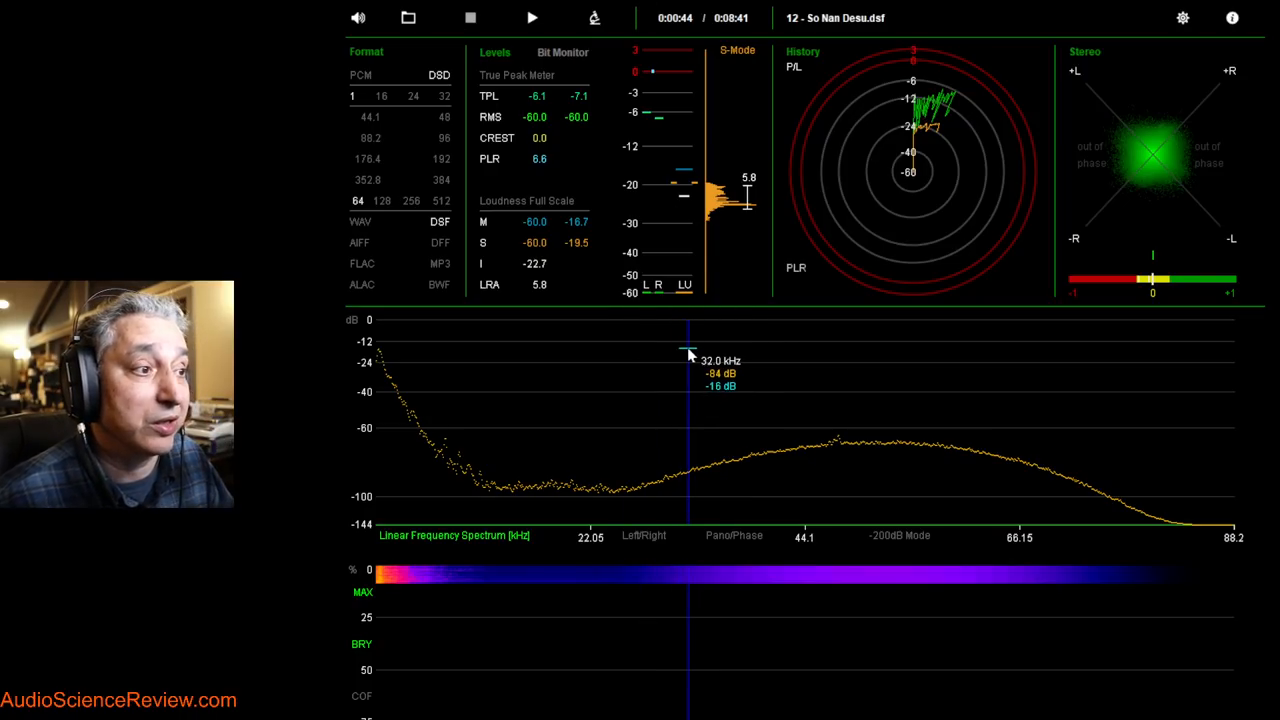
{"action": "mouse_move", "coordinate": [384, 342]}
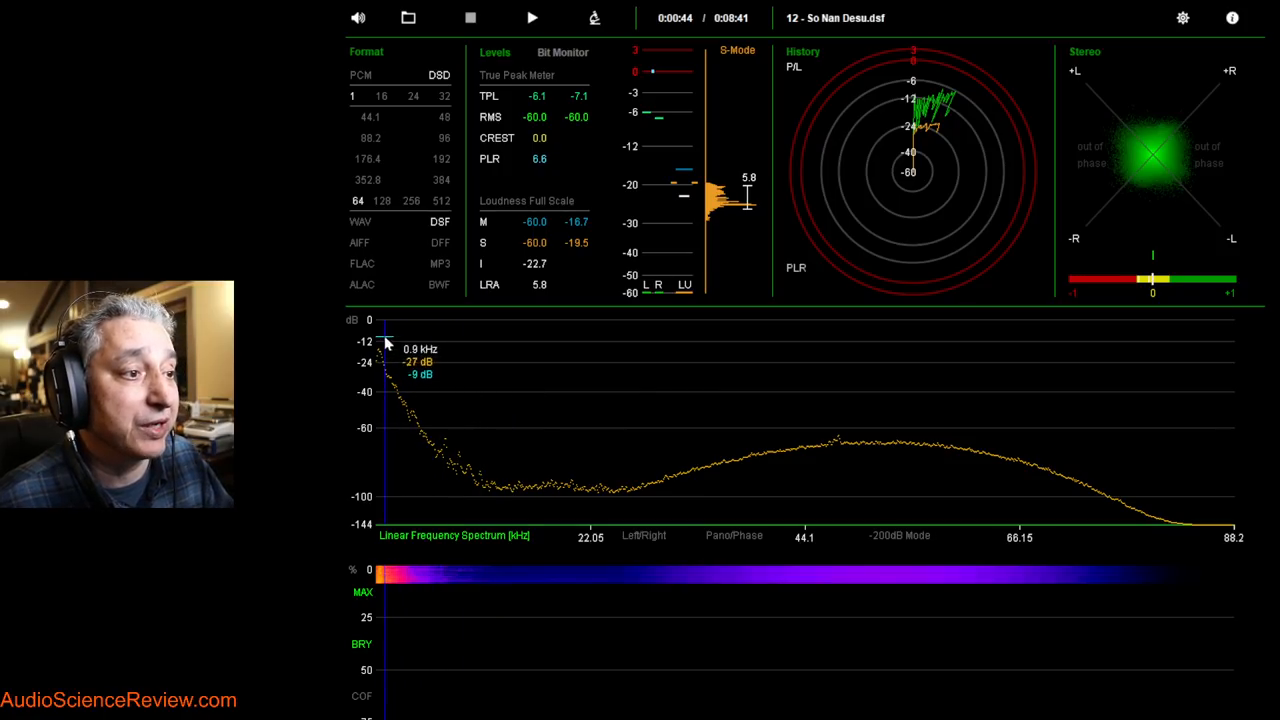
{"action": "mouse_move", "coordinate": [384, 358]}
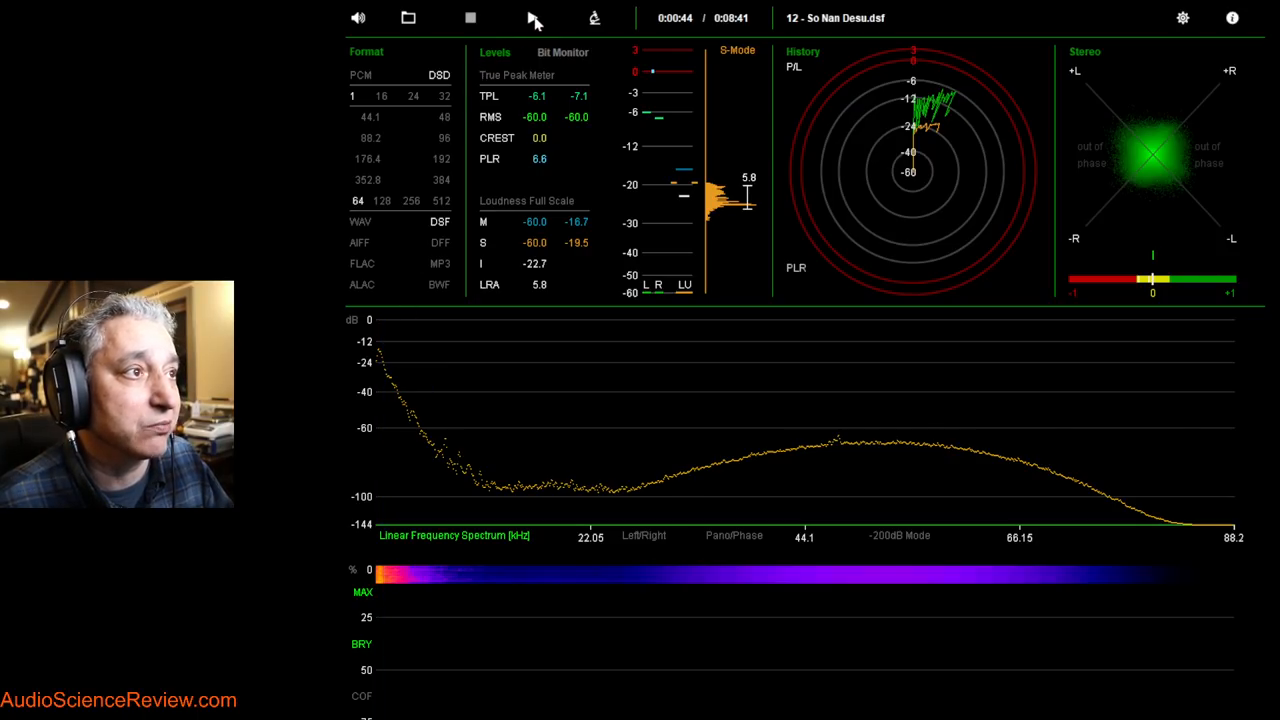
Play So Nan Desu and pause at 0:00:17 to freeze the spectrum's ultrasonic hump
{"action": "left_click", "coordinate": [470, 18]}
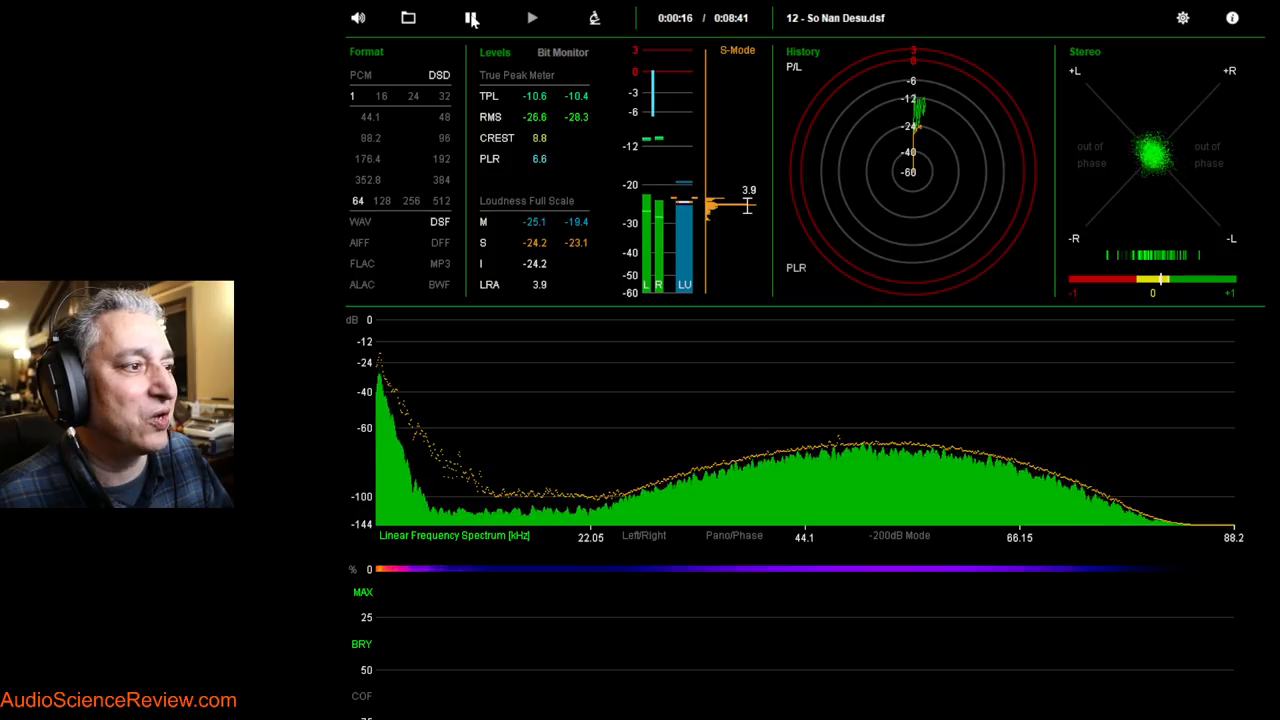
{"action": "left_click", "coordinate": [470, 18]}
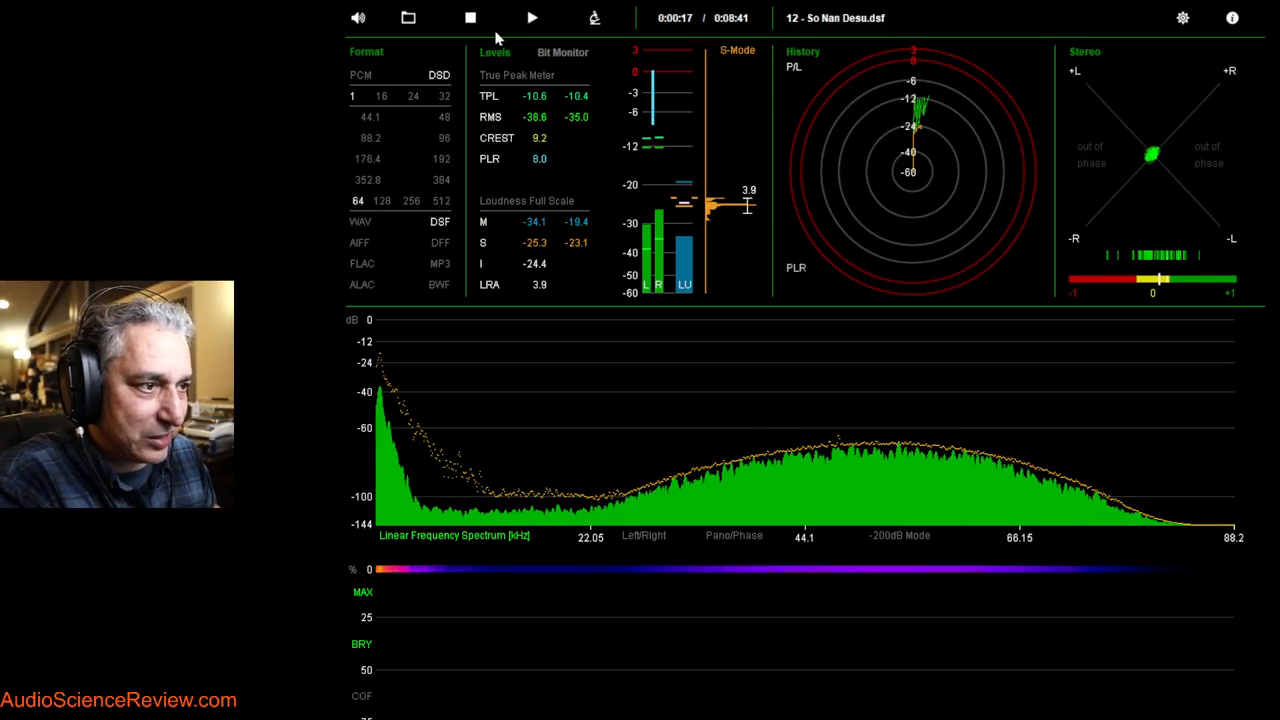
{"action": "mouse_move", "coordinate": [392, 412]}
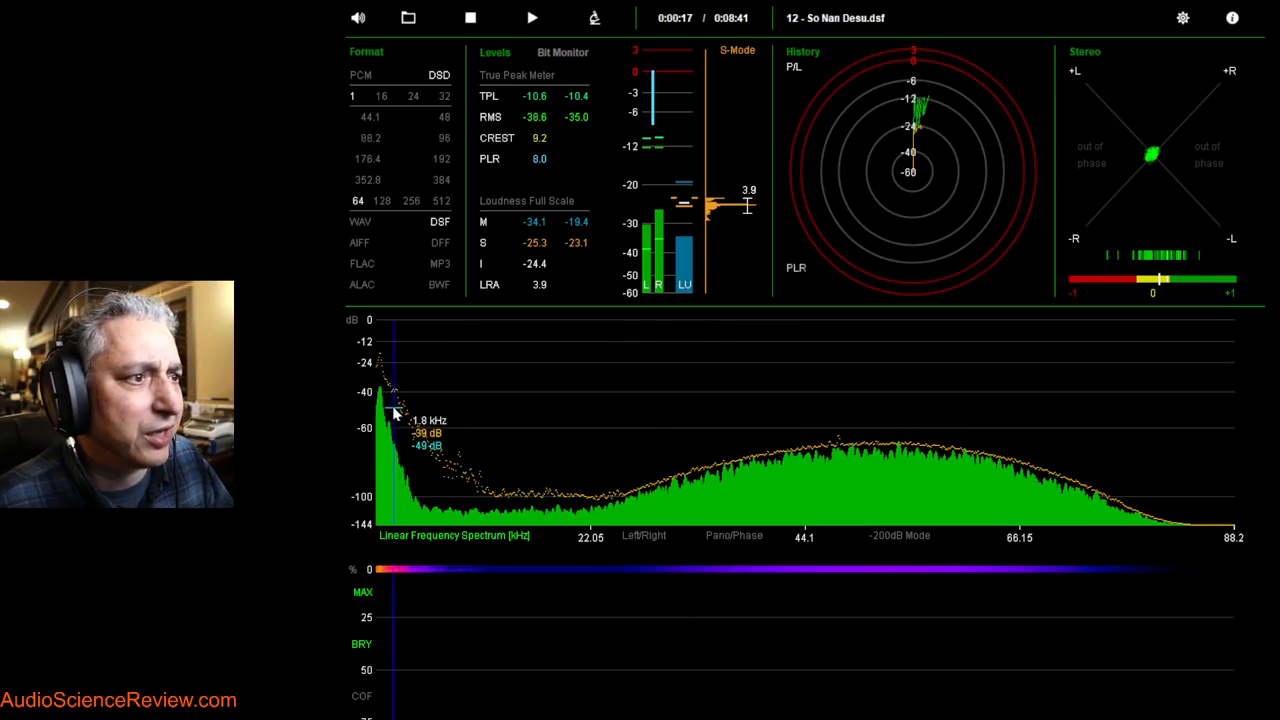
{"action": "mouse_move", "coordinate": [434, 462]}
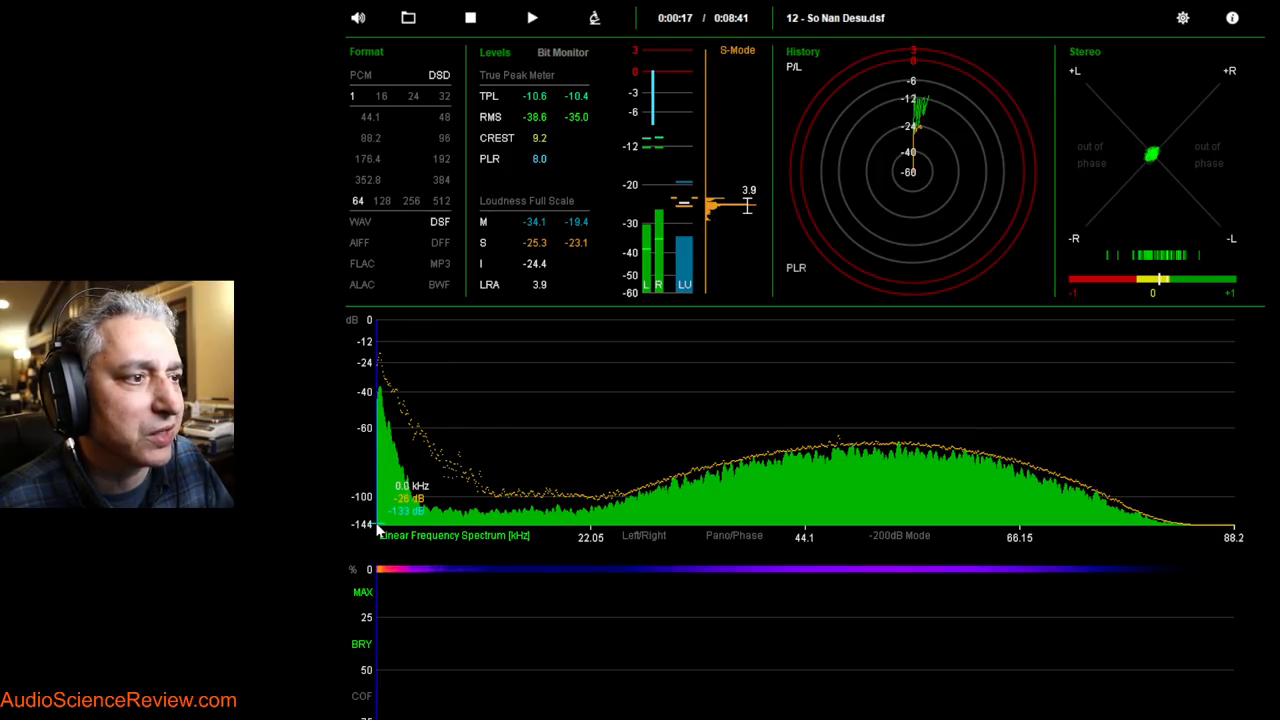
{"action": "mouse_move", "coordinate": [590, 530]}
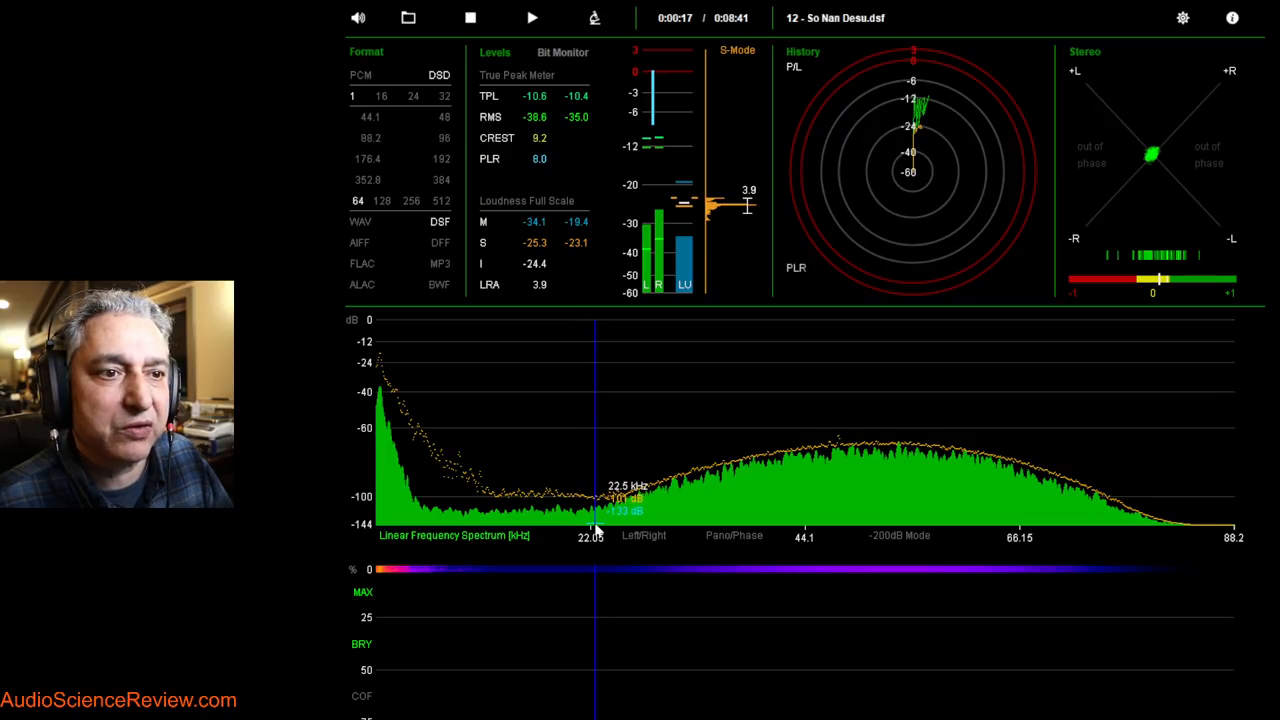
{"action": "mouse_move", "coordinate": [1200, 536]}
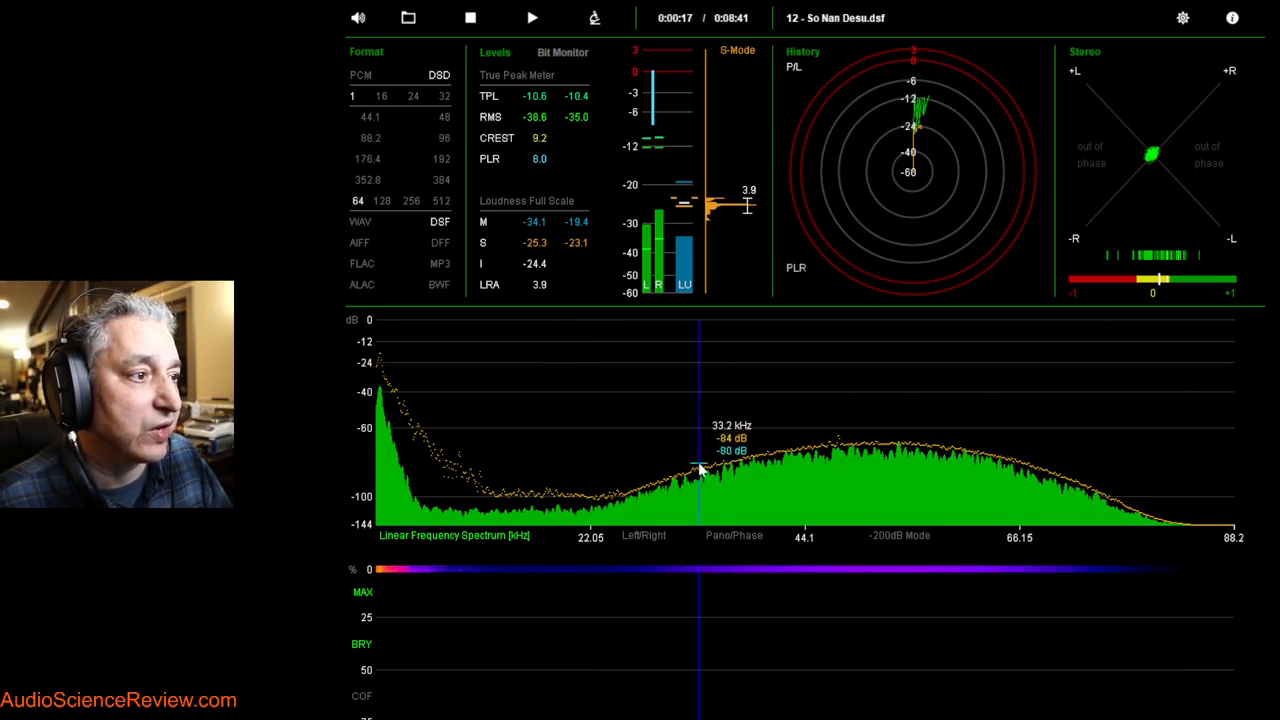
{"action": "mouse_move", "coordinate": [396, 444]}
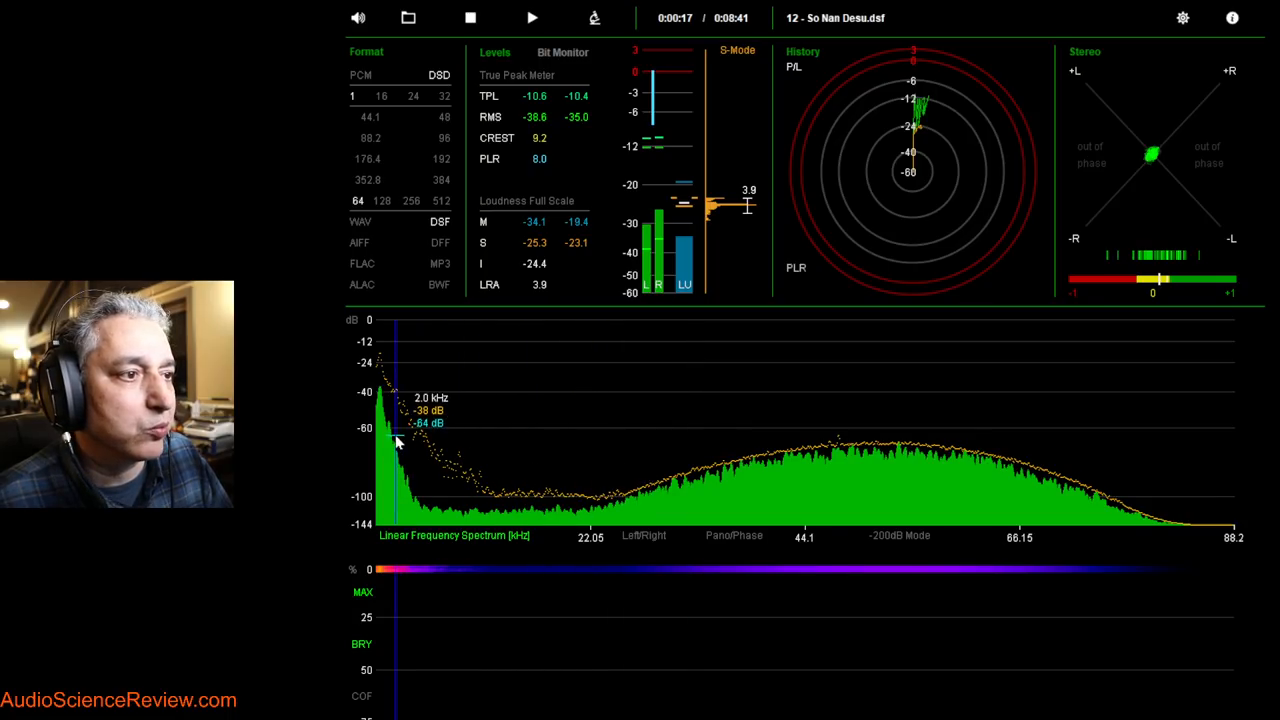
{"action": "mouse_move", "coordinate": [392, 410]}
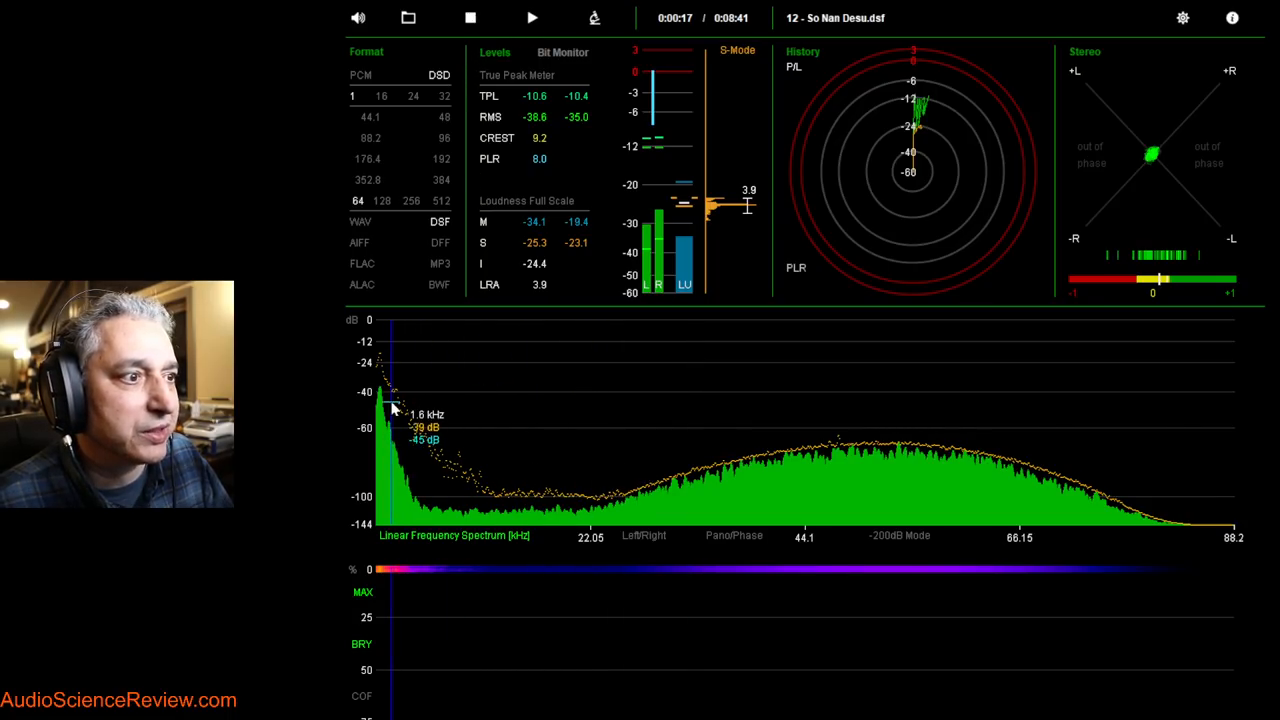
Resume playback of So Nan Desu toward 0:00:27 with the spectrum updating live
{"action": "left_click", "coordinate": [468, 18]}
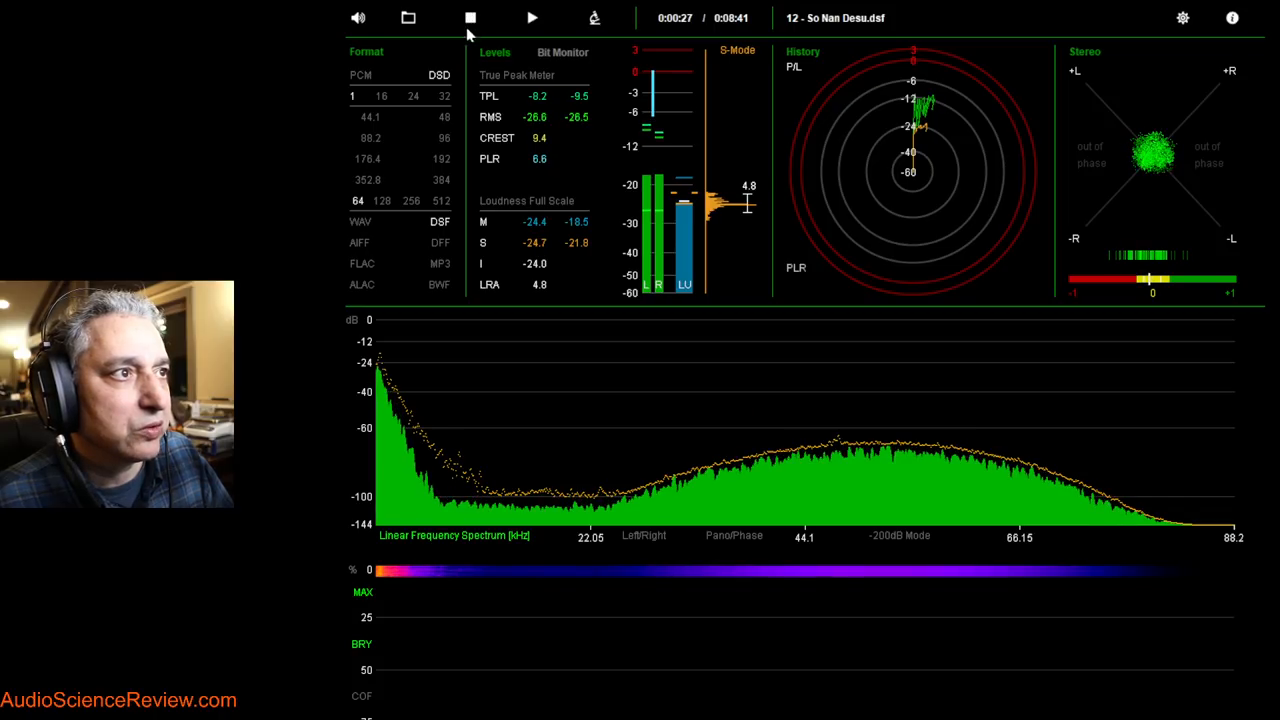
{"action": "mouse_move", "coordinate": [618, 418]}
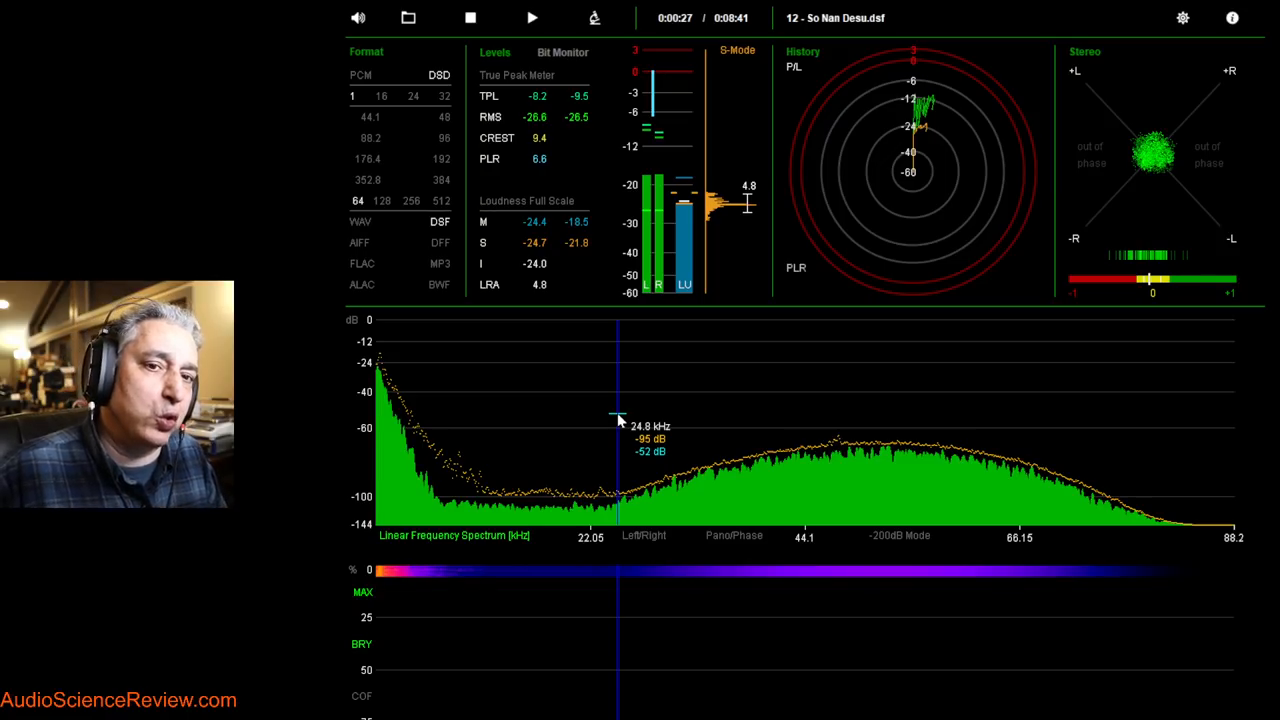
{"action": "mouse_move", "coordinate": [558, 500]}
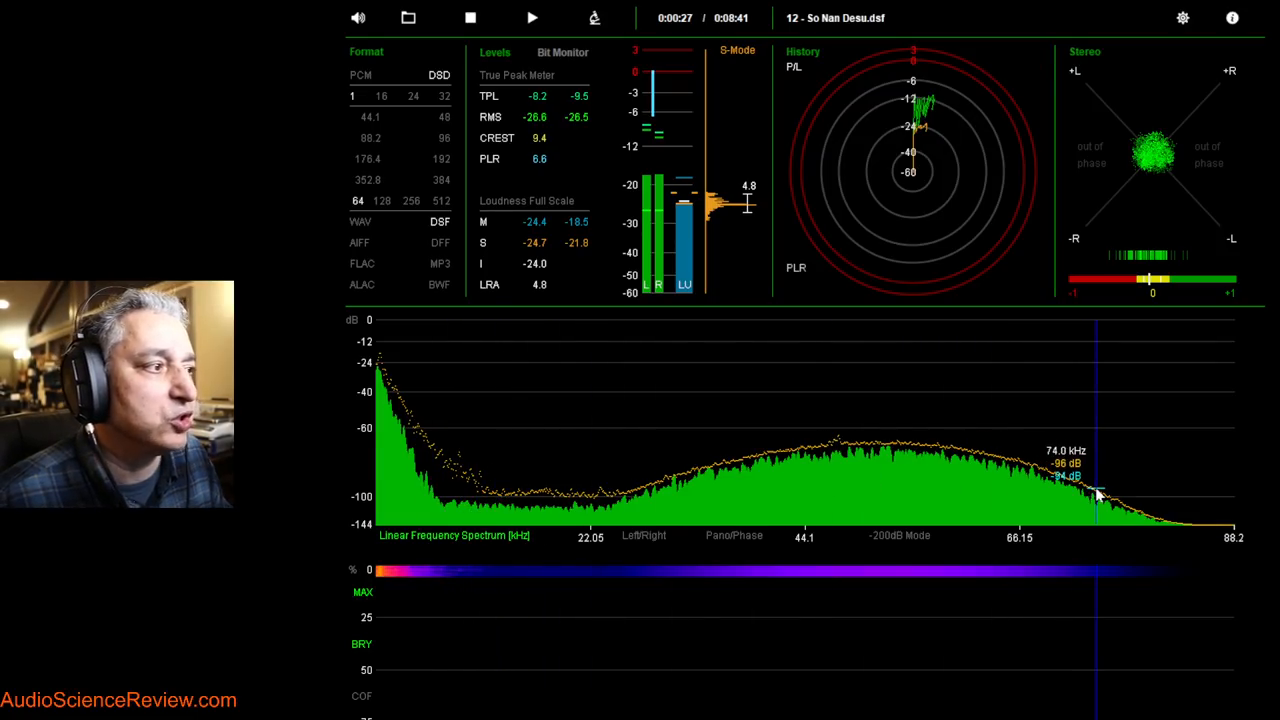
{"action": "mouse_move", "coordinate": [910, 486]}
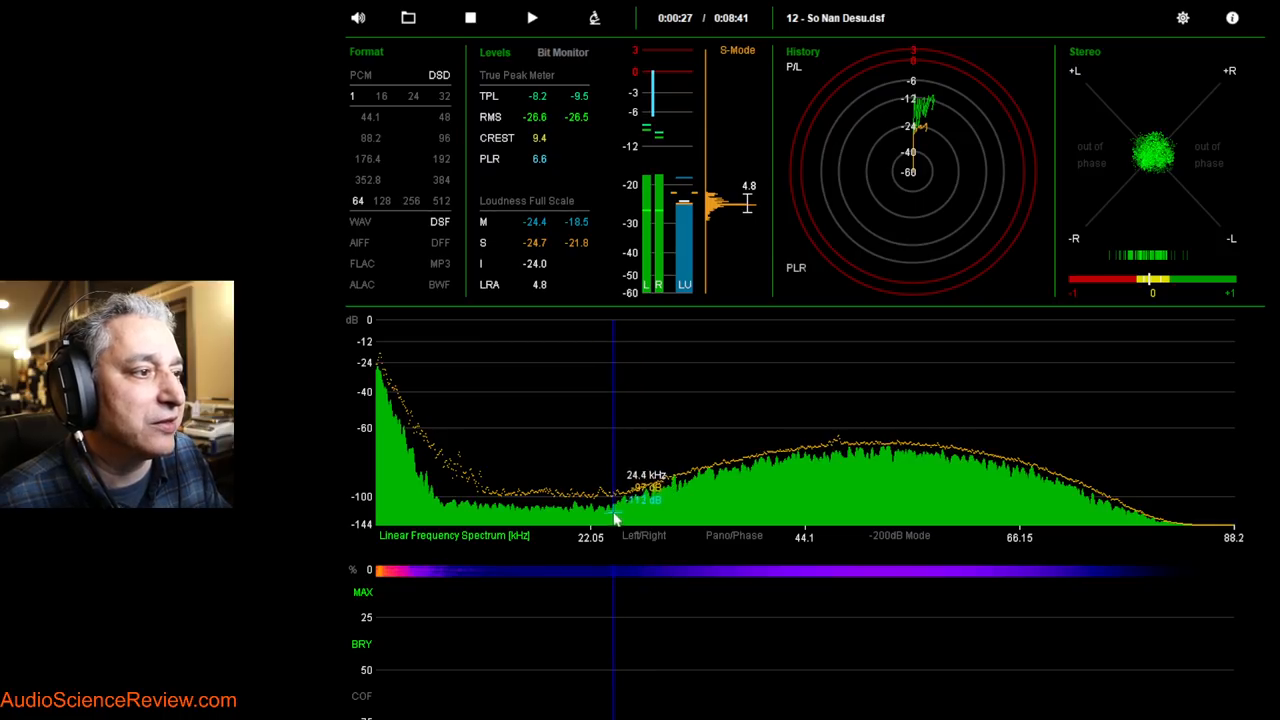
{"action": "mouse_move", "coordinate": [596, 516]}
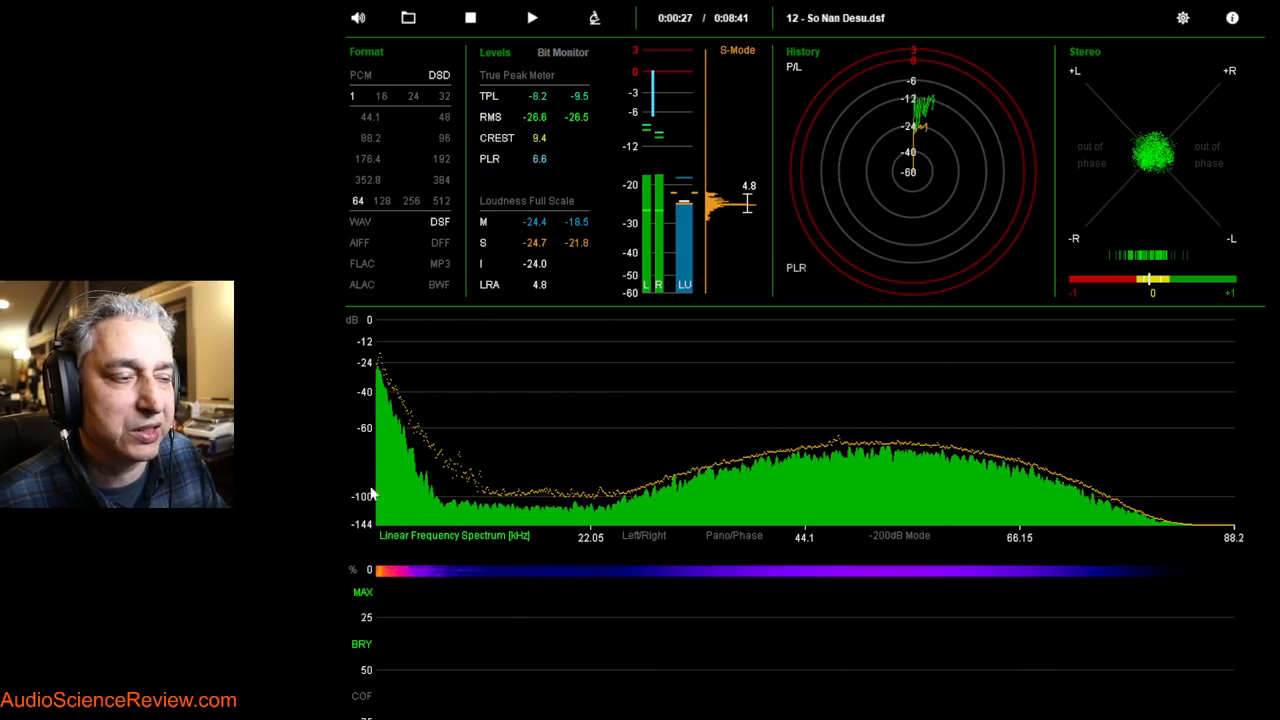
{"action": "mouse_move", "coordinate": [452, 352]}
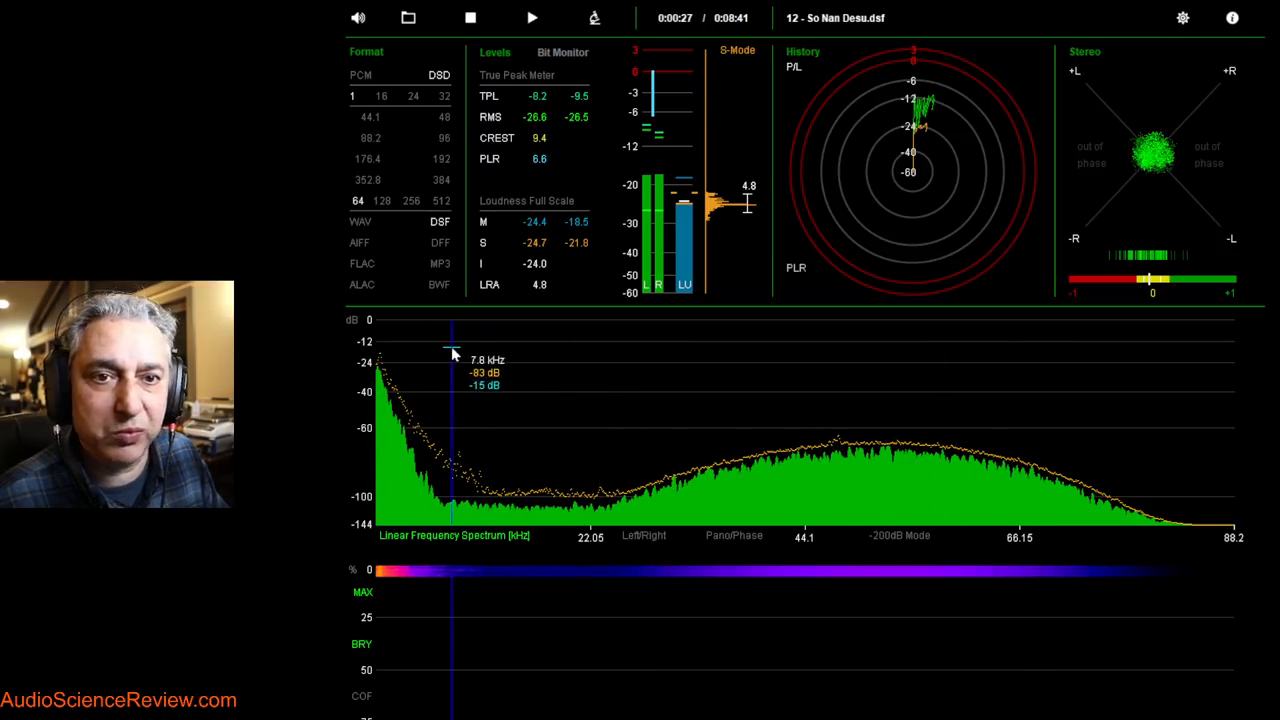
{"action": "mouse_move", "coordinate": [596, 504]}
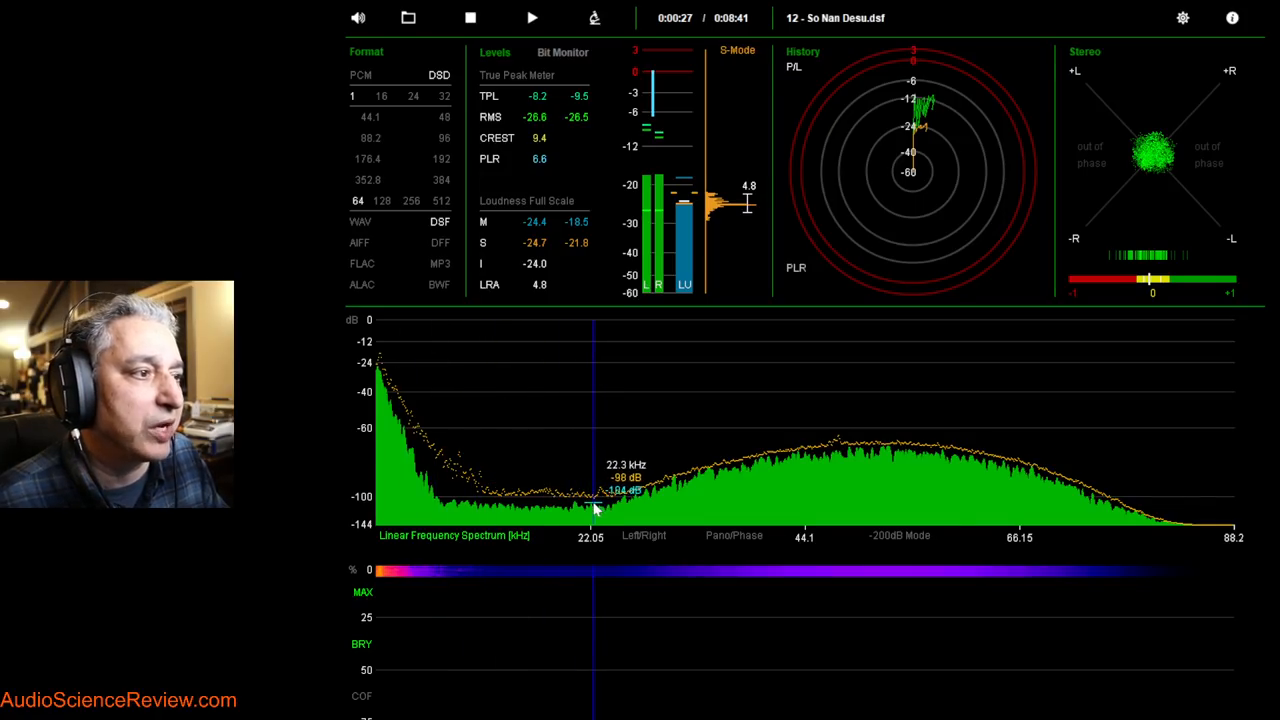
{"action": "mouse_move", "coordinate": [1144, 516]}
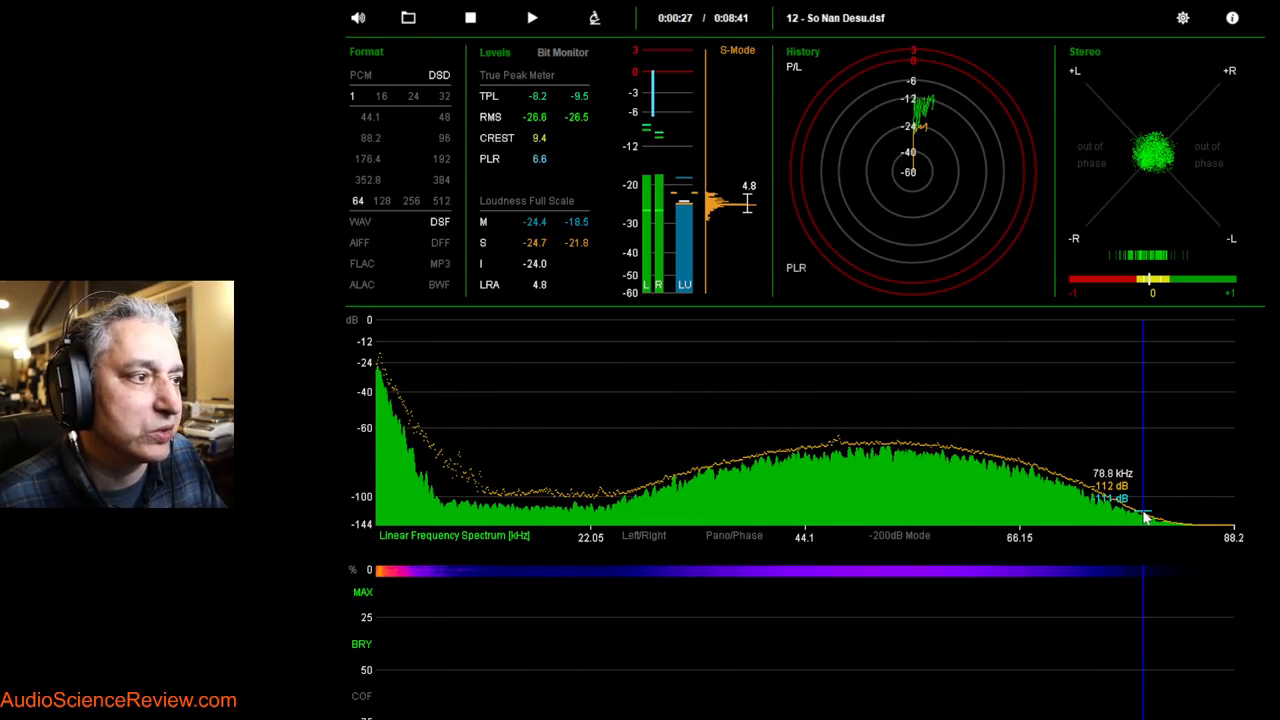
{"action": "mouse_move", "coordinate": [736, 496]}
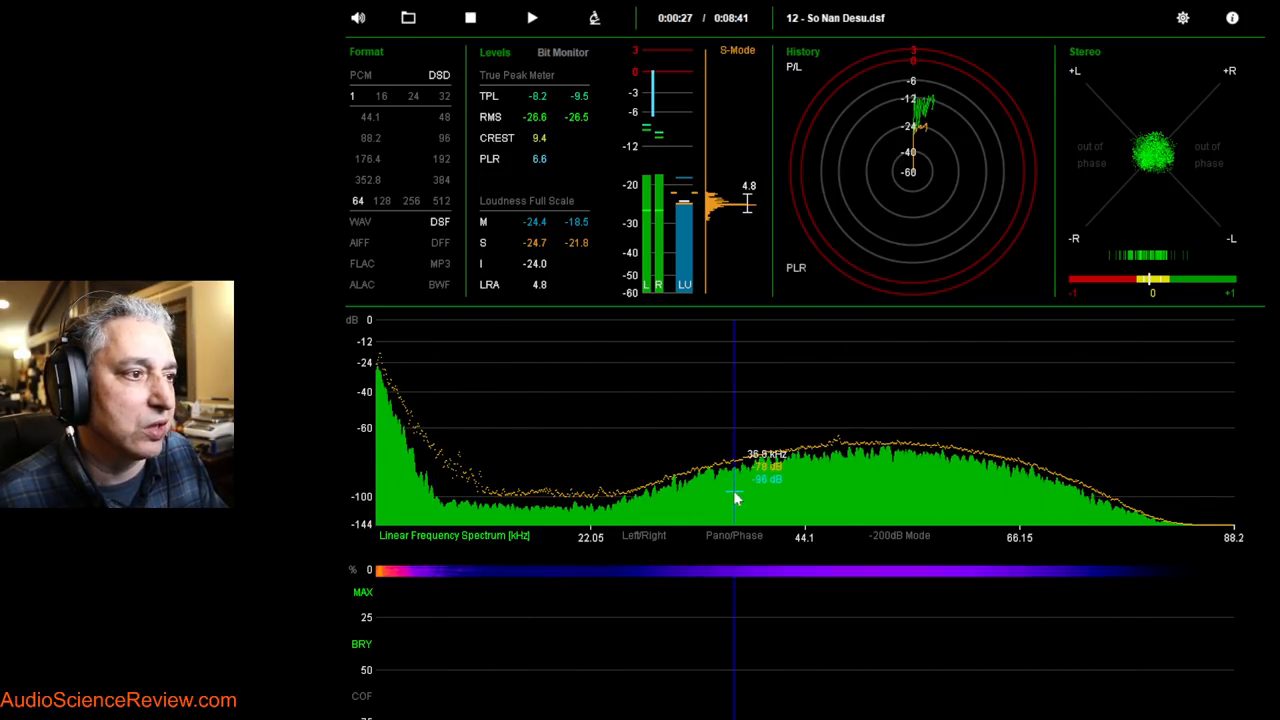
{"action": "mouse_move", "coordinate": [604, 496]}
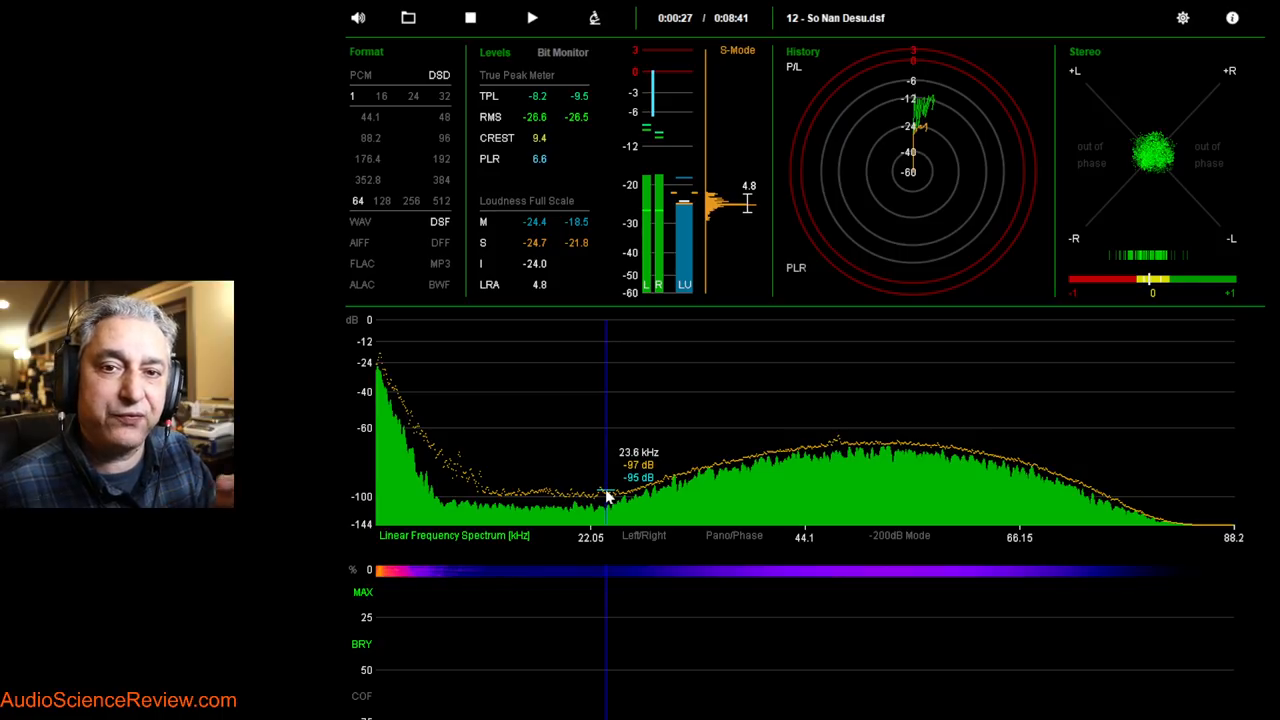
{"action": "mouse_move", "coordinate": [478, 436]}
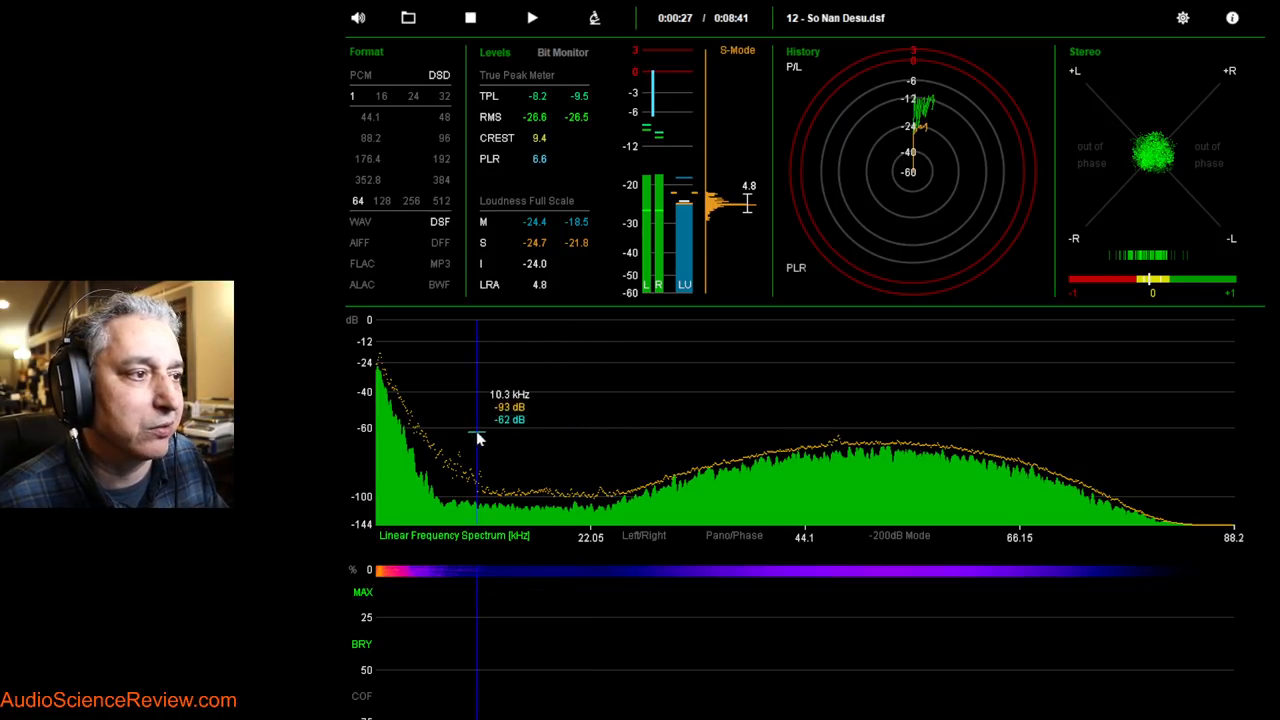
{"action": "mouse_move", "coordinate": [700, 490]}
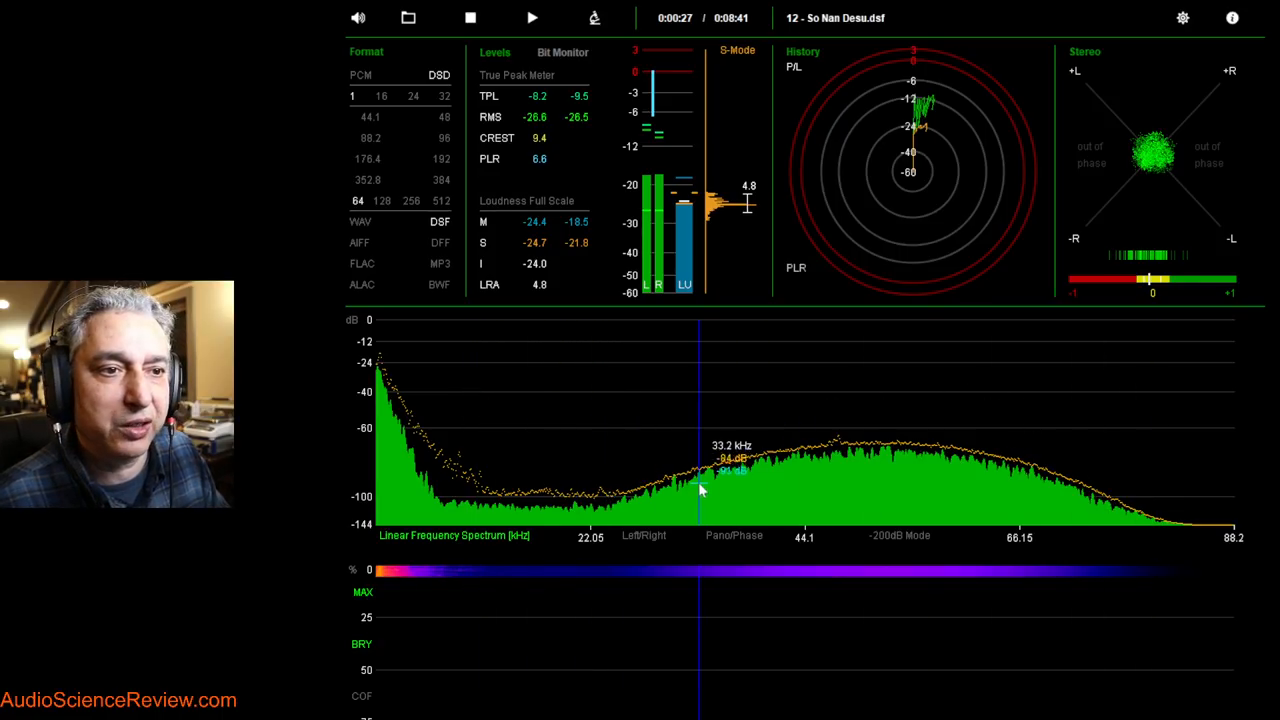
{"action": "mouse_move", "coordinate": [1004, 448]}
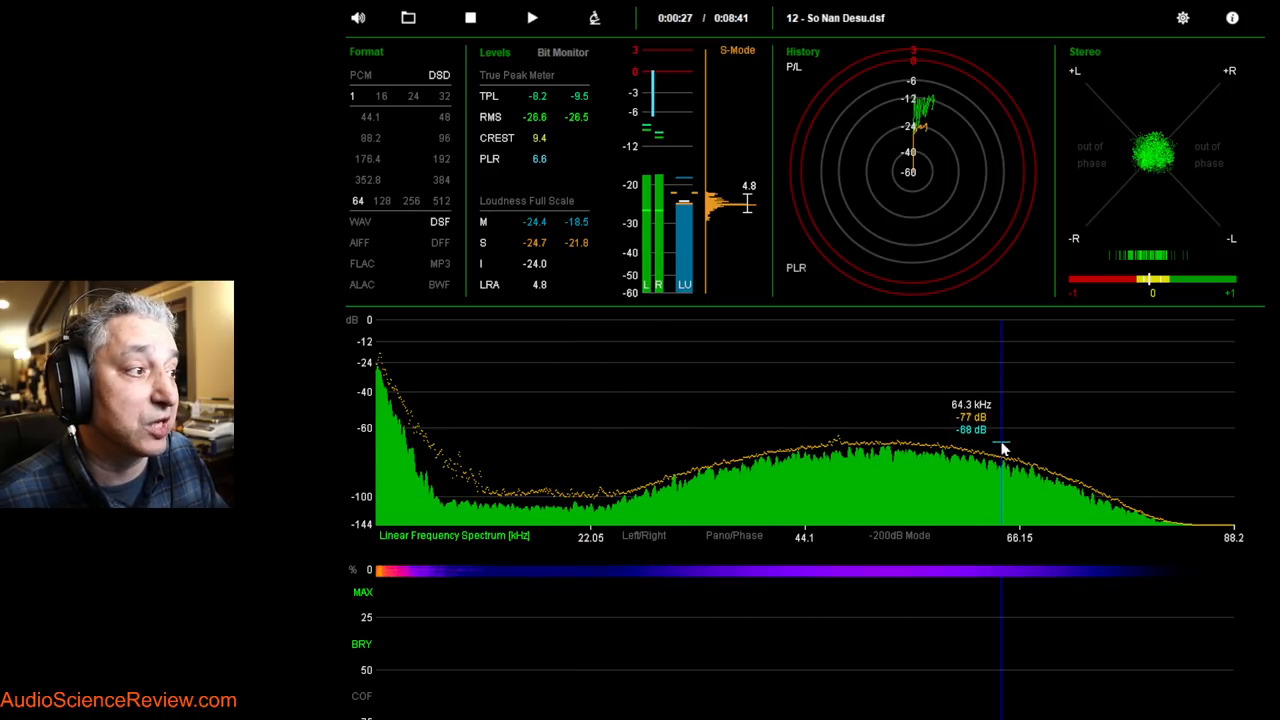
{"action": "mouse_move", "coordinate": [824, 490]}
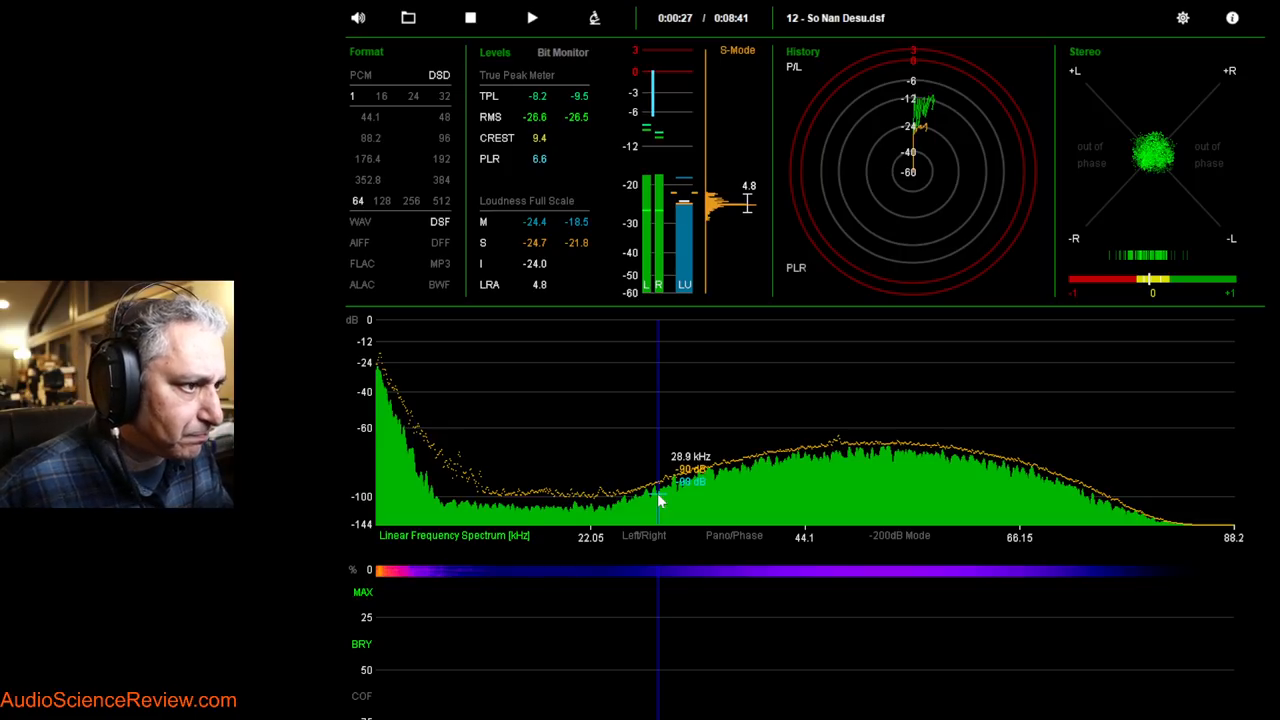
{"action": "mouse_move", "coordinate": [876, 524]}
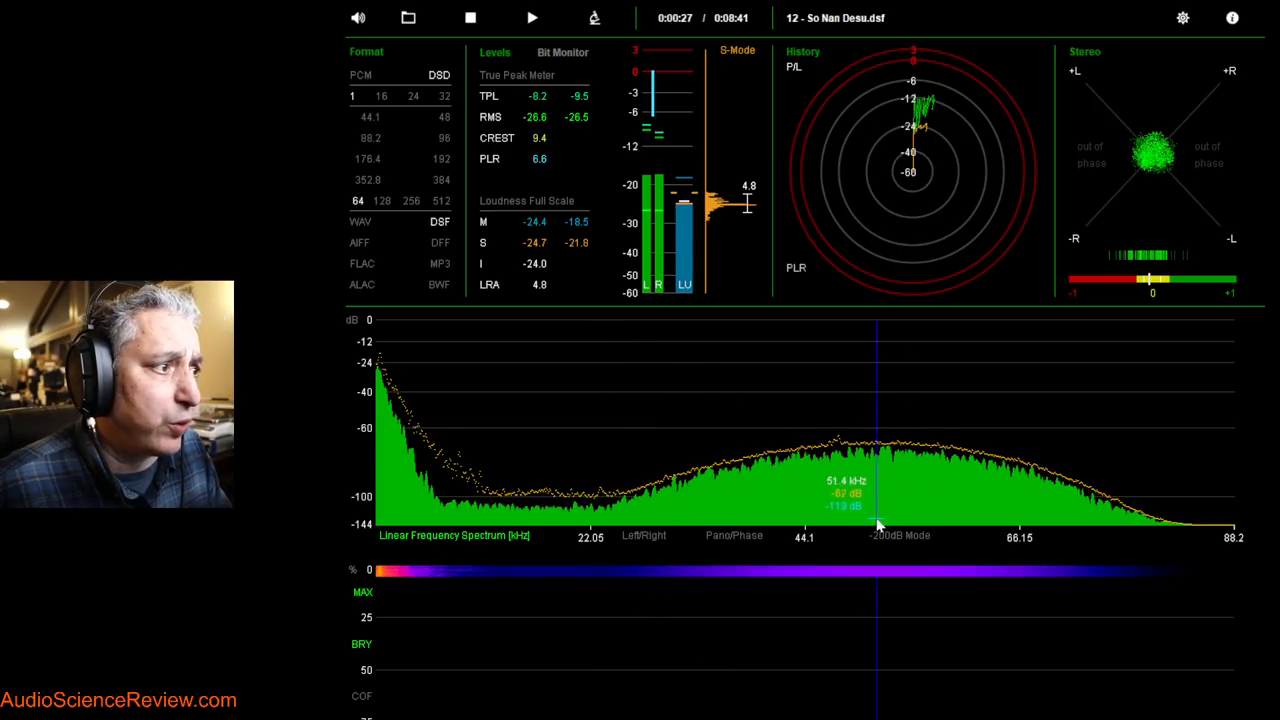
{"action": "mouse_move", "coordinate": [830, 450]}
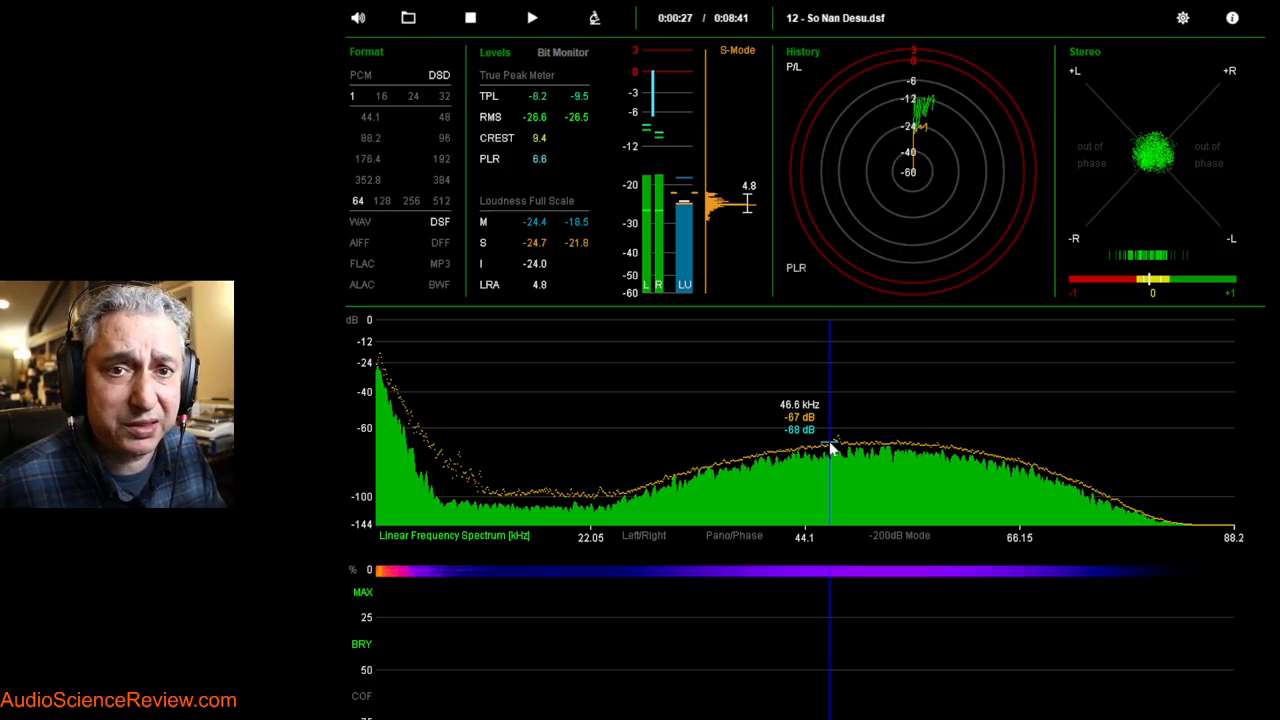
{"action": "mouse_move", "coordinate": [1158, 480]}
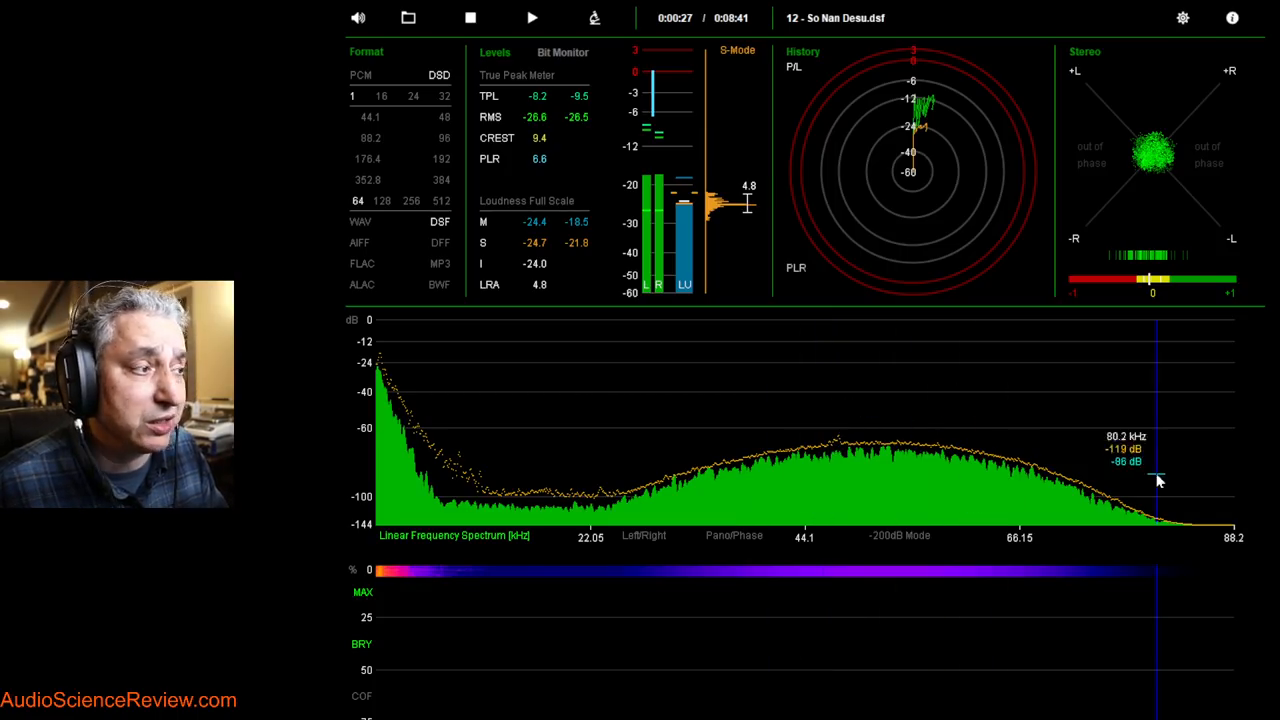
{"action": "mouse_move", "coordinate": [904, 456]}
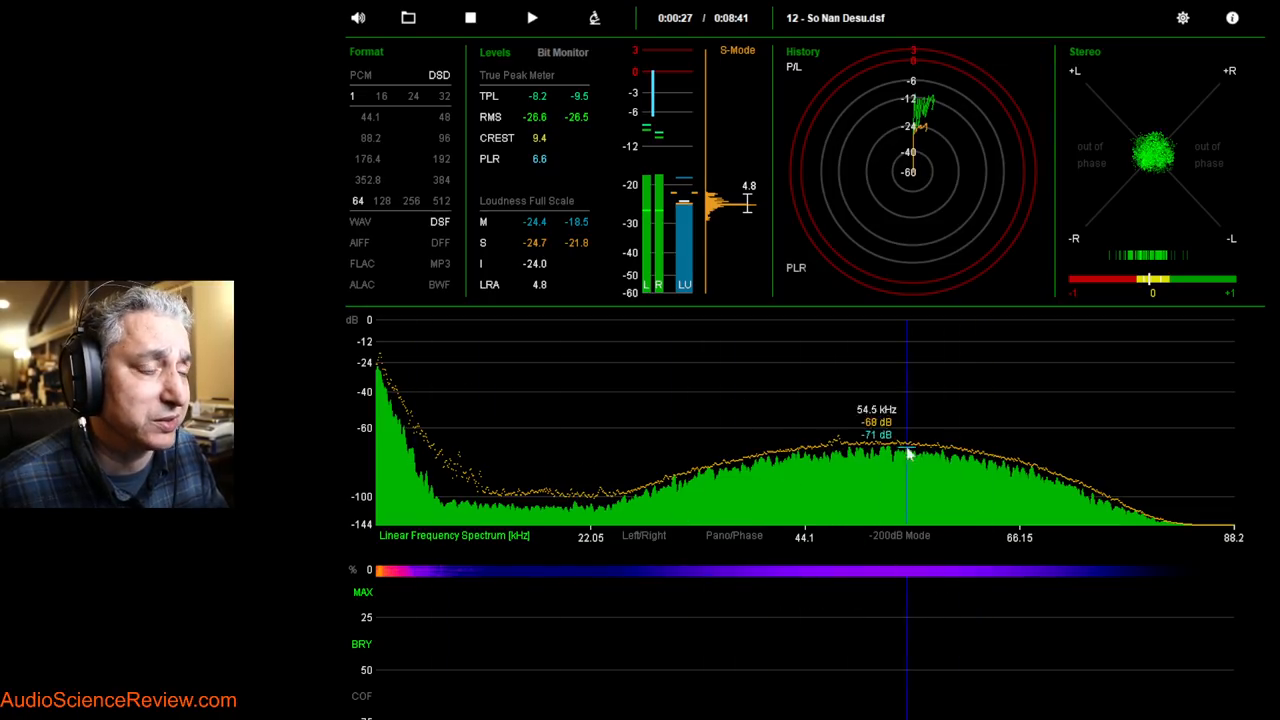
{"action": "mouse_move", "coordinate": [718, 480]}
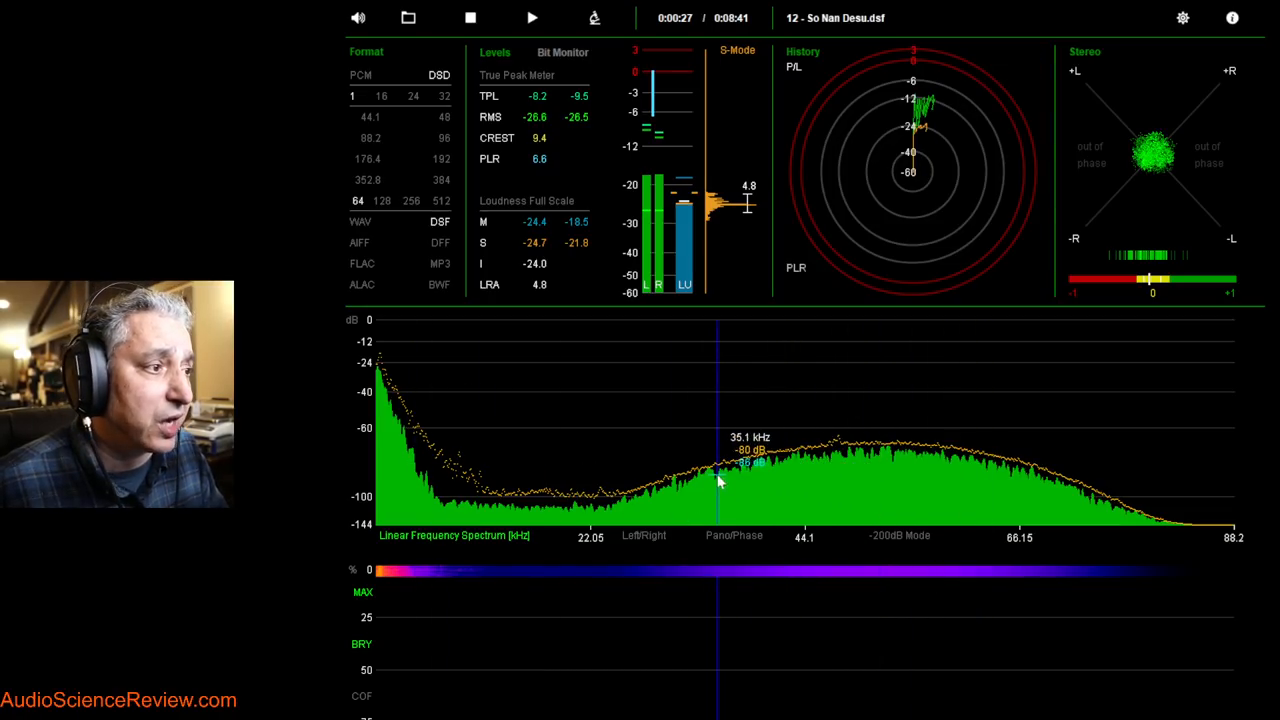
{"action": "mouse_move", "coordinate": [1096, 486]}
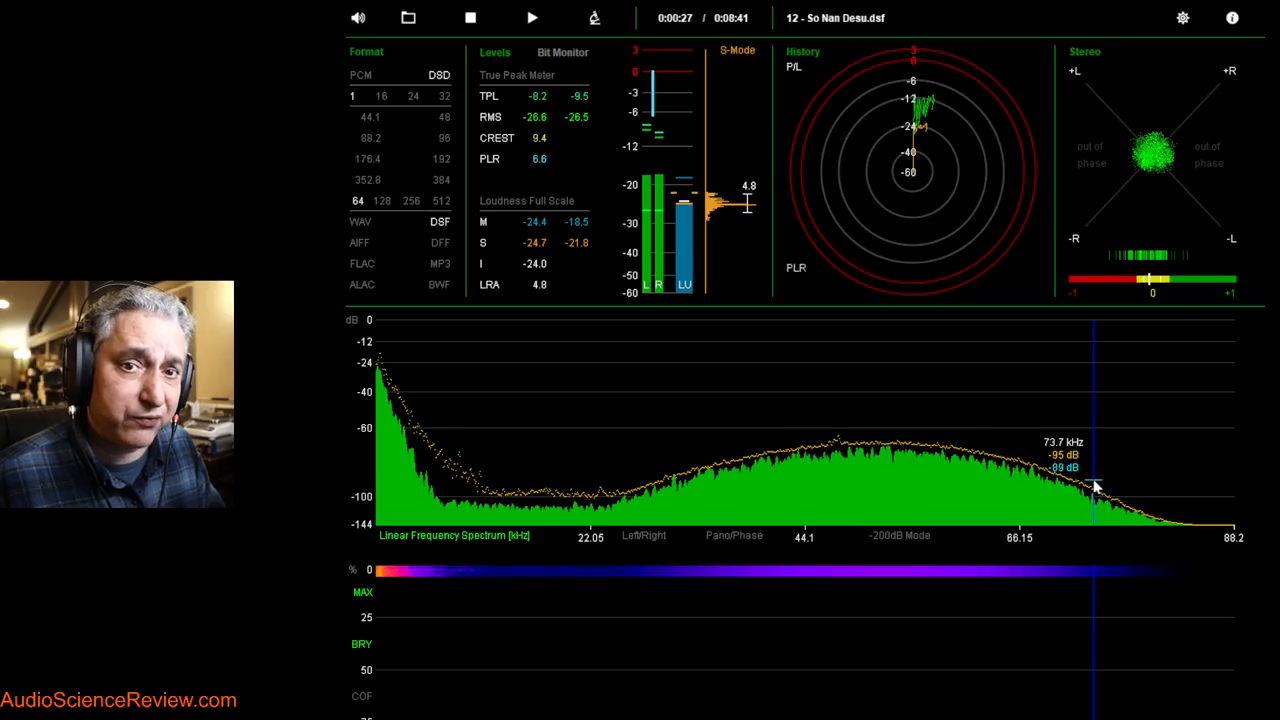
{"action": "mouse_move", "coordinate": [944, 486]}
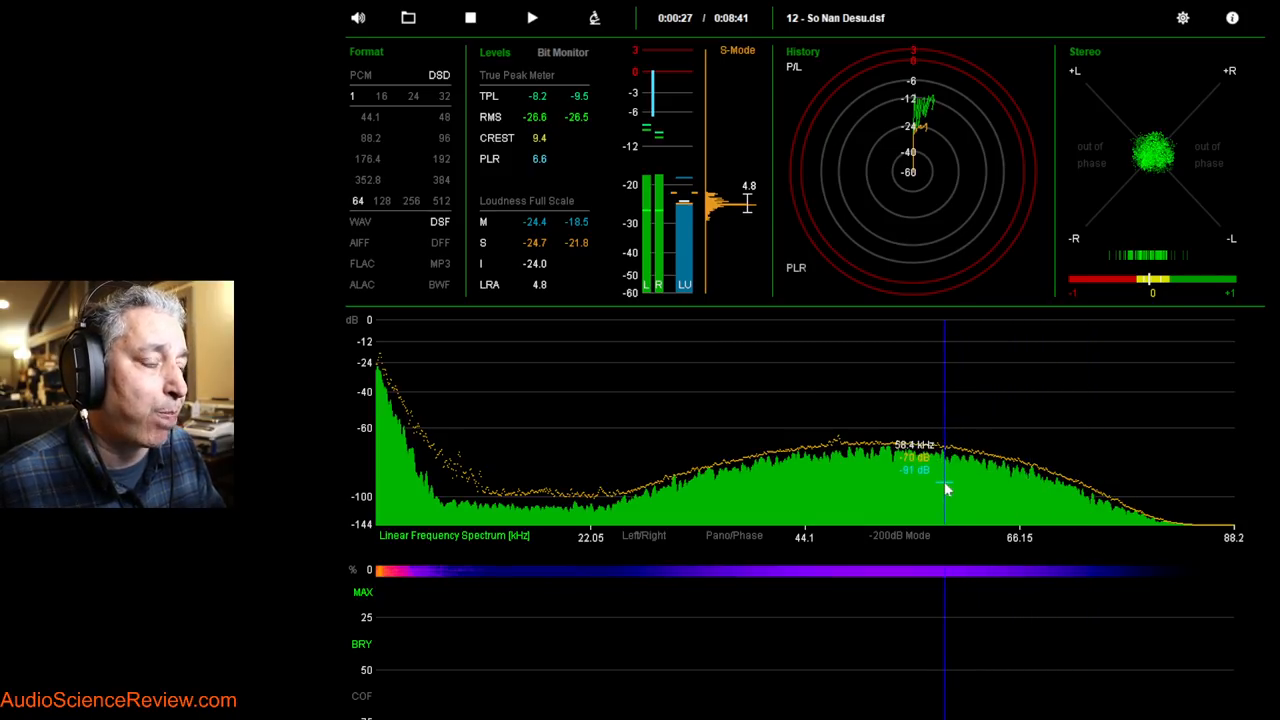
{"action": "mouse_move", "coordinate": [912, 482]}
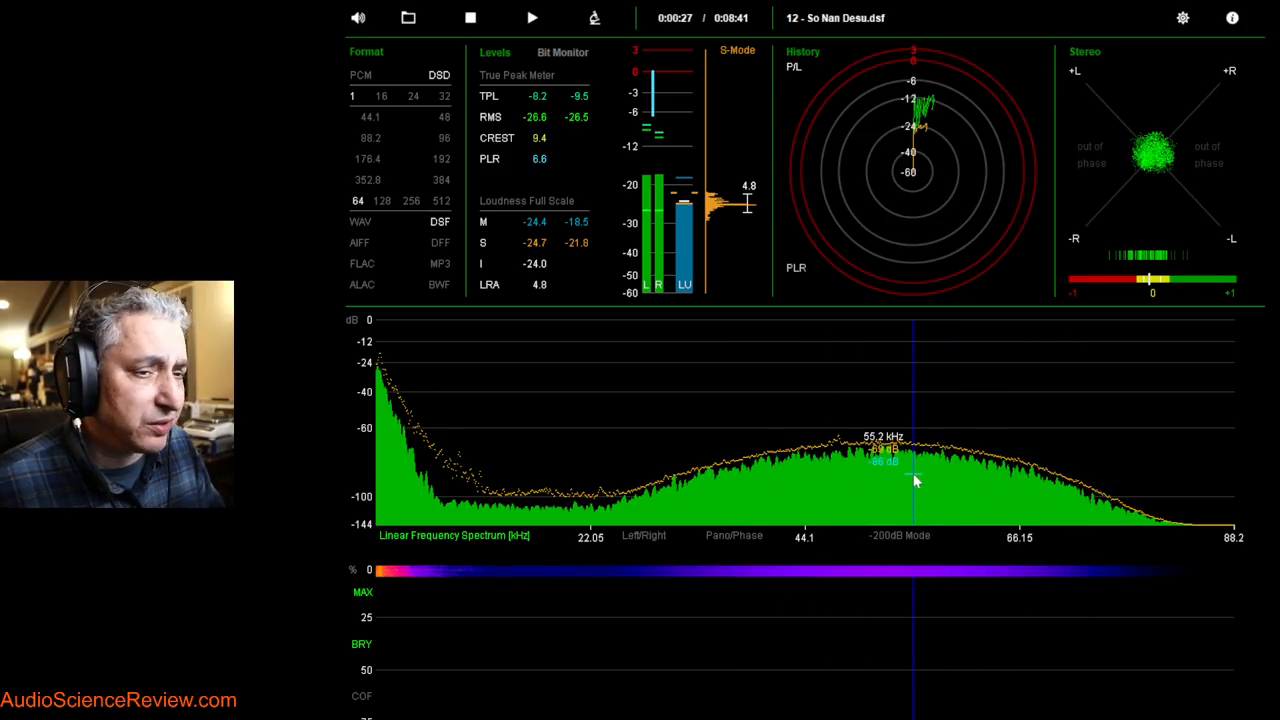
{"action": "mouse_move", "coordinate": [850, 450]}
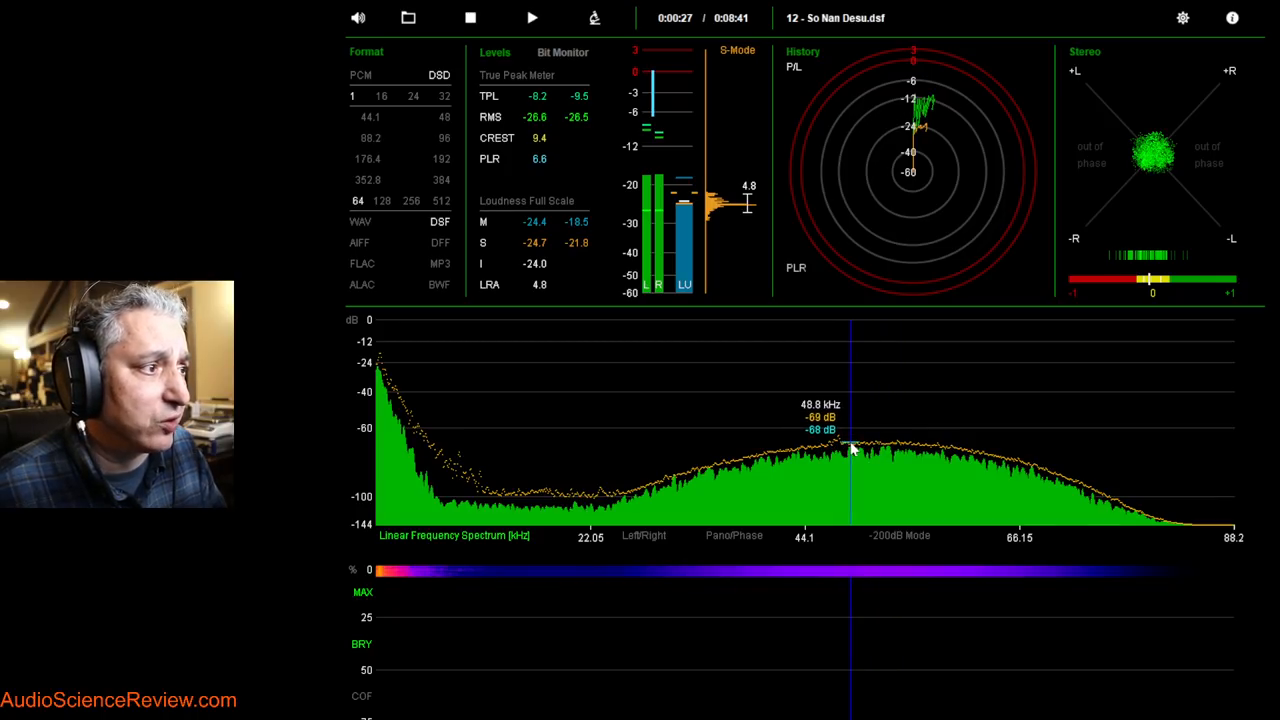
{"action": "mouse_move", "coordinate": [540, 390]}
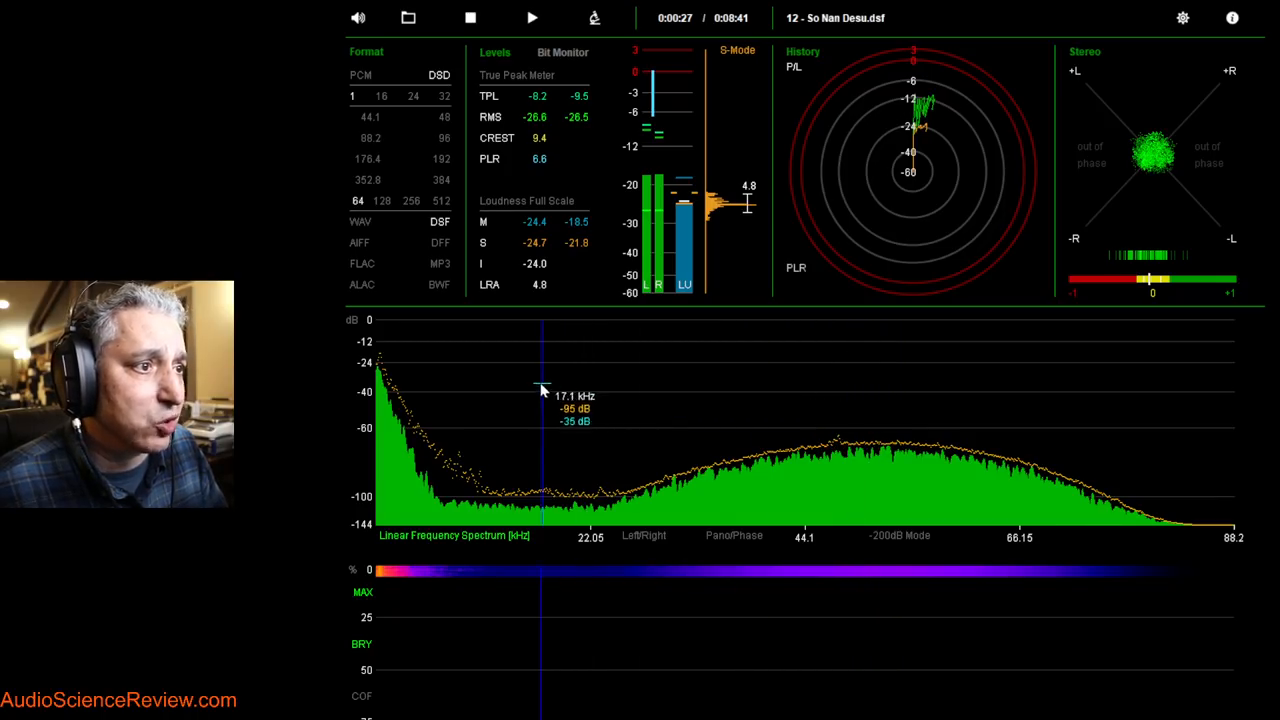
{"action": "mouse_move", "coordinate": [500, 456]}
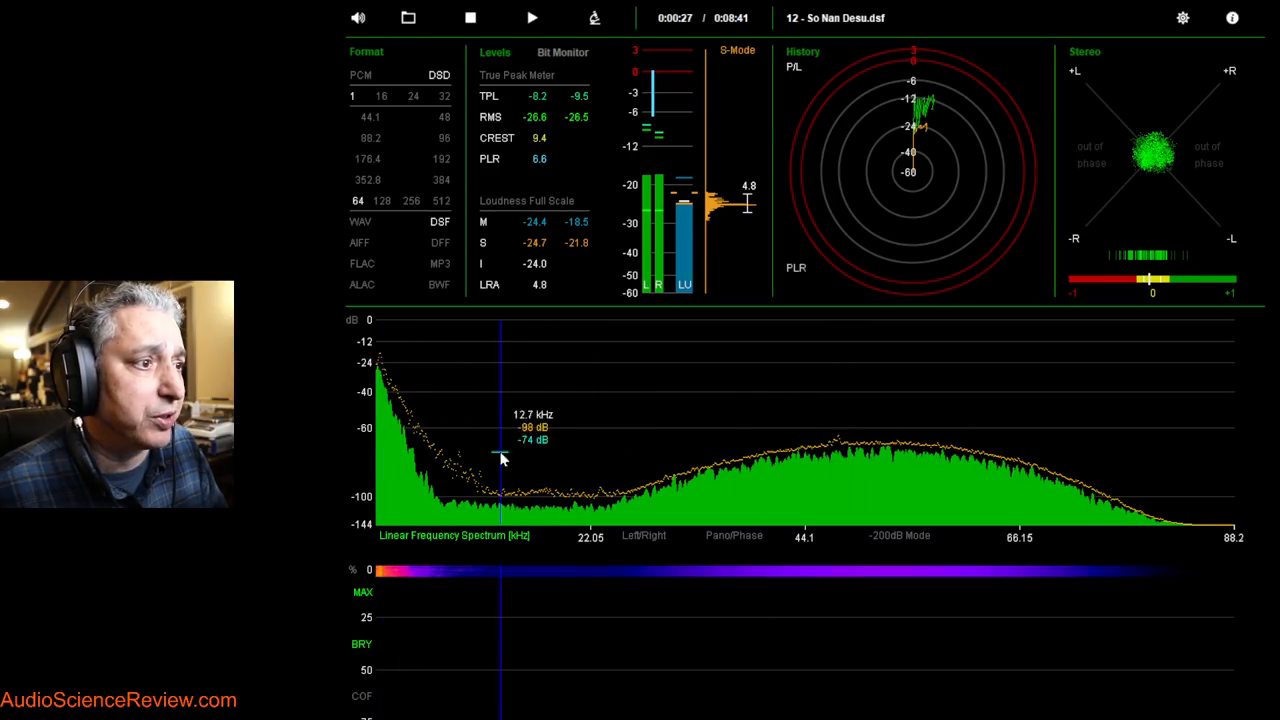
{"action": "mouse_move", "coordinate": [444, 508]}
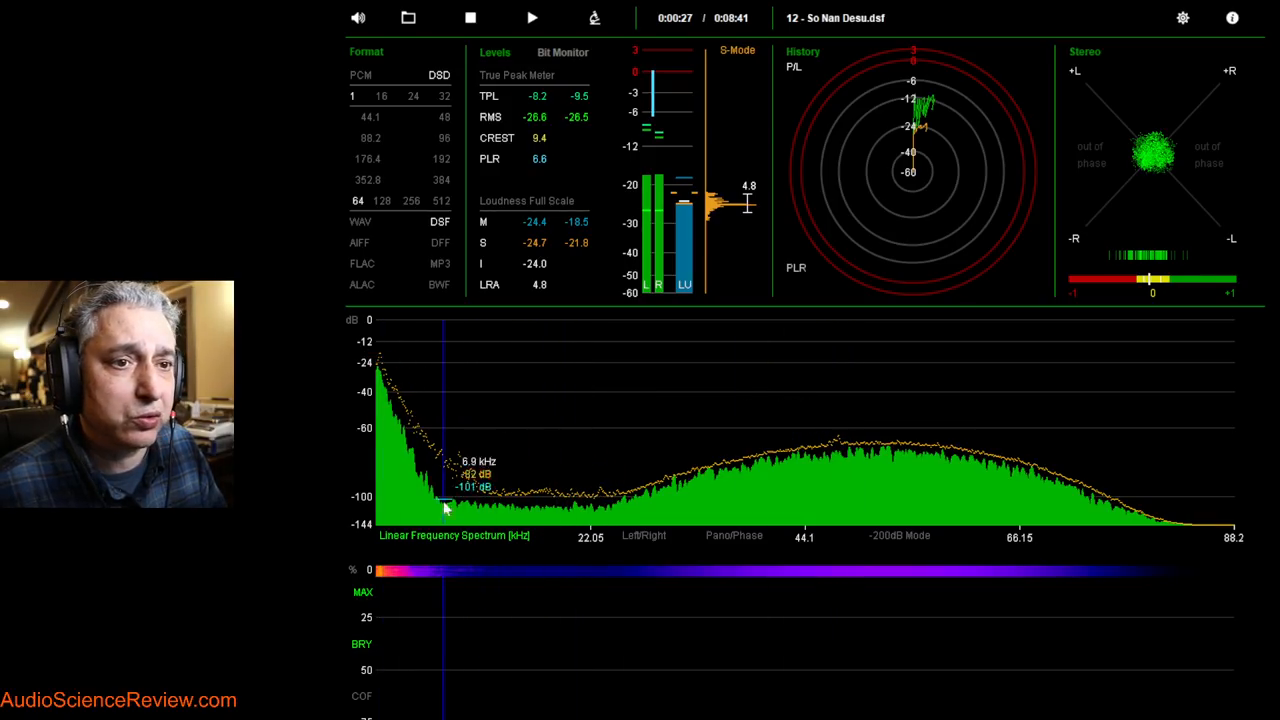
{"action": "mouse_move", "coordinate": [492, 452]}
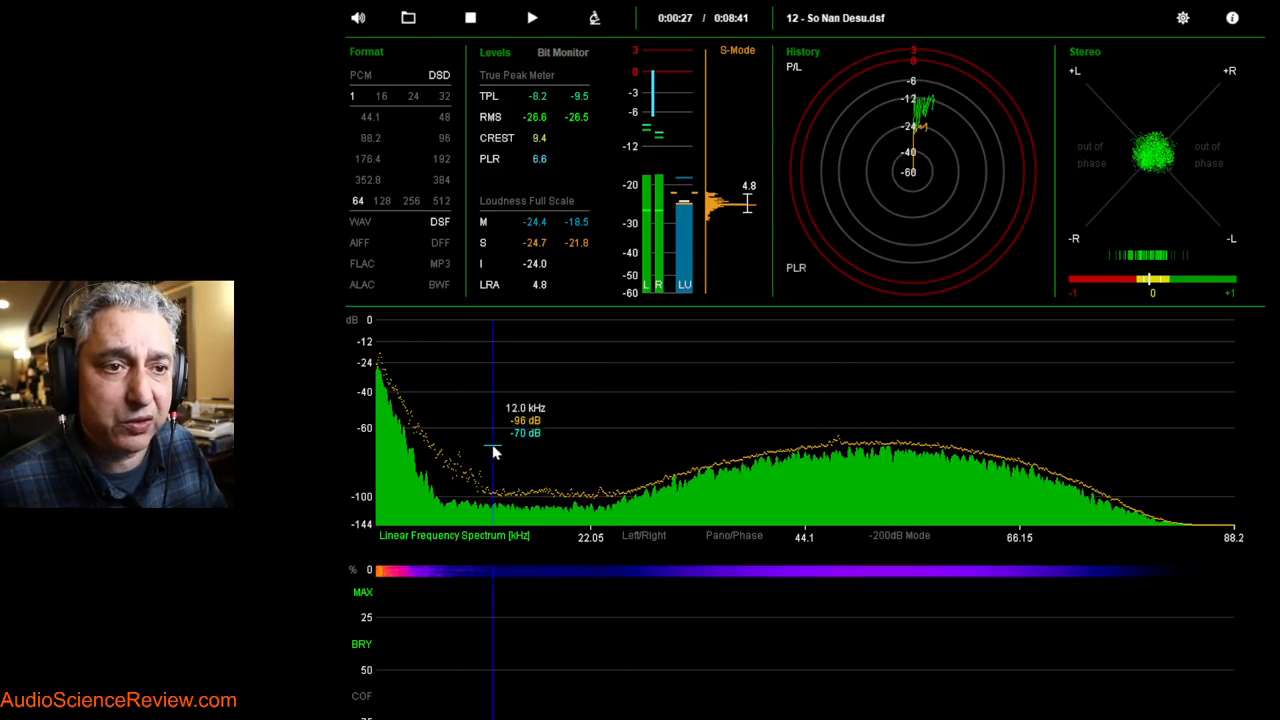
{"action": "mouse_move", "coordinate": [888, 450]}
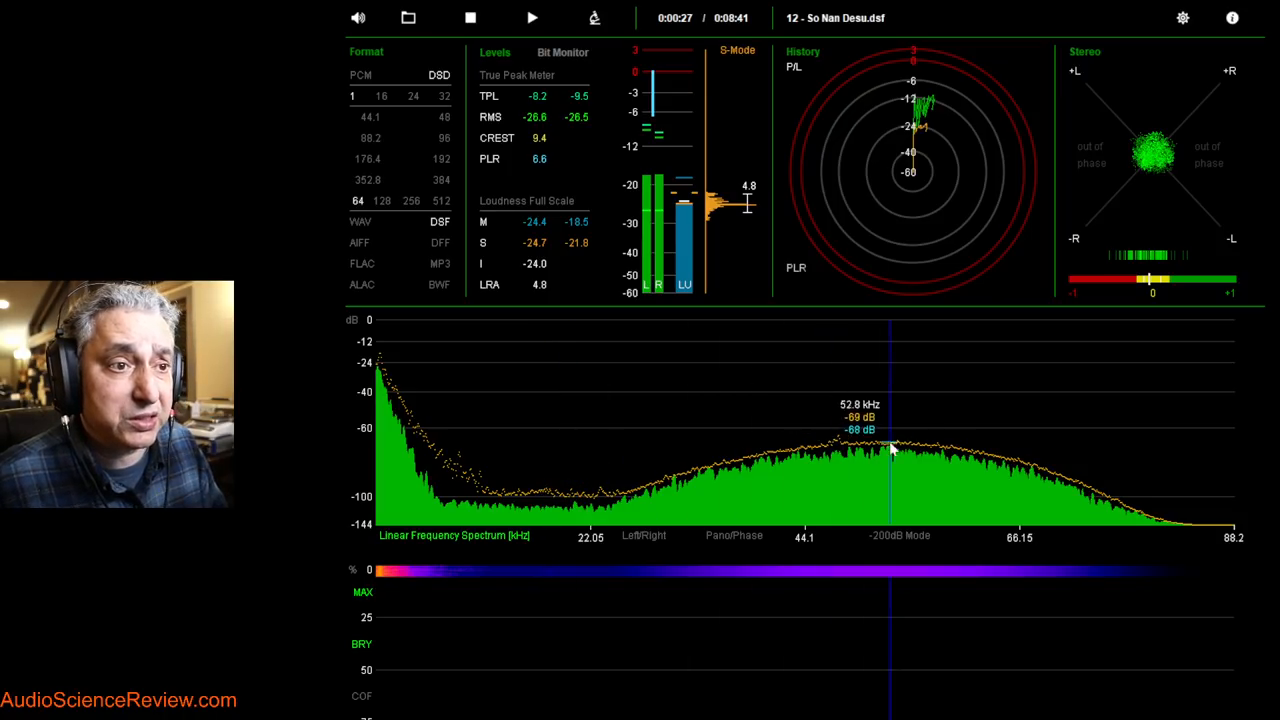
{"action": "mouse_move", "coordinate": [844, 450]}
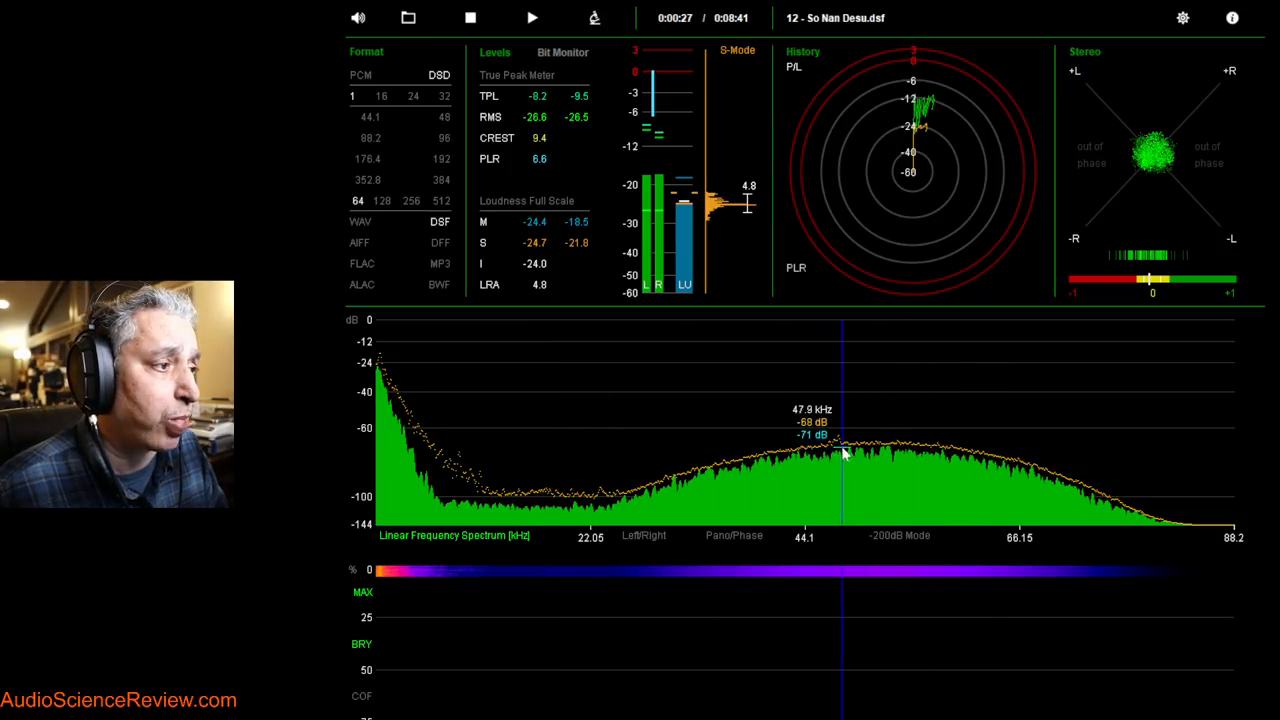
{"action": "mouse_move", "coordinate": [884, 440]}
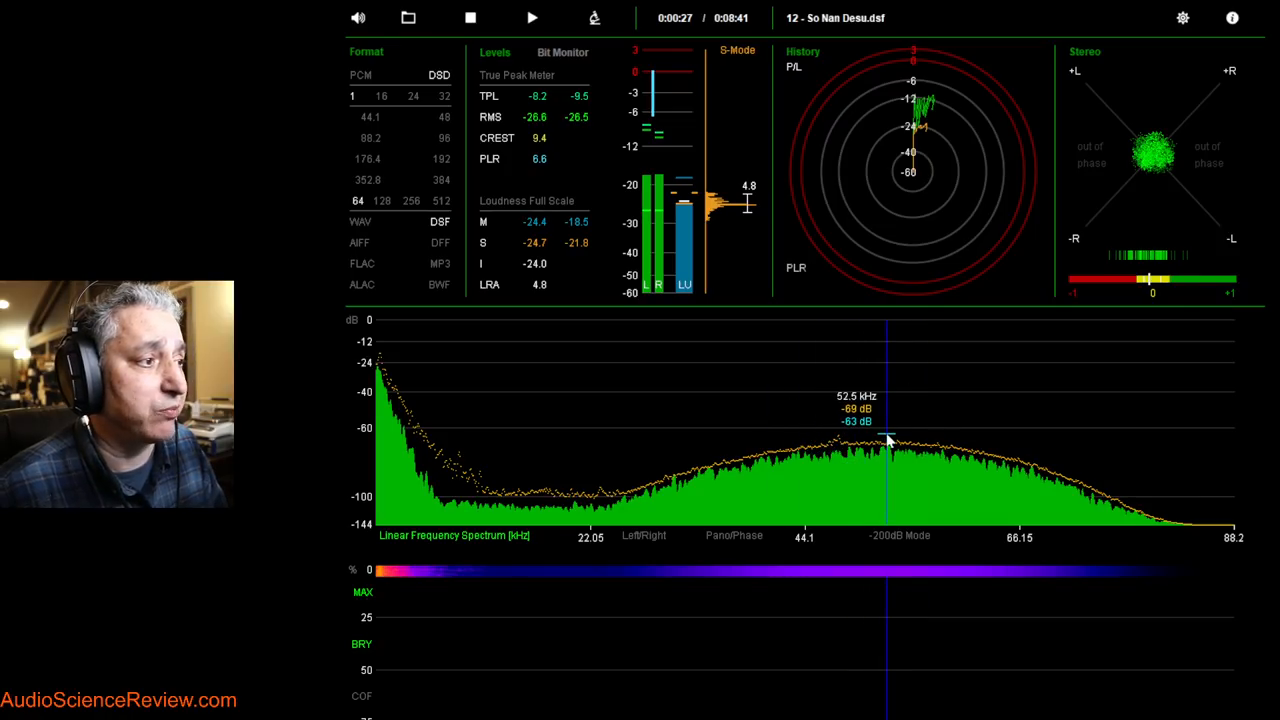
{"action": "mouse_move", "coordinate": [884, 448]}
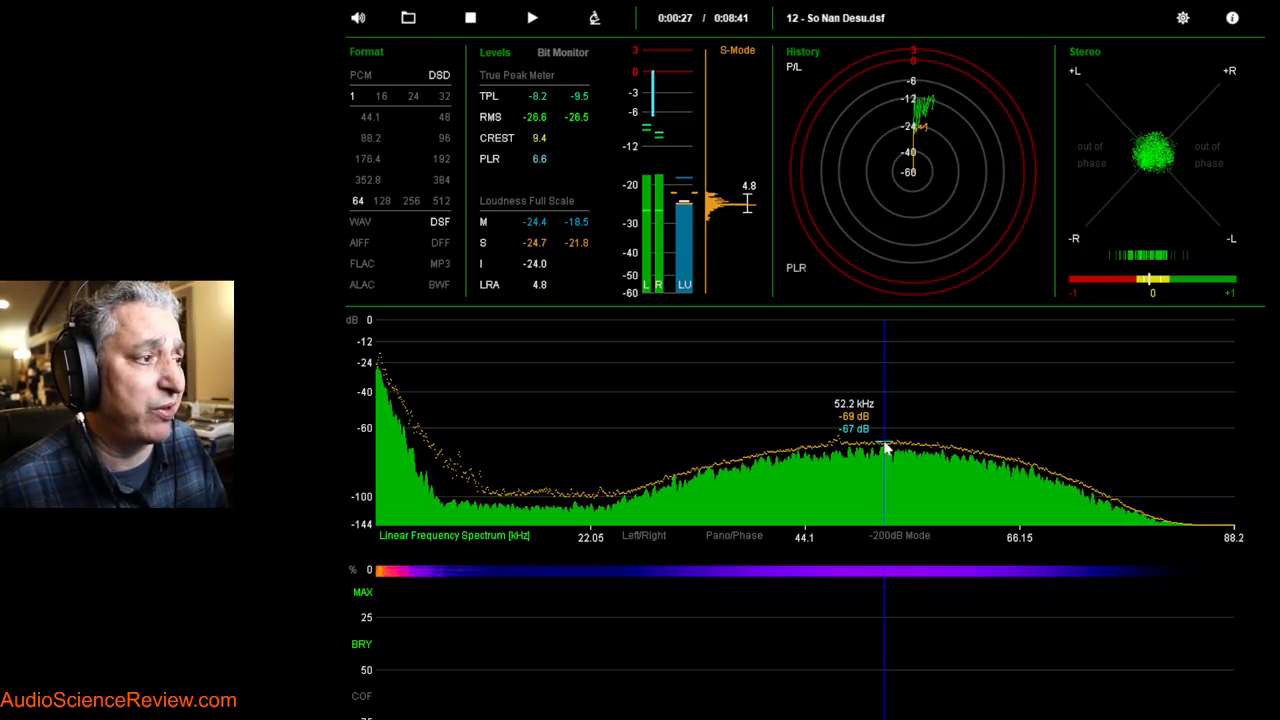
{"action": "mouse_move", "coordinate": [904, 492]}
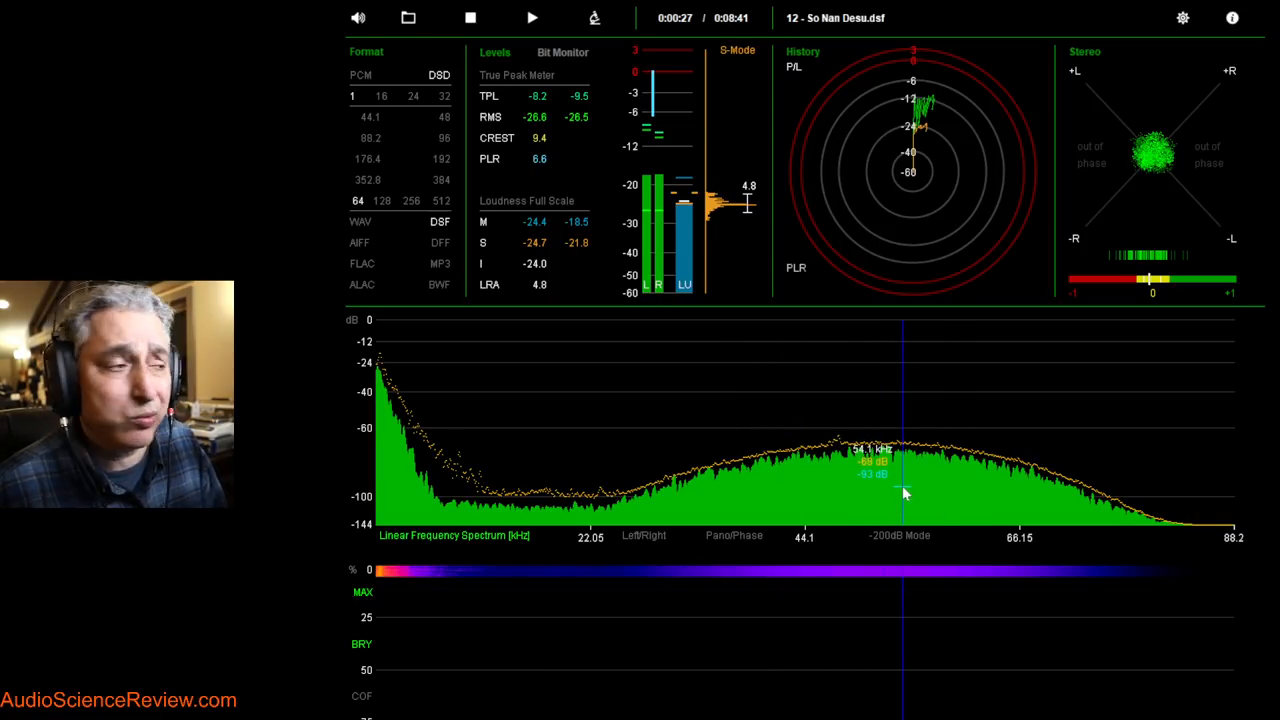
{"action": "mouse_move", "coordinate": [876, 464]}
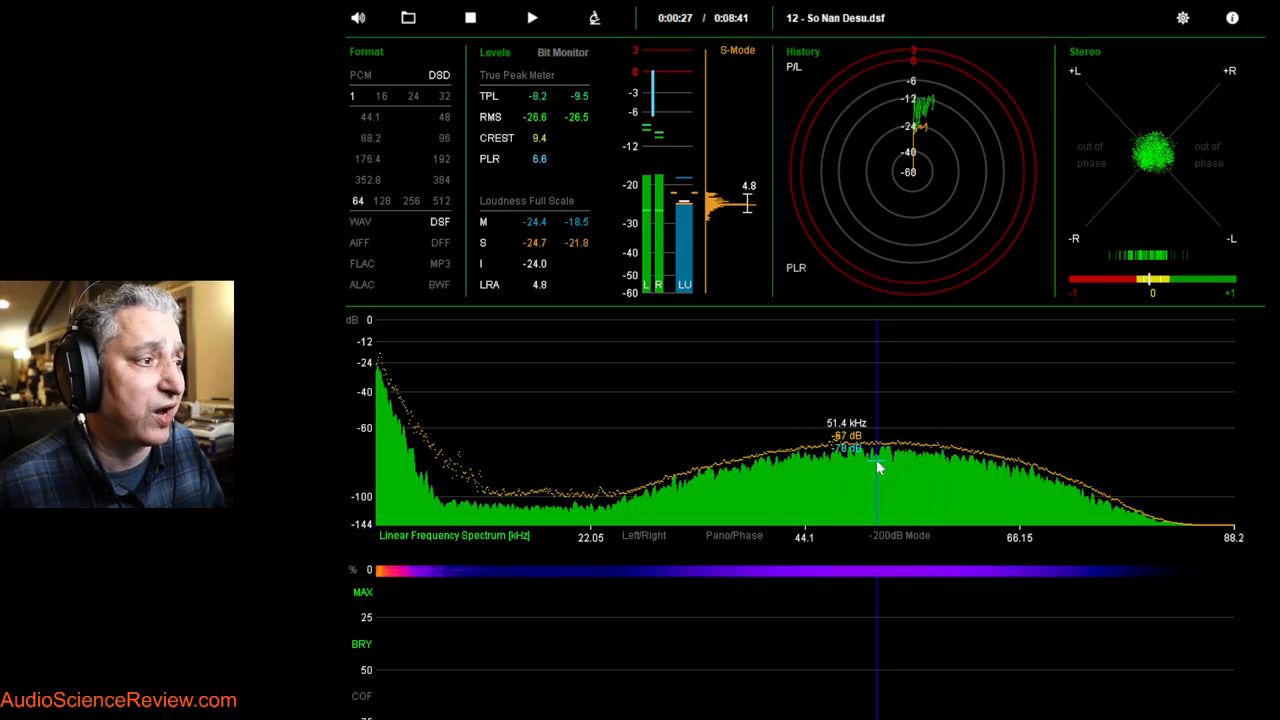
{"action": "mouse_move", "coordinate": [864, 456]}
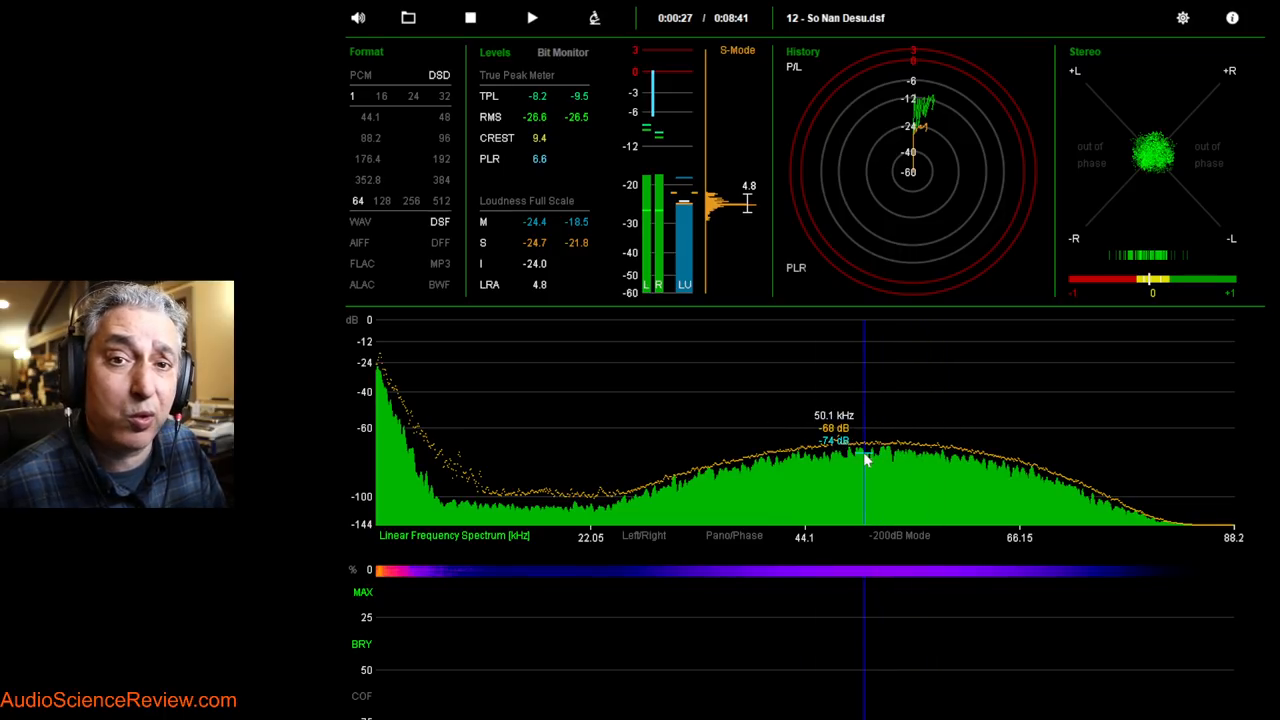
{"action": "mouse_move", "coordinate": [868, 460]}
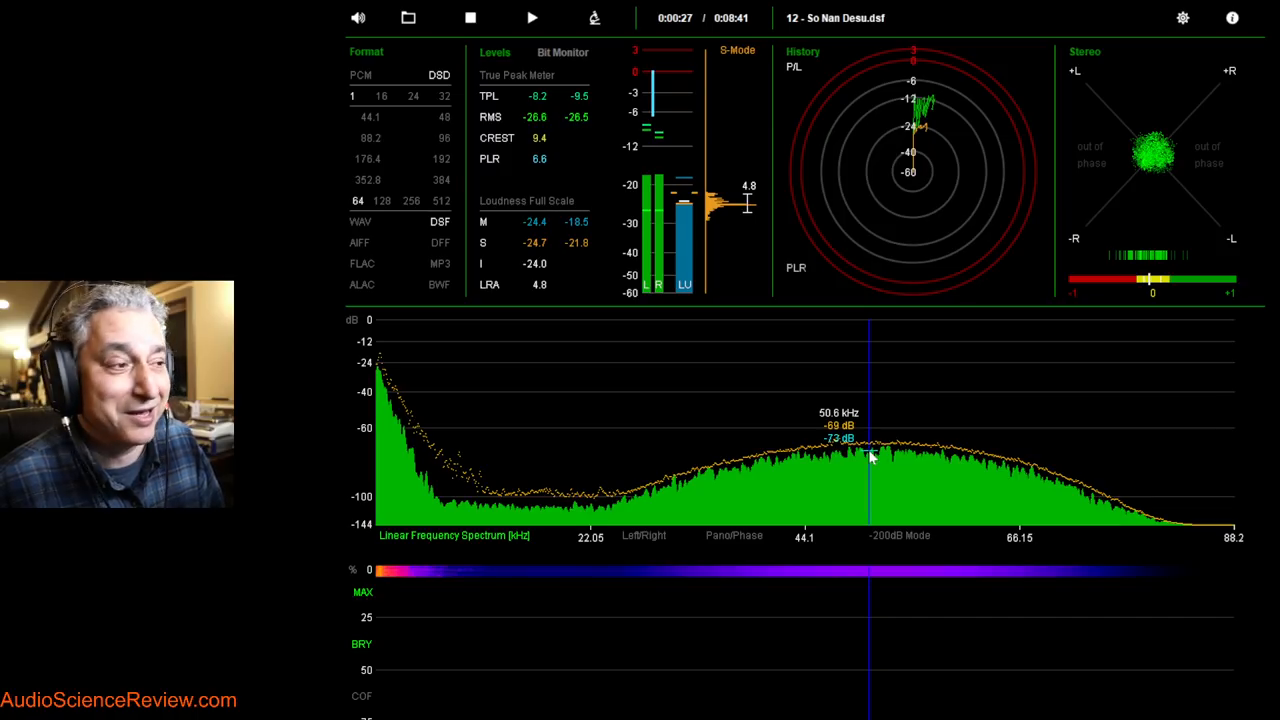
{"action": "mouse_move", "coordinate": [1110, 498]}
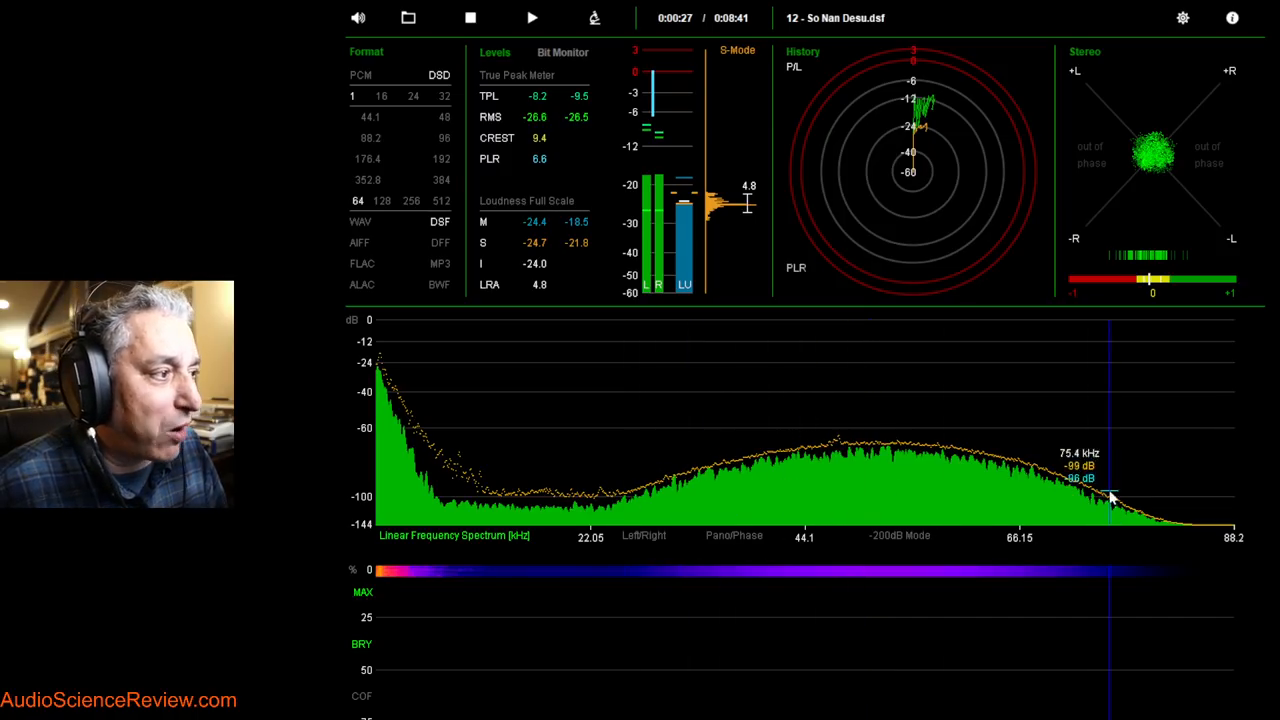
{"action": "mouse_move", "coordinate": [792, 494]}
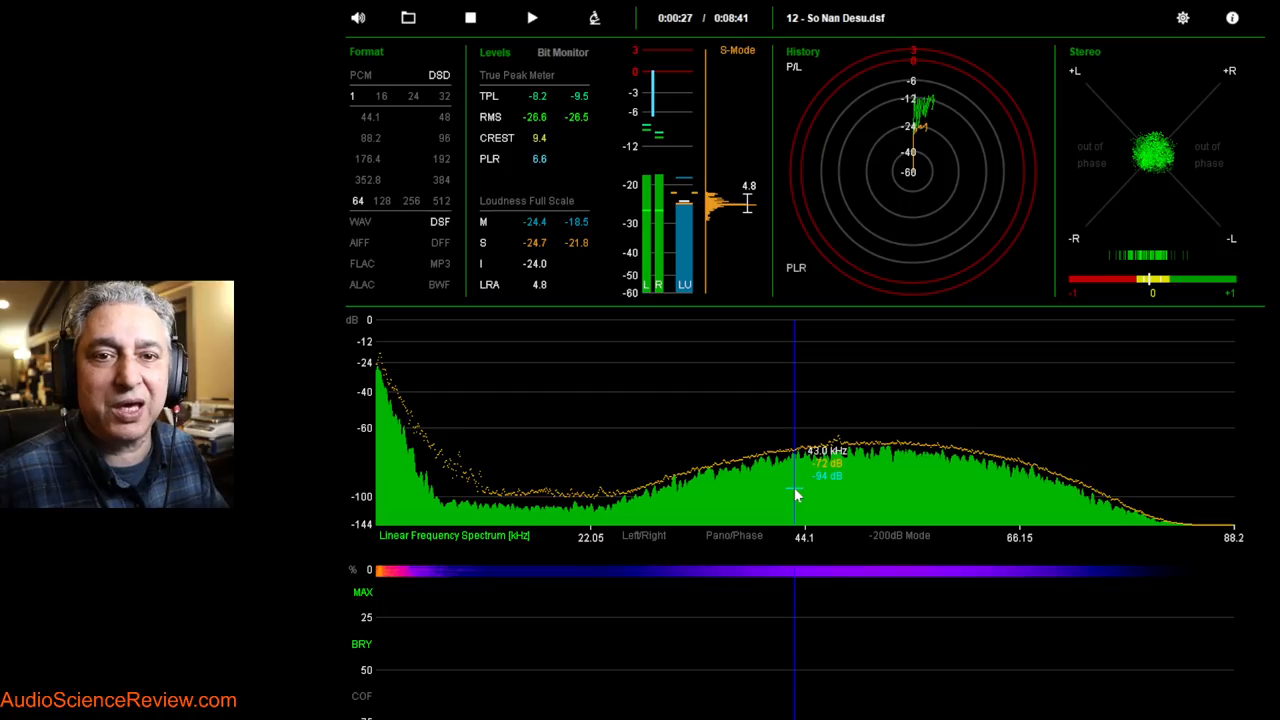
{"action": "mouse_move", "coordinate": [864, 444]}
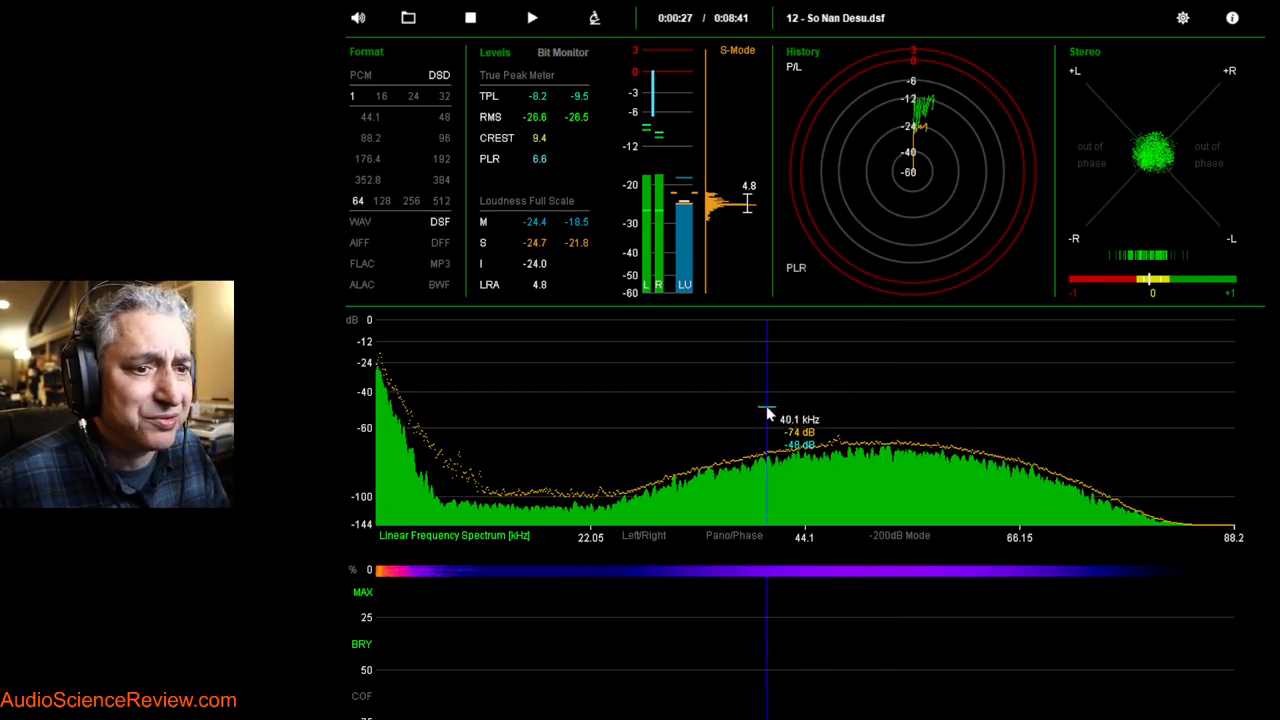
{"action": "mouse_move", "coordinate": [752, 424]}
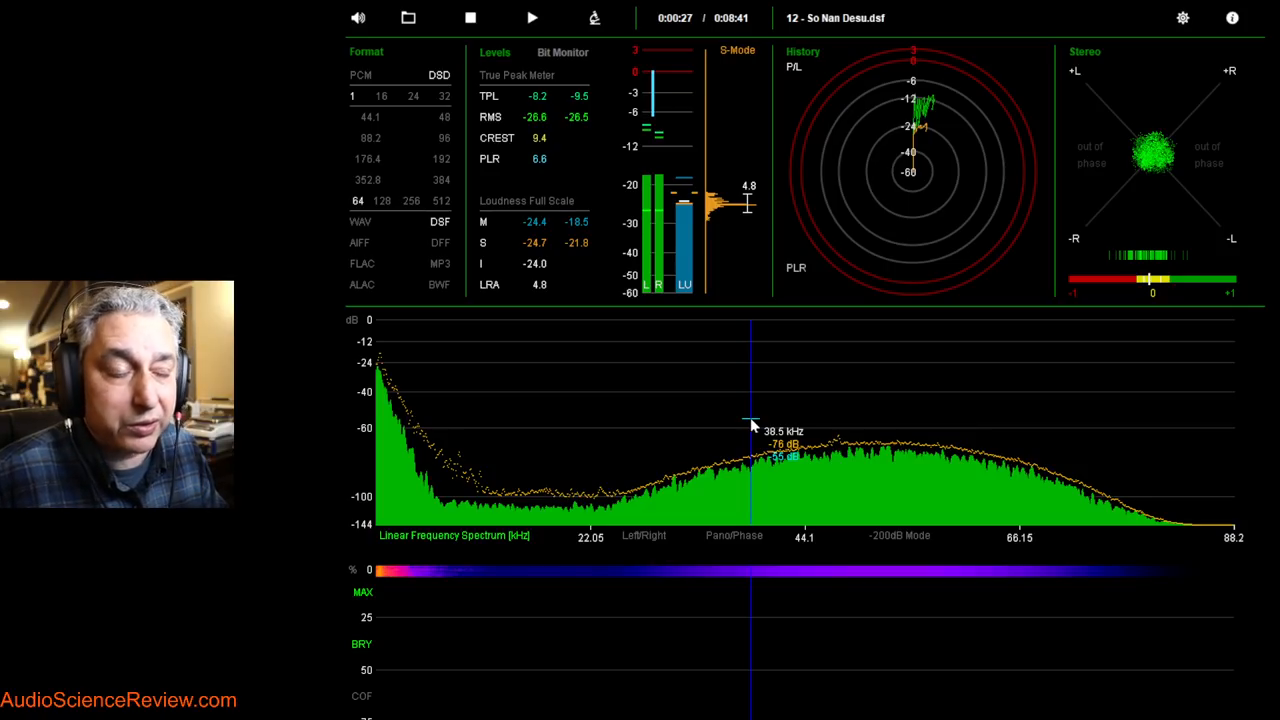
{"action": "mouse_move", "coordinate": [584, 500]}
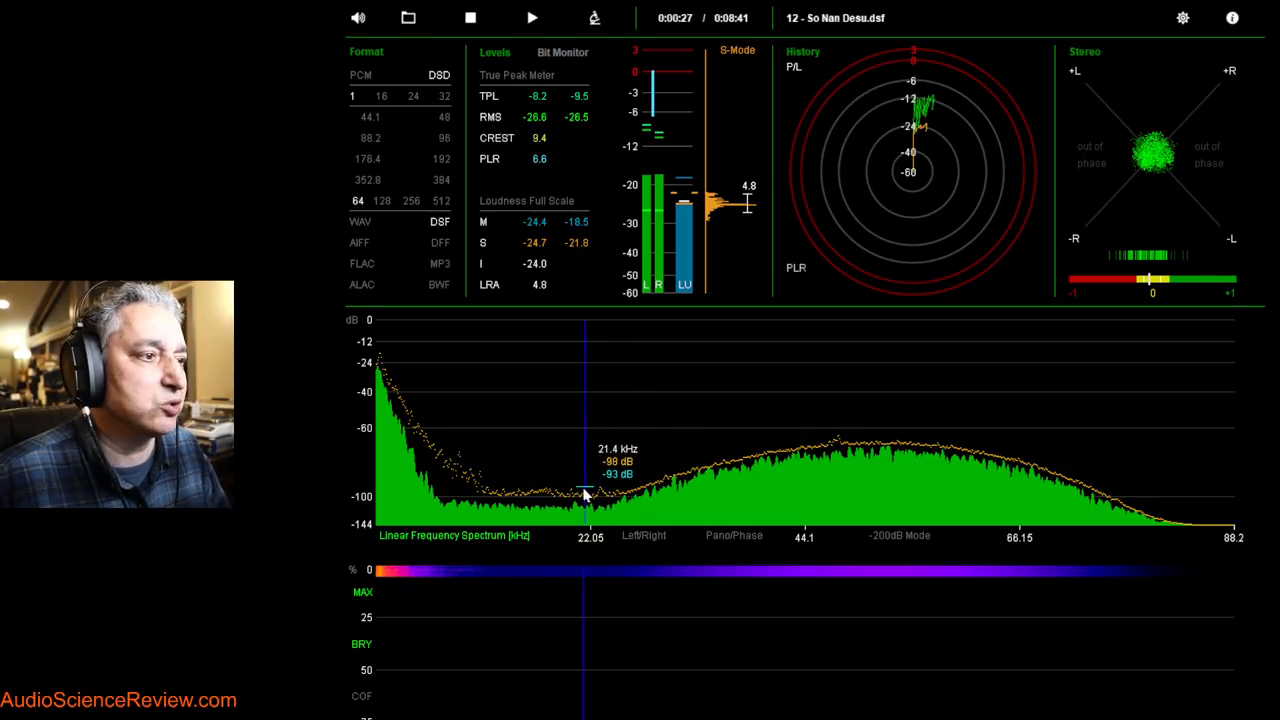
{"action": "mouse_move", "coordinate": [604, 470]}
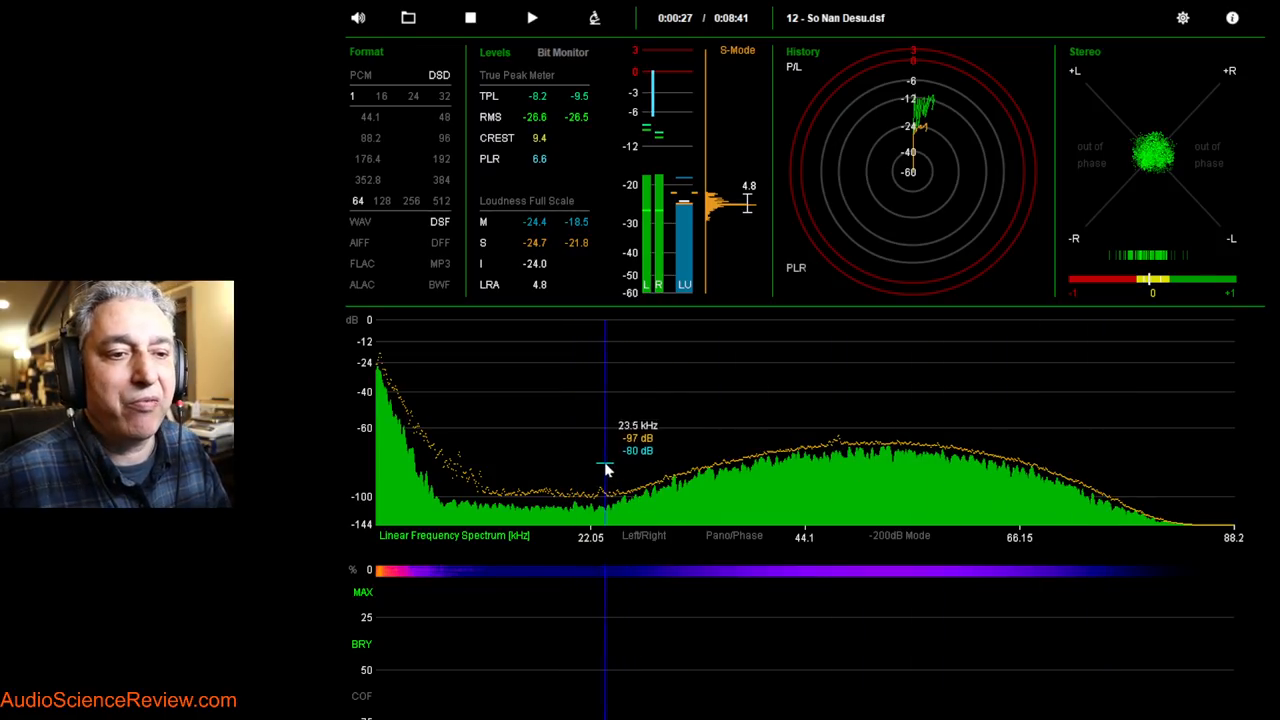
{"action": "mouse_move", "coordinate": [600, 490]}
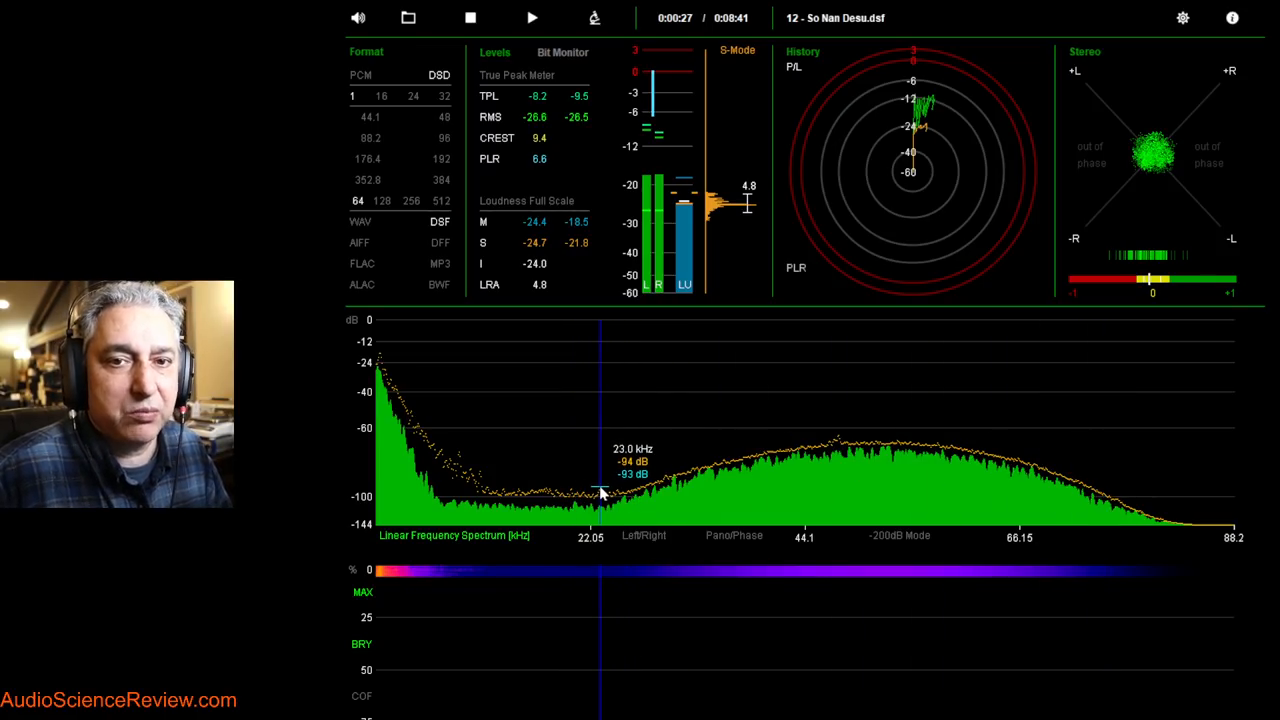
{"action": "mouse_move", "coordinate": [490, 640]}
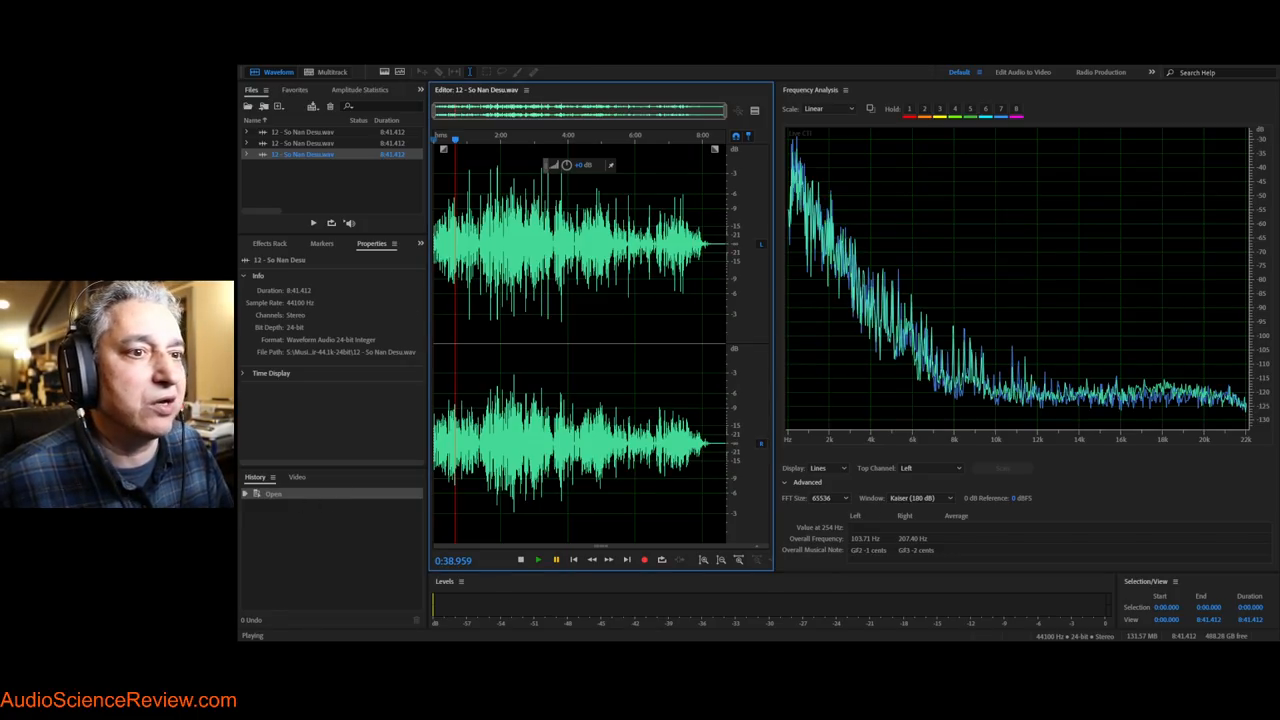
Compare the 44.1 and 192 kHz files, playing and stopping the 192 kHz version
{"action": "left_click", "coordinate": [304, 132]}
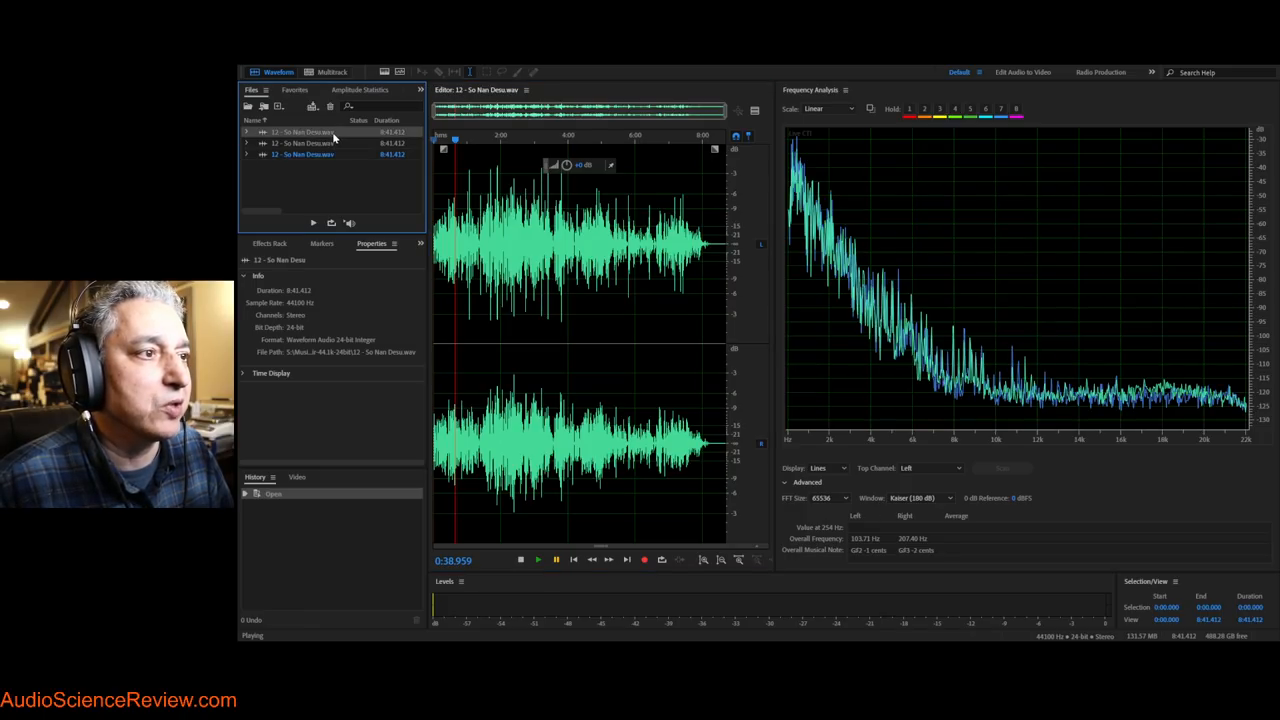
{"action": "left_click", "coordinate": [304, 132]}
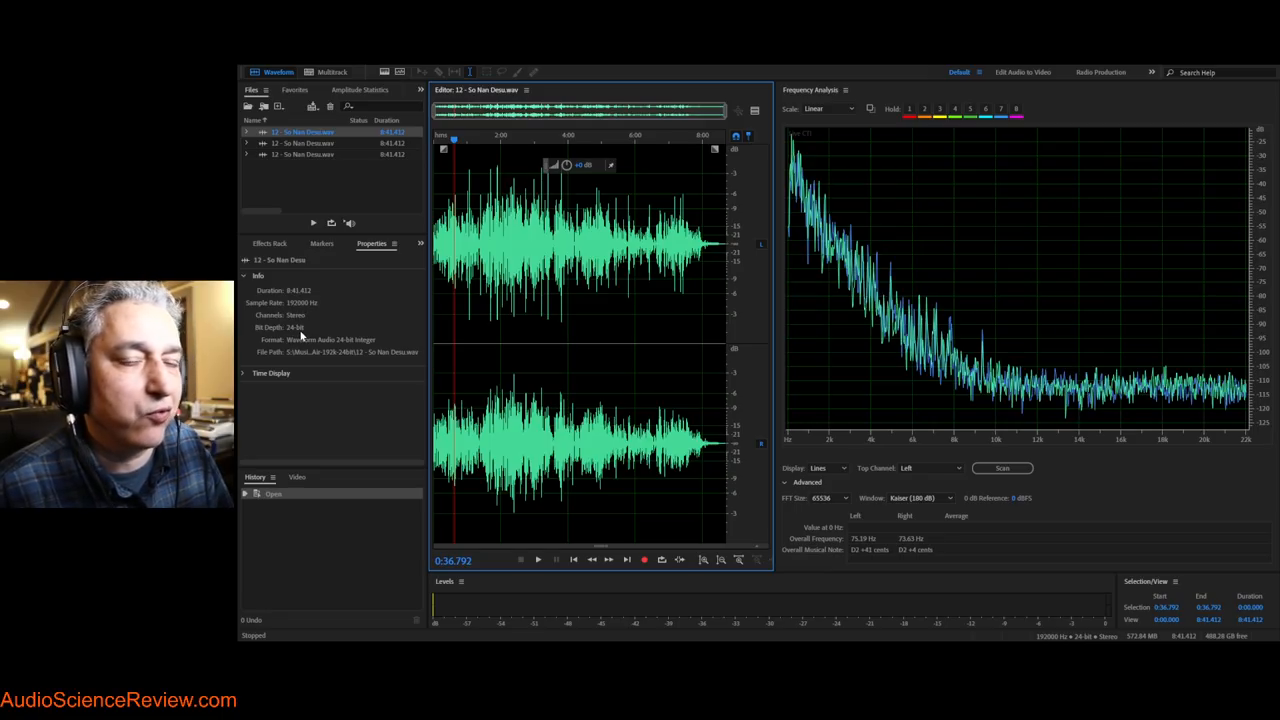
{"action": "left_click", "coordinate": [304, 142]}
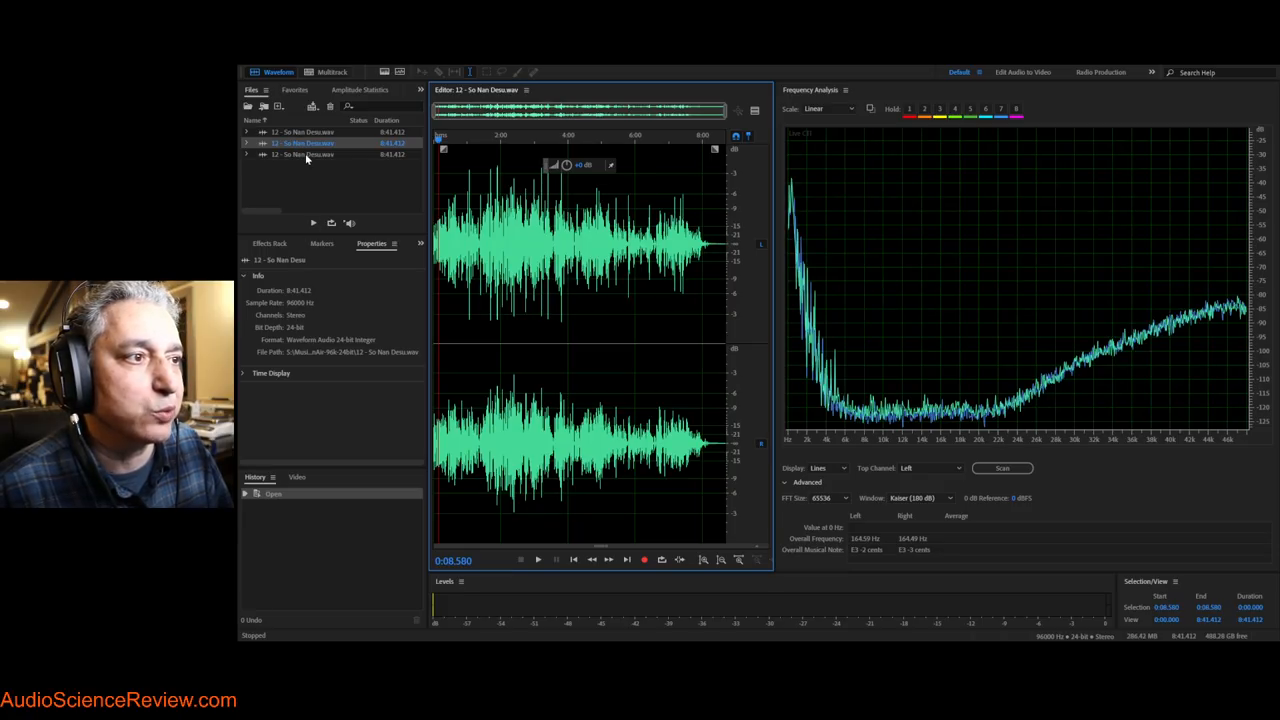
{"action": "left_click", "coordinate": [302, 154]}
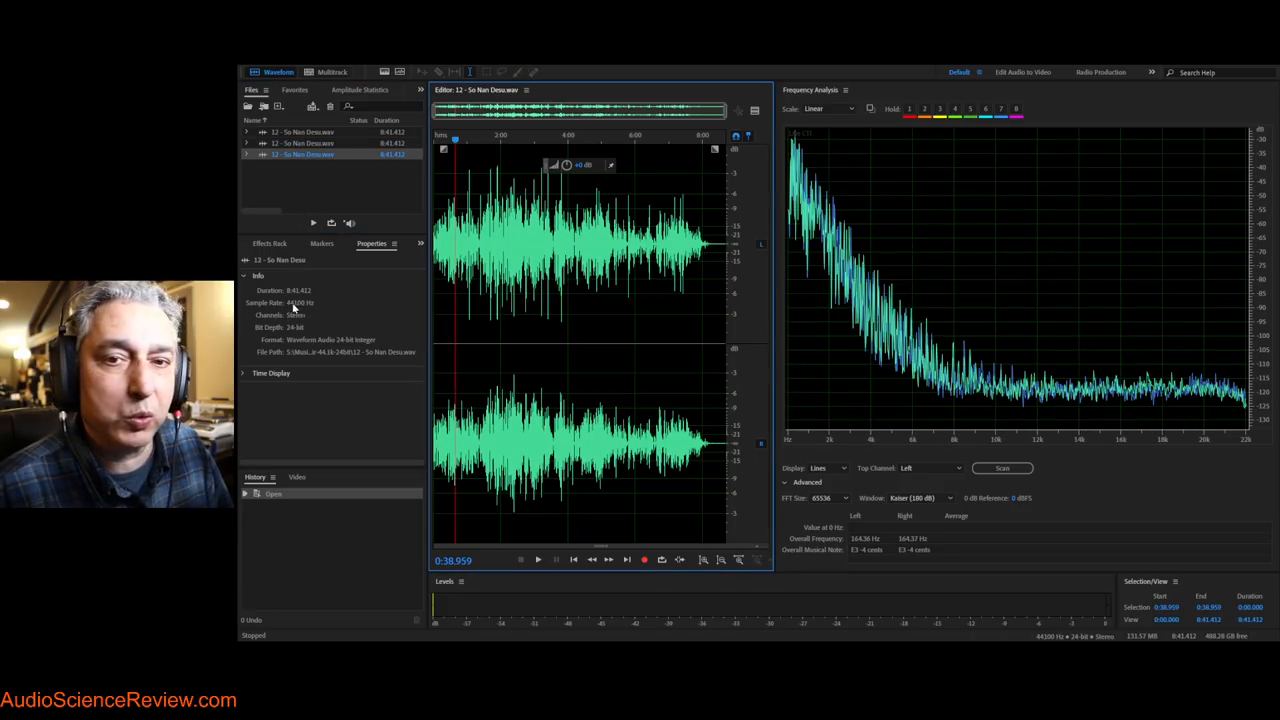
{"action": "left_click", "coordinate": [304, 132]}
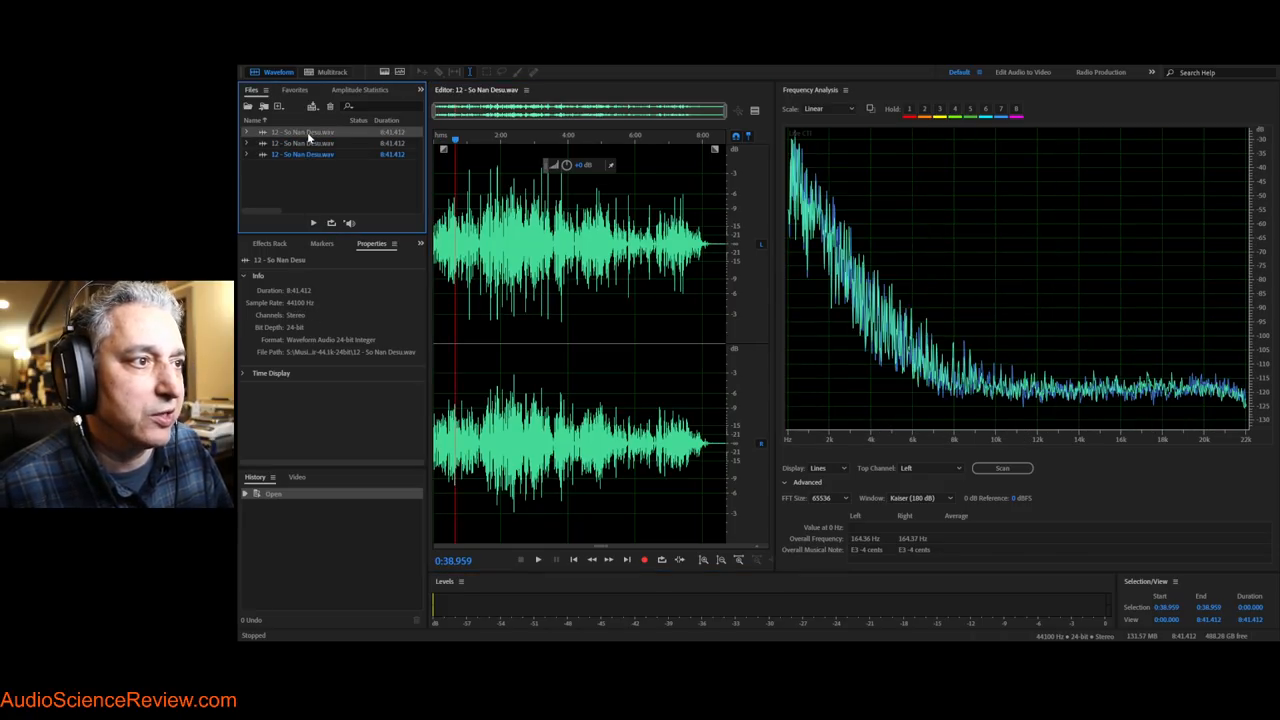
{"action": "left_click", "coordinate": [304, 132]}
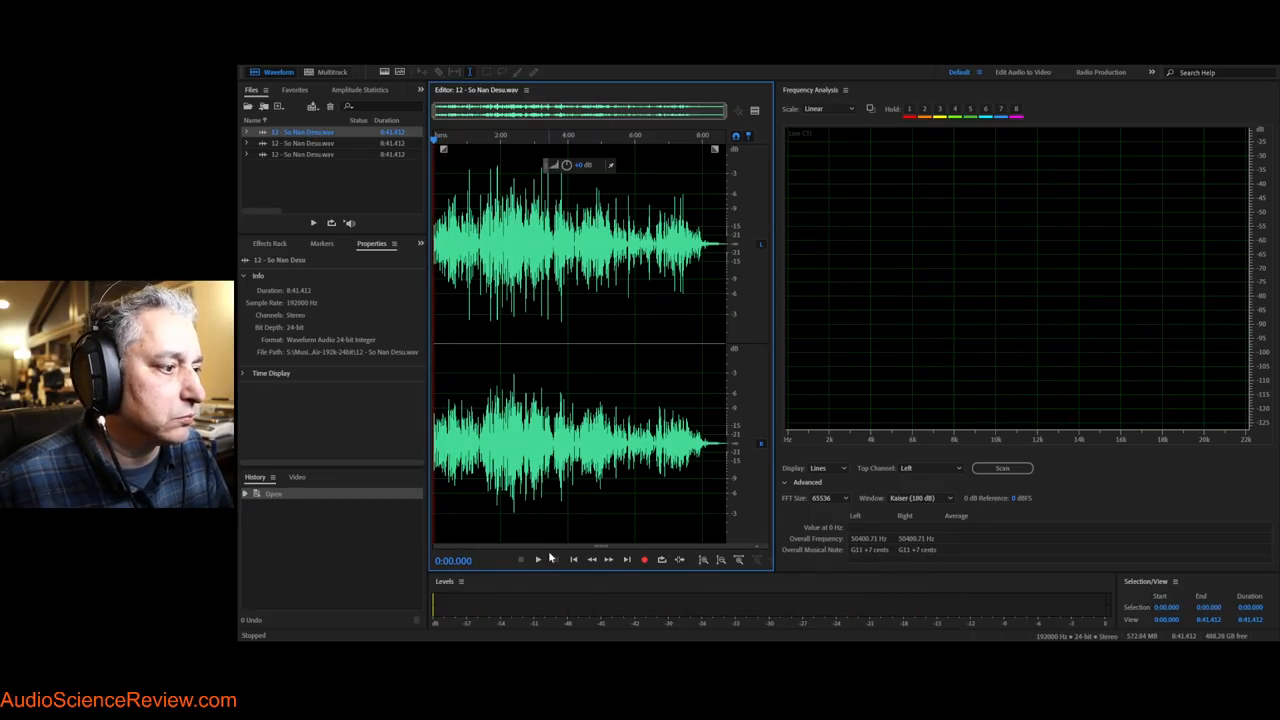
{"action": "left_click", "coordinate": [536, 560]}
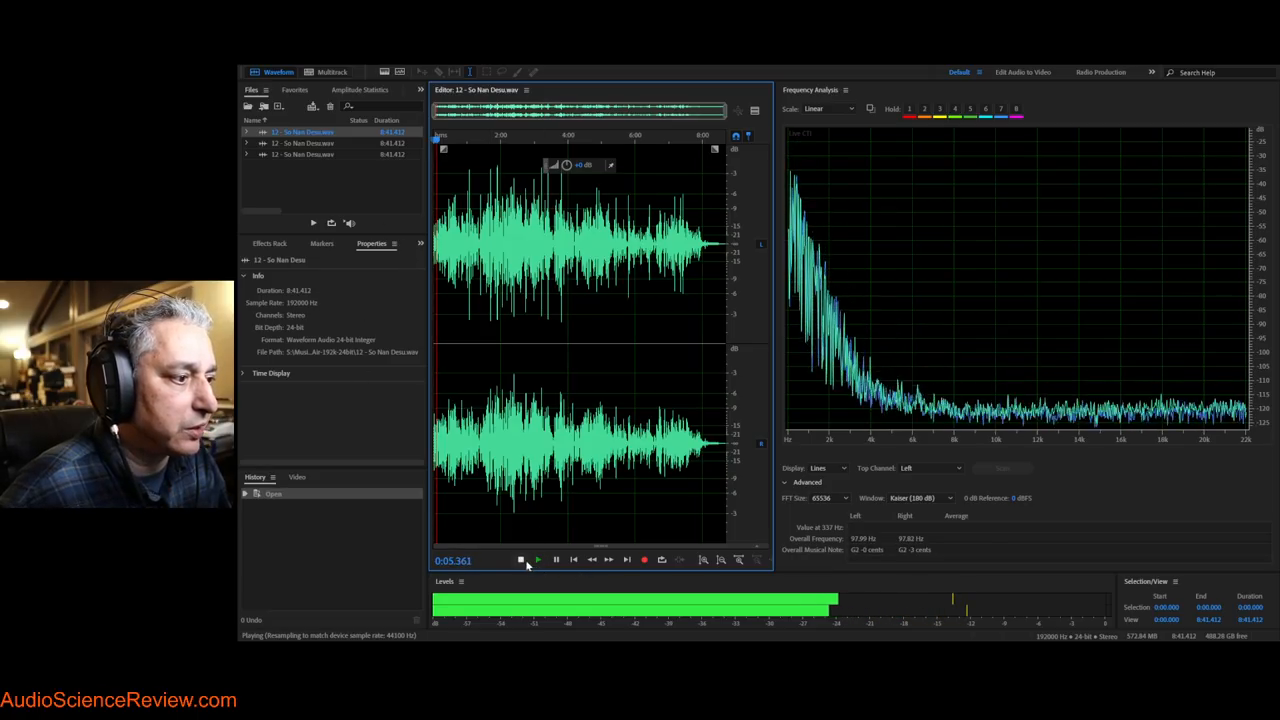
{"action": "left_click", "coordinate": [520, 560]}
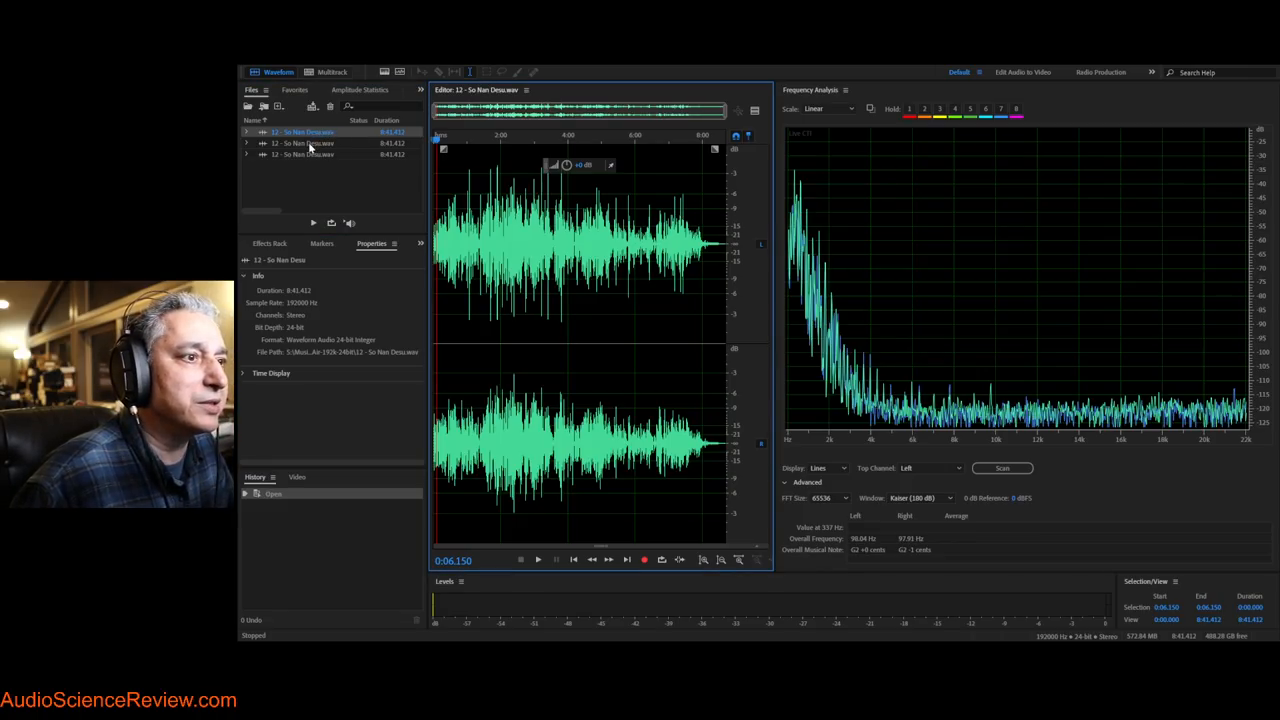
Flip between the 96, 192 and 44.1 kHz files, ending on the 96 kHz version
{"action": "left_click", "coordinate": [300, 142]}
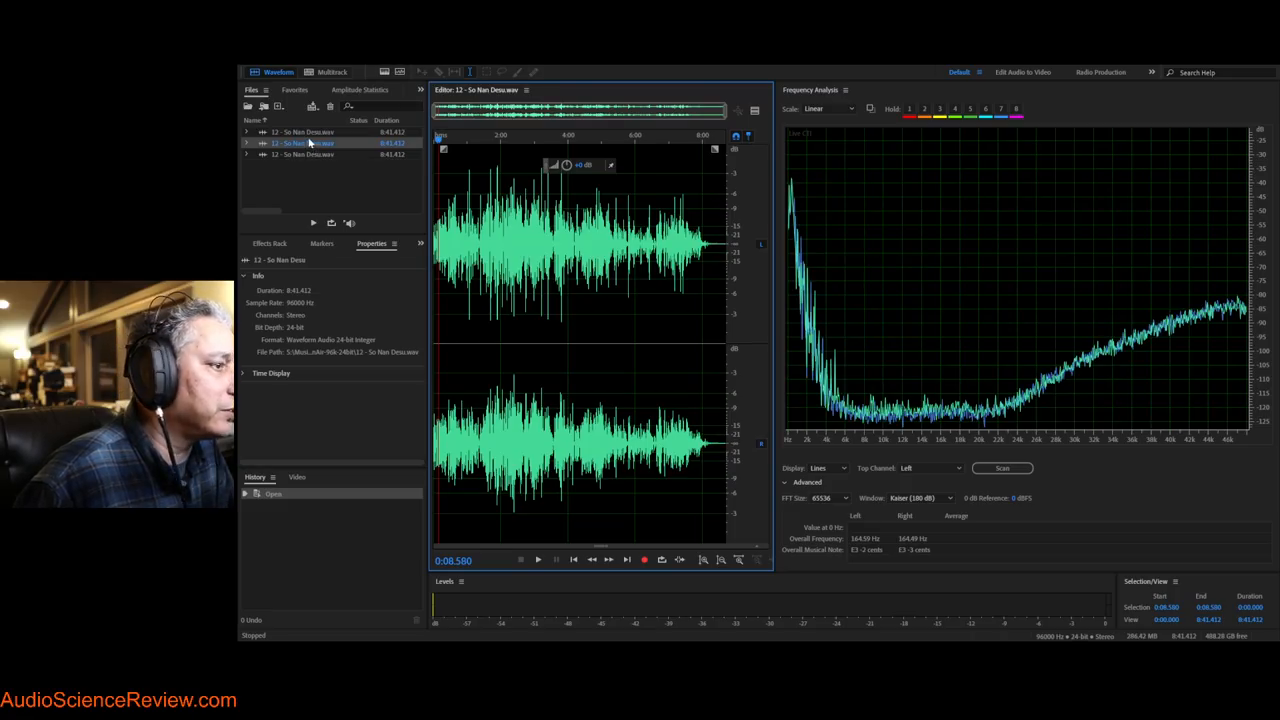
{"action": "left_click", "coordinate": [304, 132]}
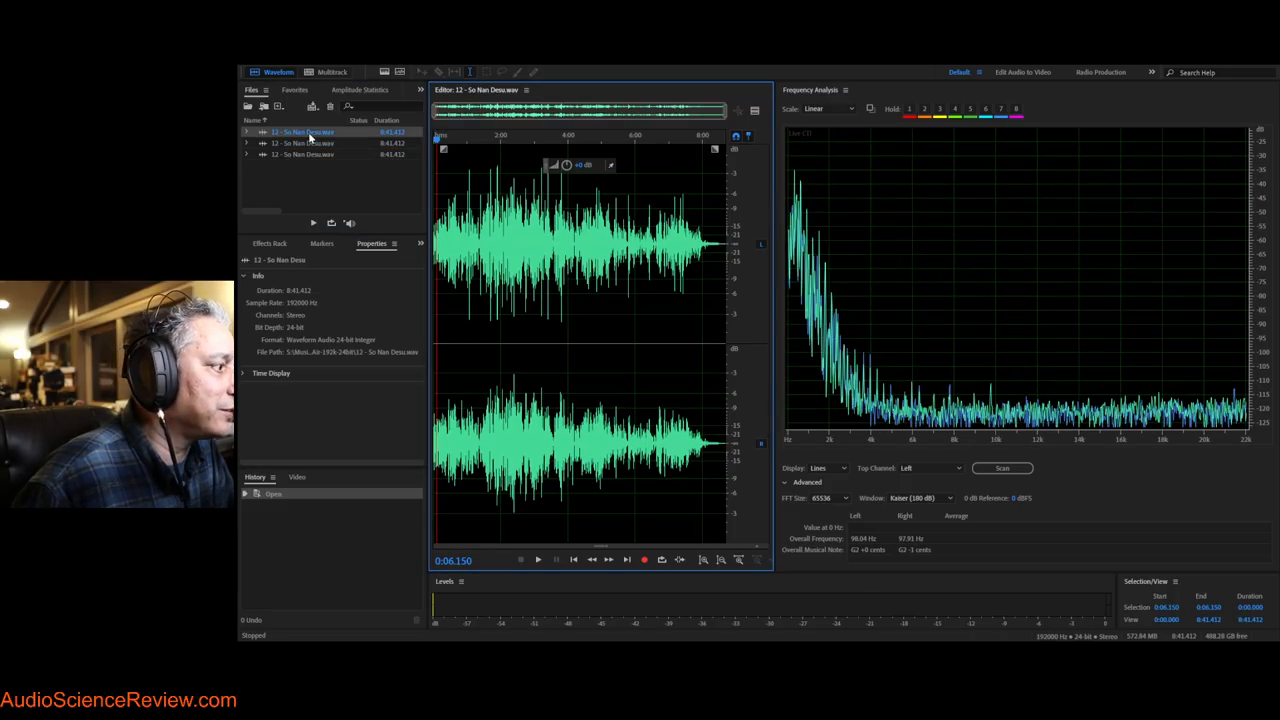
{"action": "left_click", "coordinate": [302, 142]}
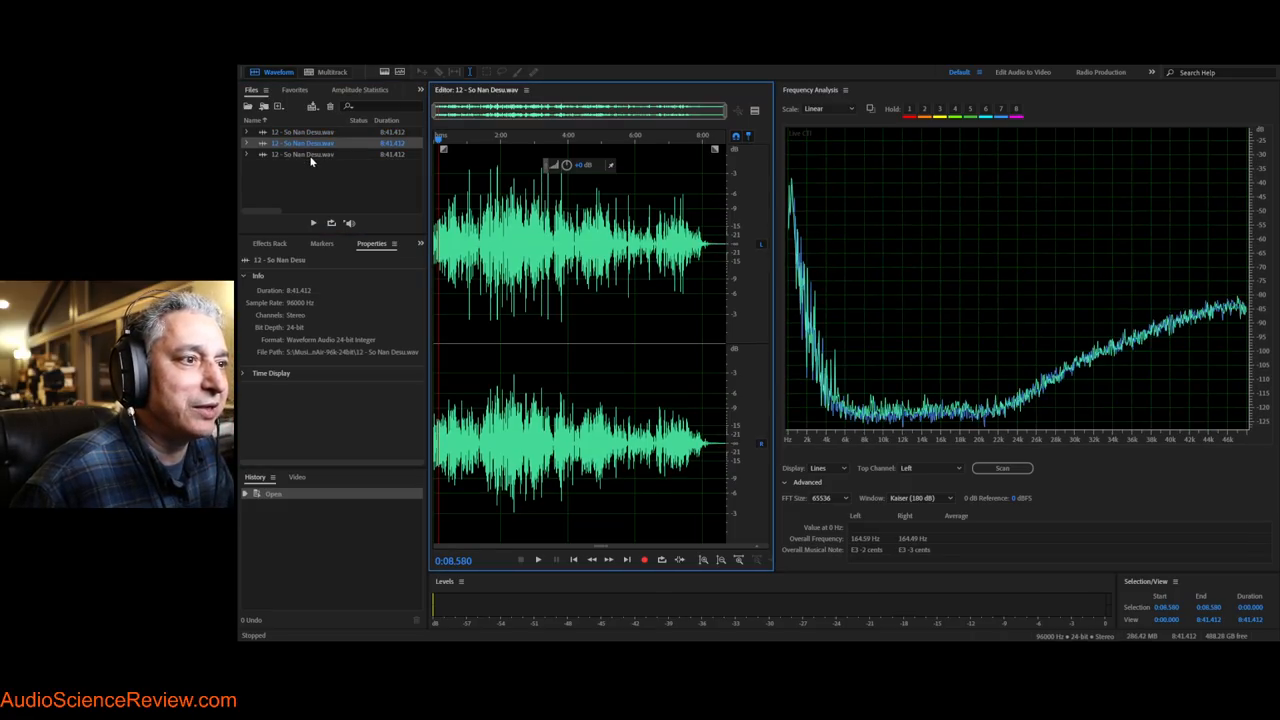
{"action": "left_click", "coordinate": [304, 154]}
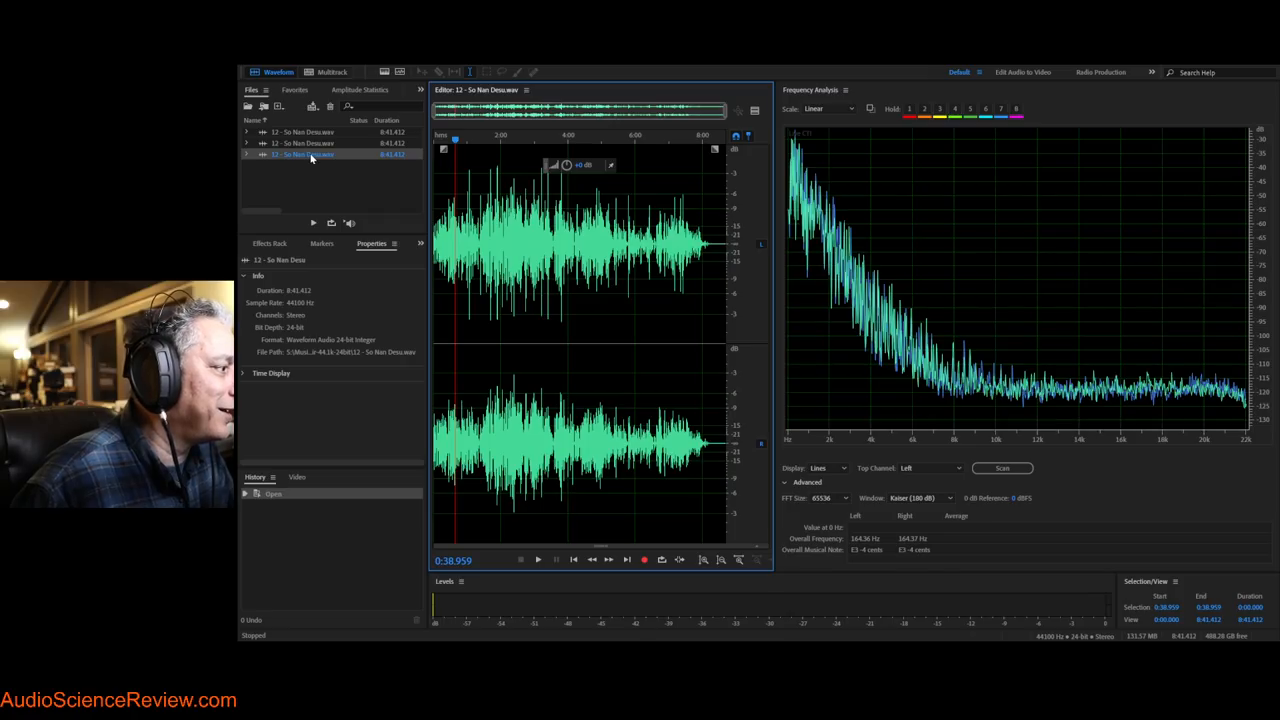
{"action": "left_click", "coordinate": [302, 144]}
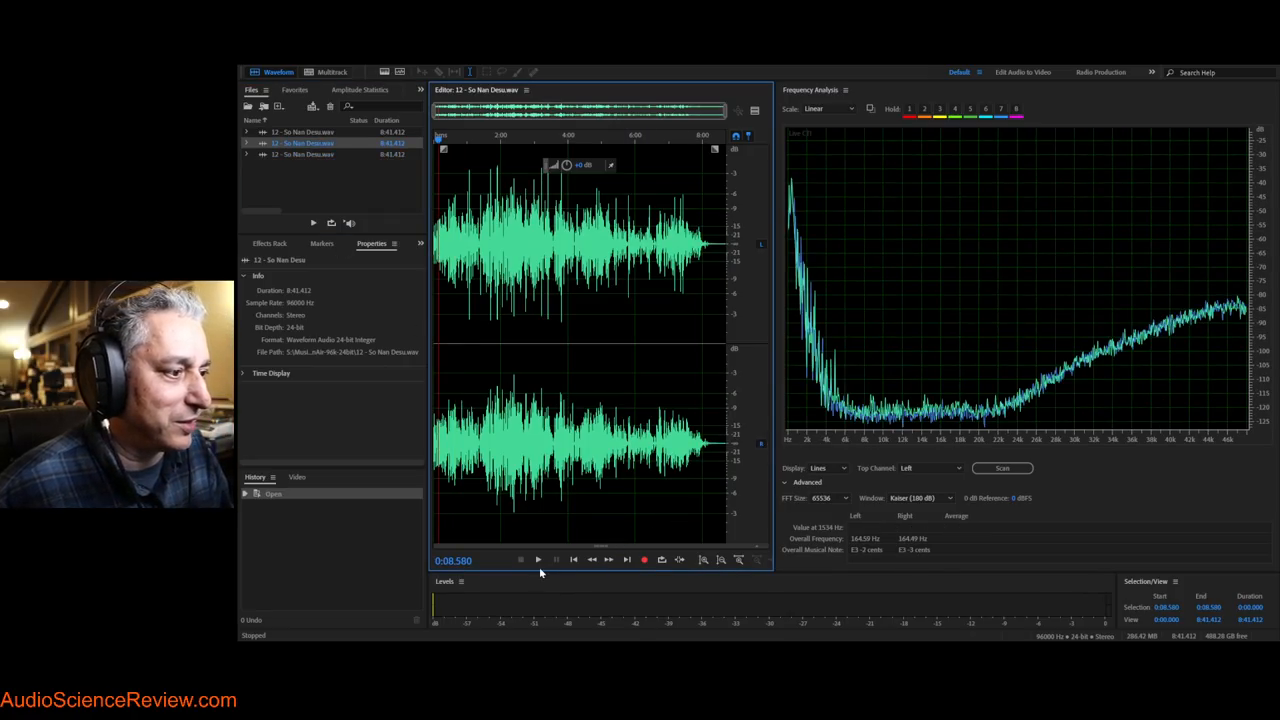
Play and stop the 96 kHz file twice to read its levels, then select the 44.1 kHz file
{"action": "left_click", "coordinate": [538, 560]}
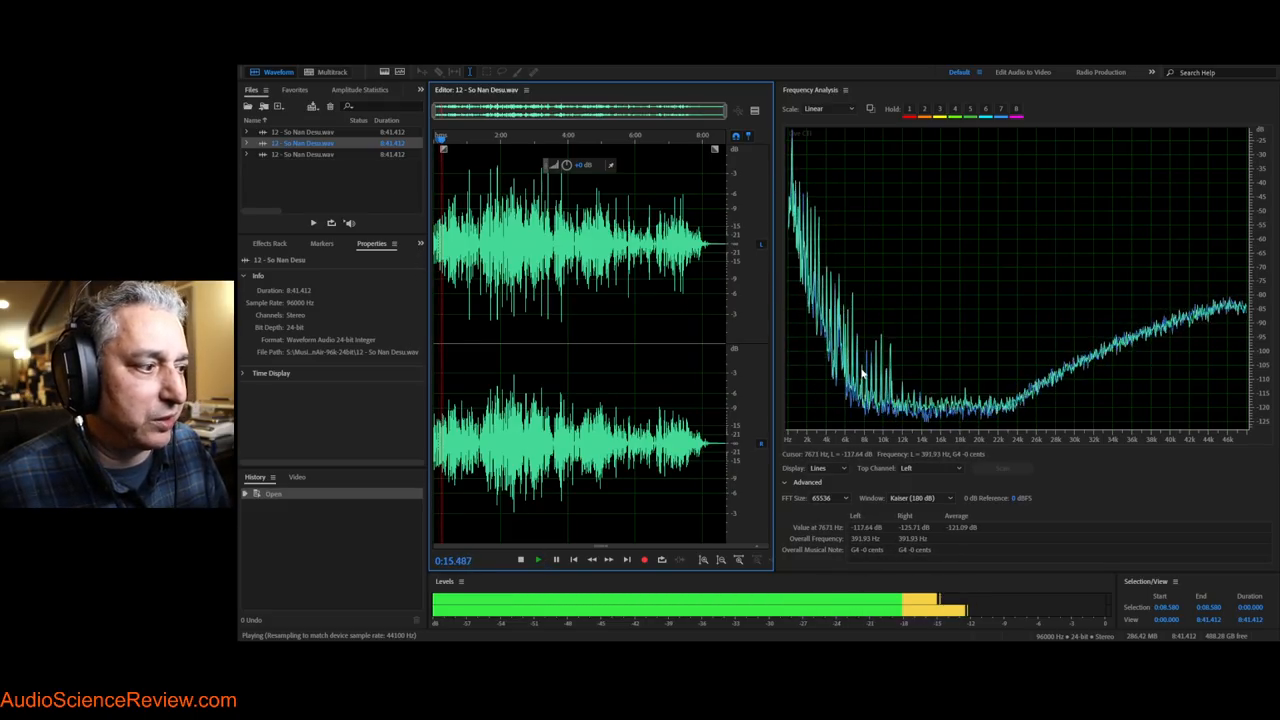
{"action": "left_click", "coordinate": [520, 560]}
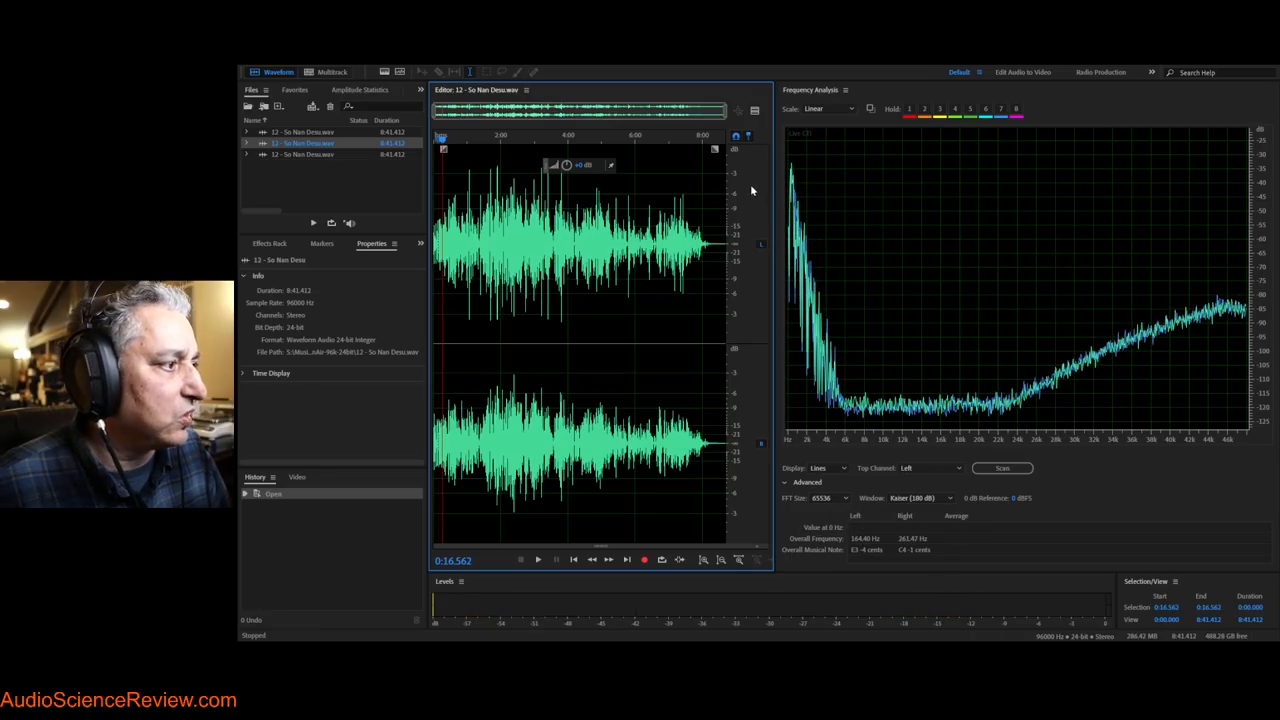
{"action": "mouse_move", "coordinate": [852, 358]}
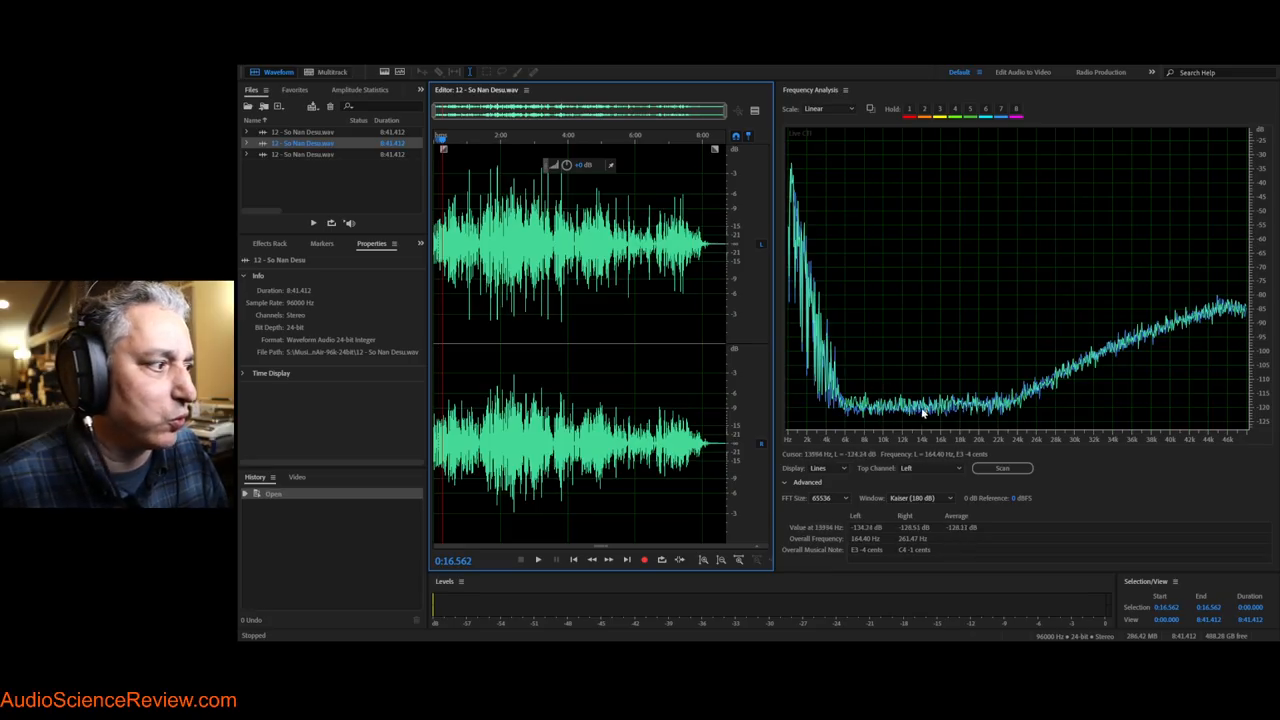
{"action": "mouse_move", "coordinate": [1244, 296]}
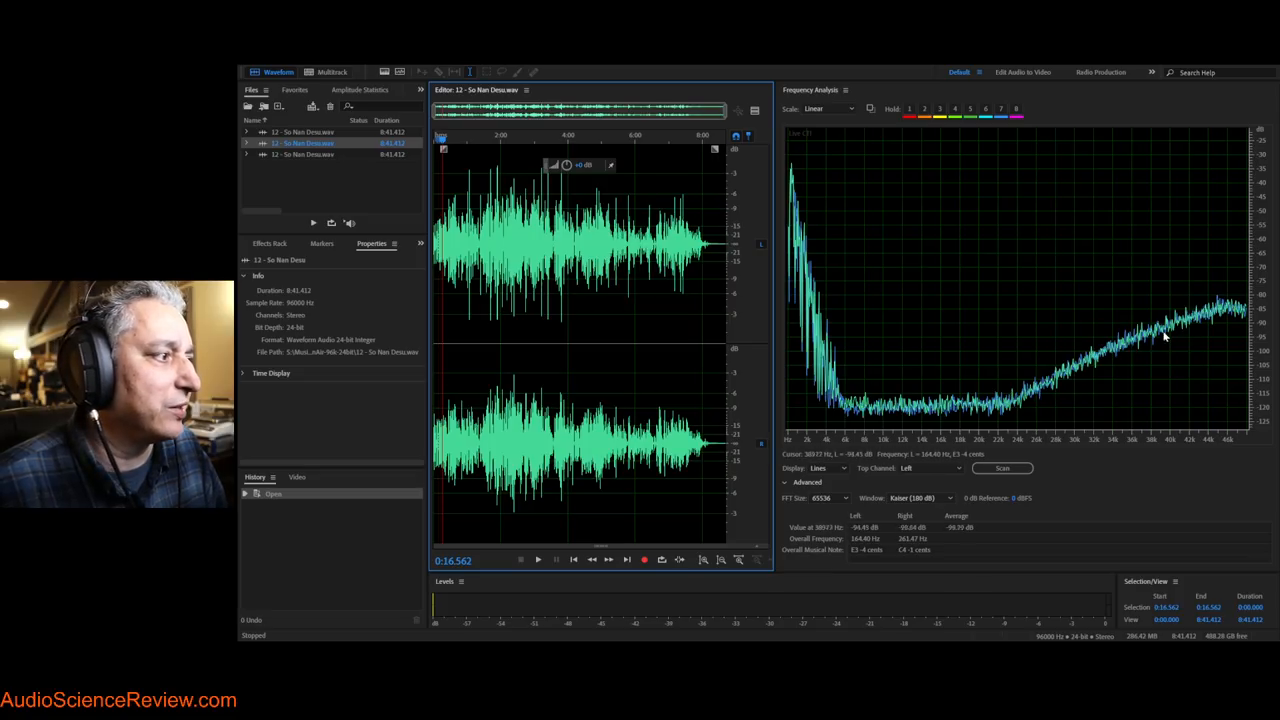
{"action": "mouse_move", "coordinate": [990, 388]}
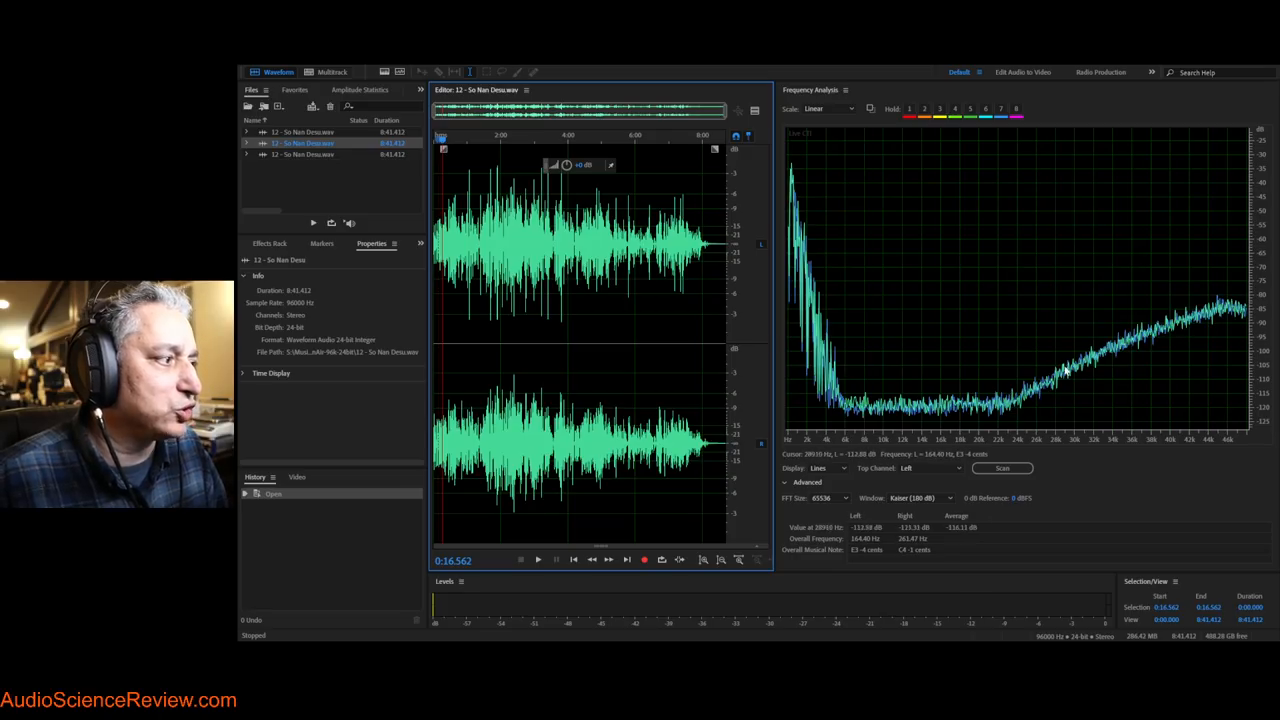
{"action": "mouse_move", "coordinate": [1150, 360]}
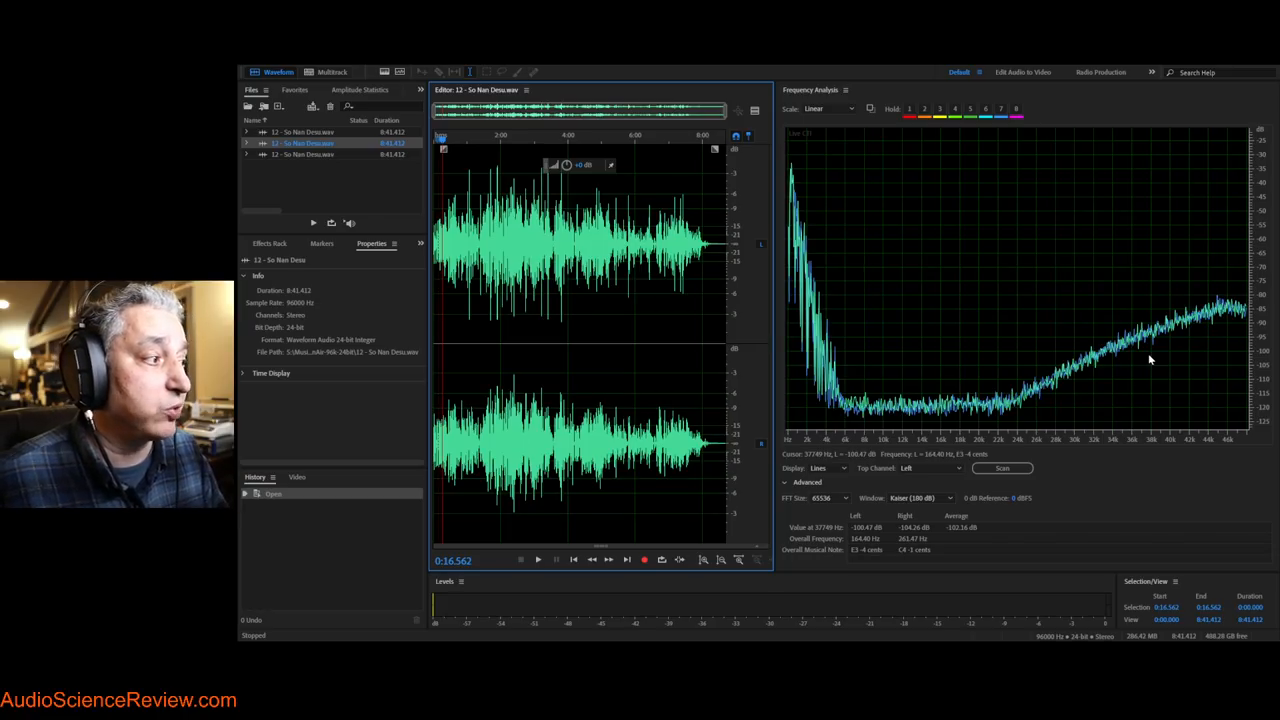
{"action": "mouse_move", "coordinate": [1128, 296]}
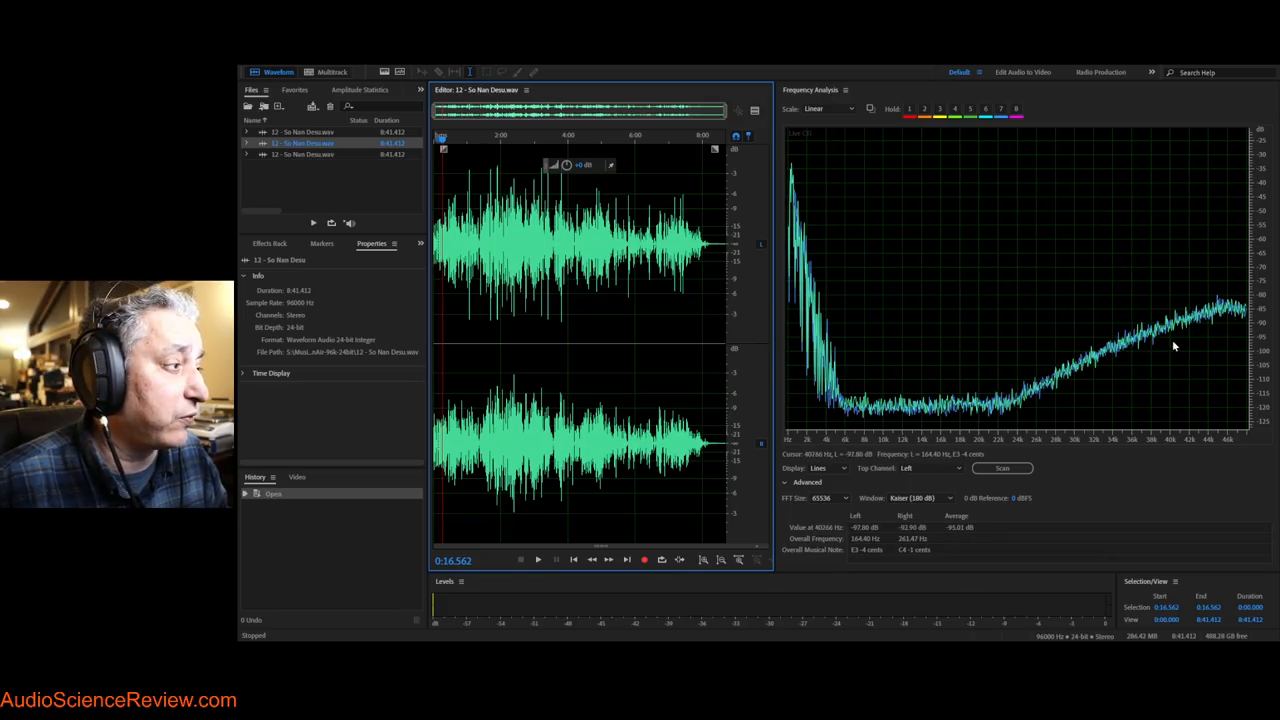
{"action": "mouse_move", "coordinate": [1142, 360]}
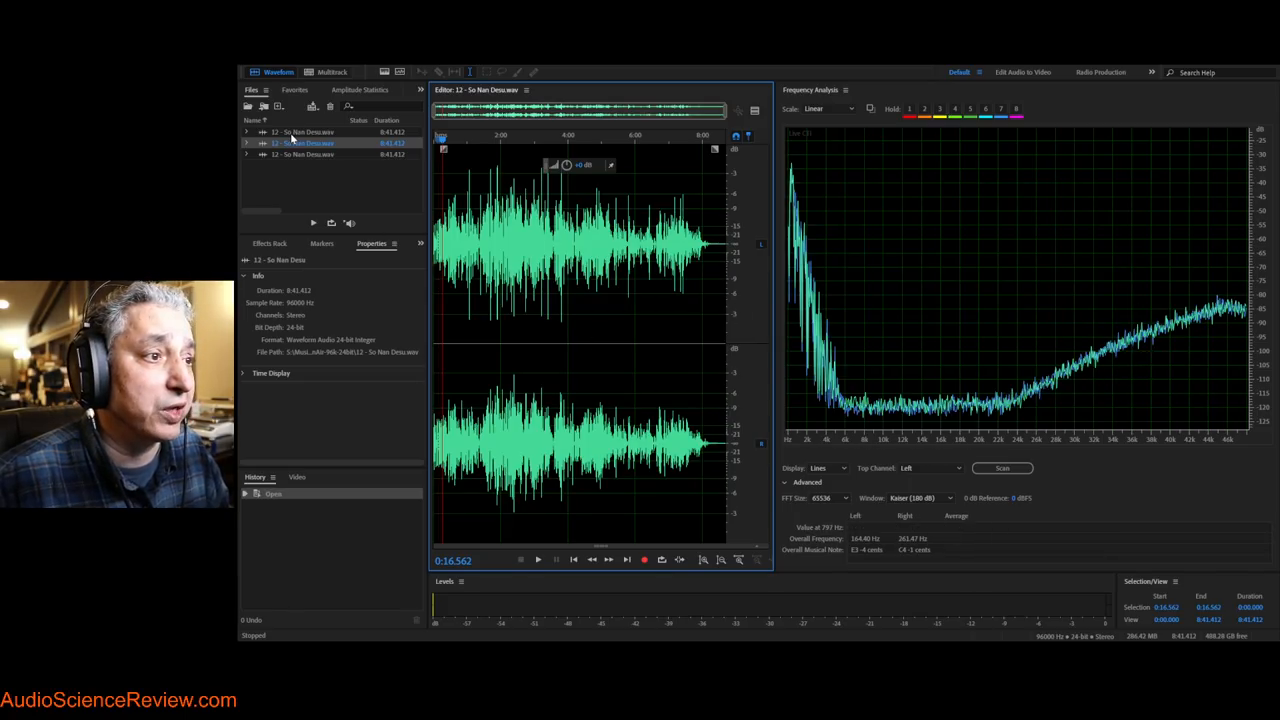
{"action": "mouse_move", "coordinate": [1044, 402]}
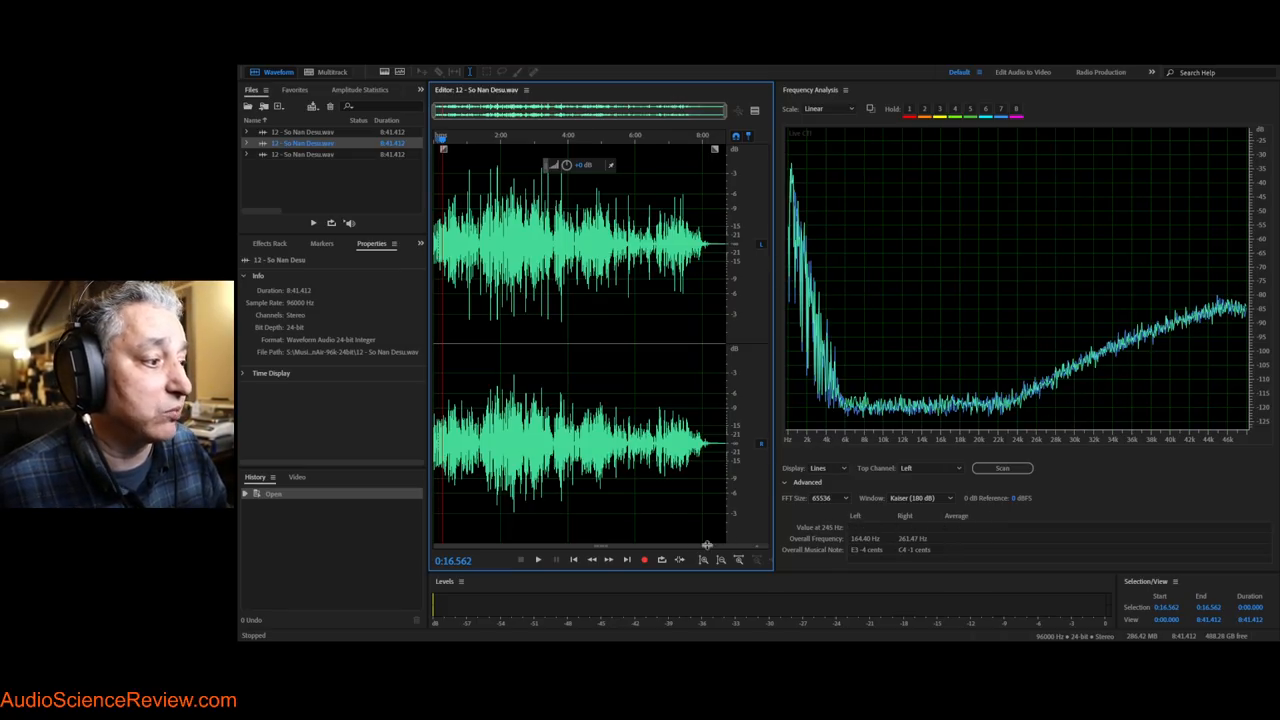
{"action": "left_click", "coordinate": [536, 560]}
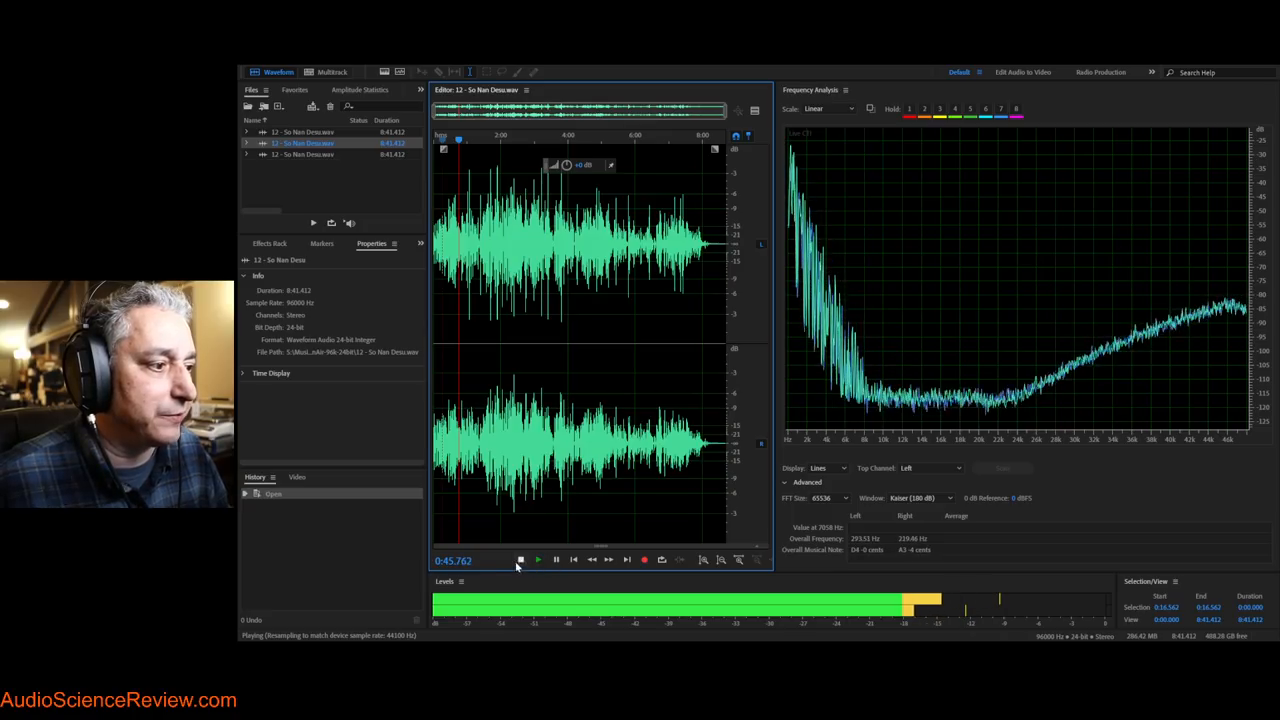
{"action": "left_click", "coordinate": [520, 560]}
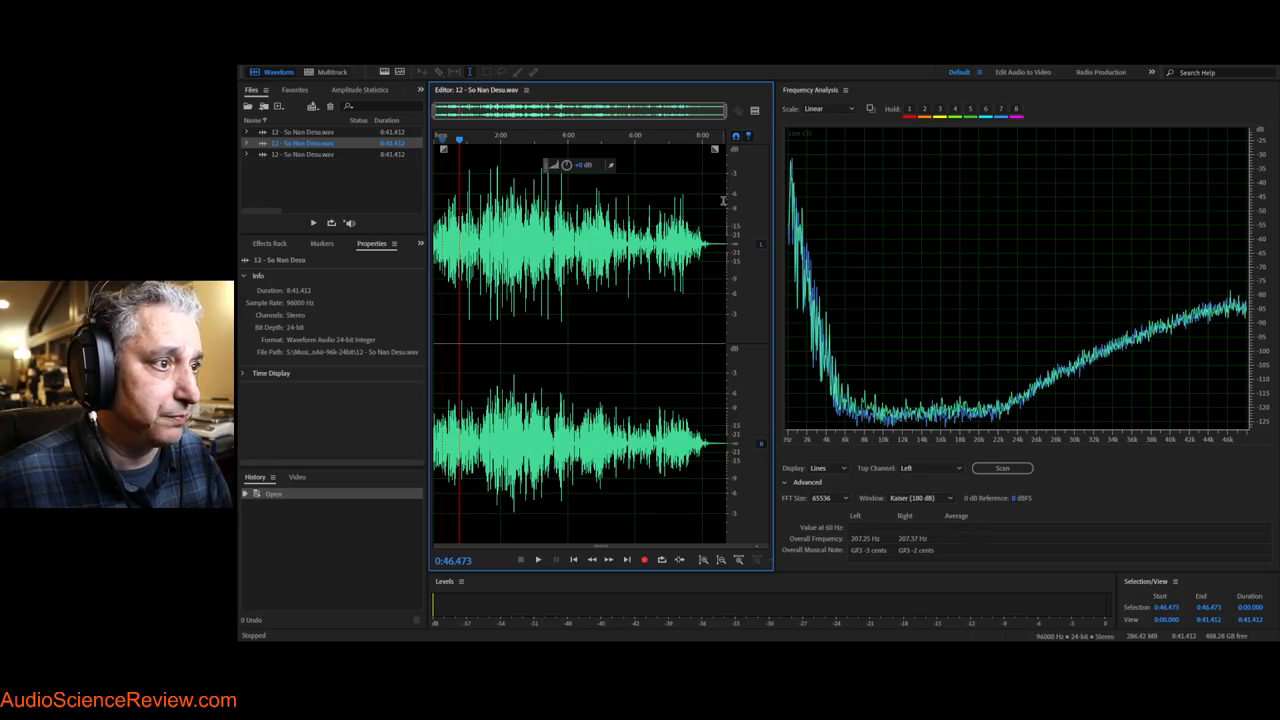
{"action": "left_click", "coordinate": [304, 154]}
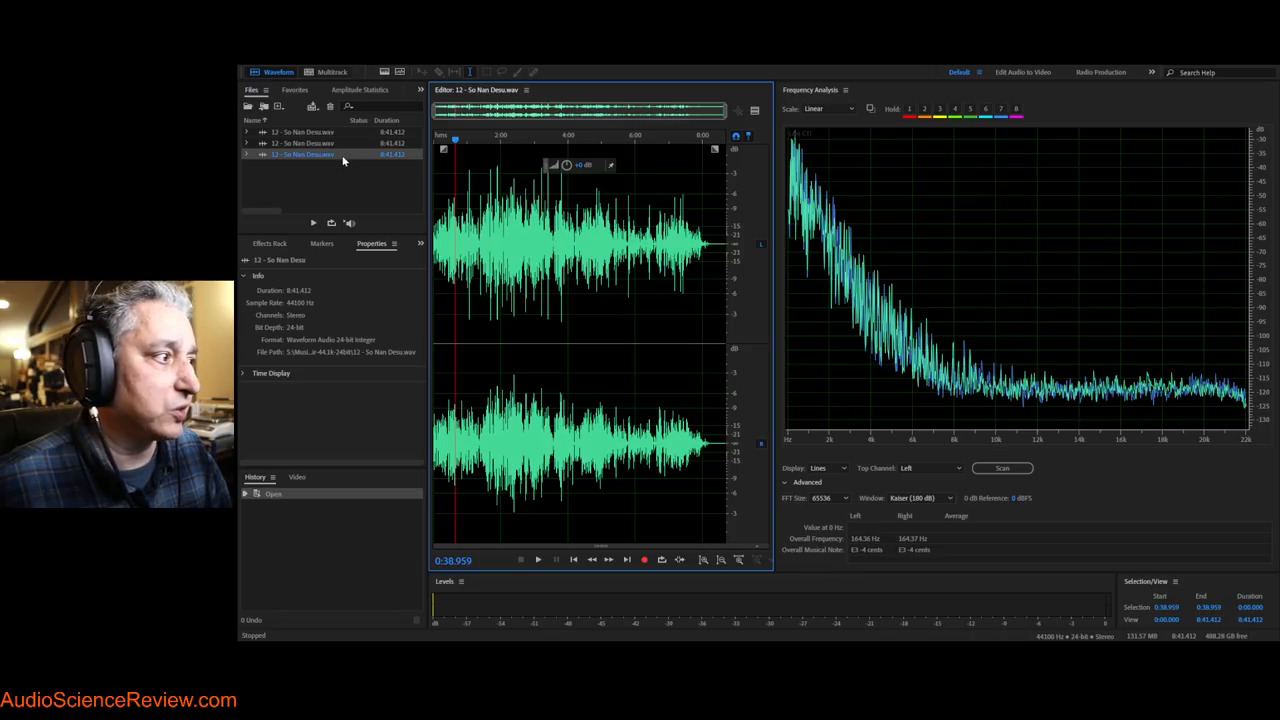
{"action": "mouse_move", "coordinate": [320, 168]}
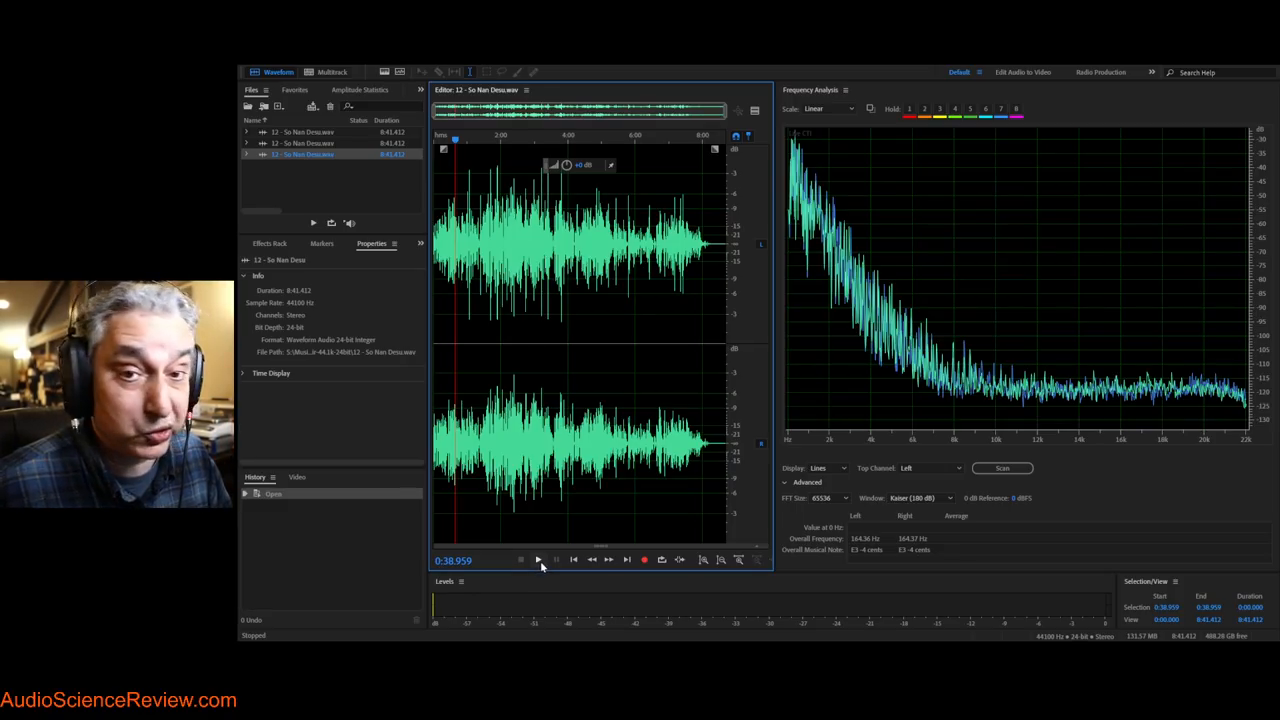
Play the 44.1 kHz file and stop near 51 seconds, its spectrum showing no high-end rise
{"action": "left_click", "coordinate": [536, 560]}
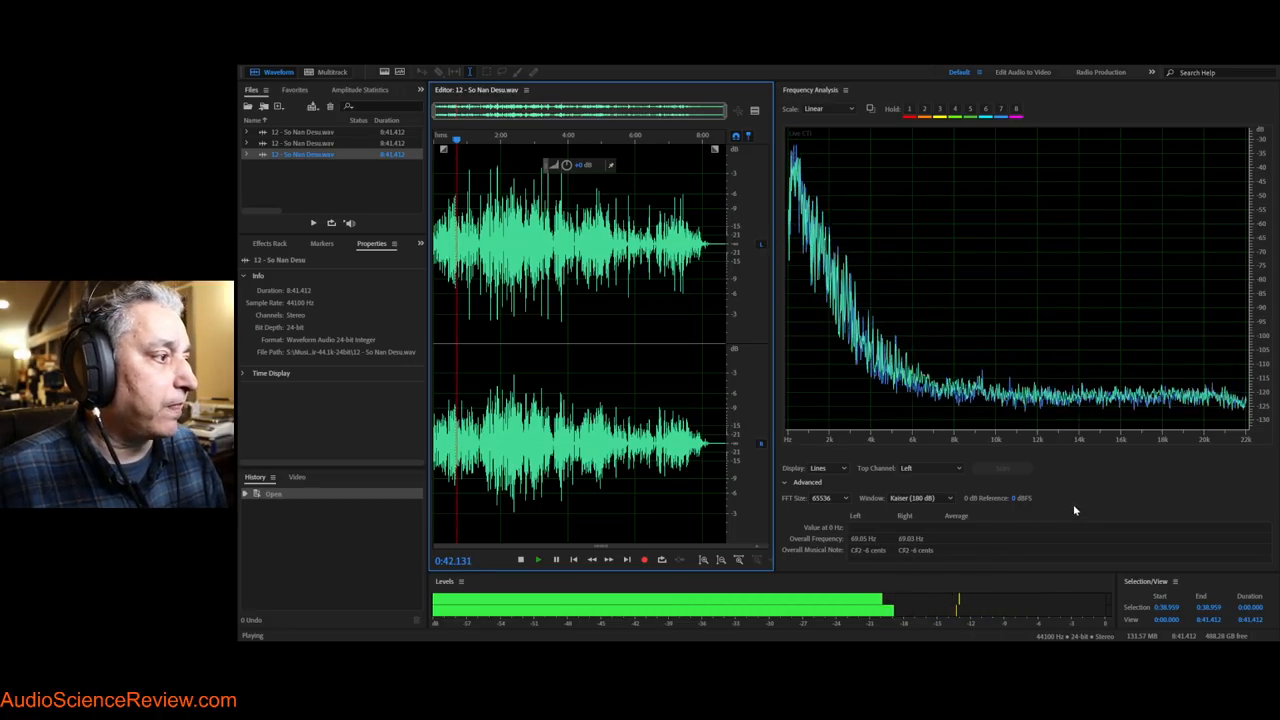
{"action": "mouse_move", "coordinate": [930, 364]}
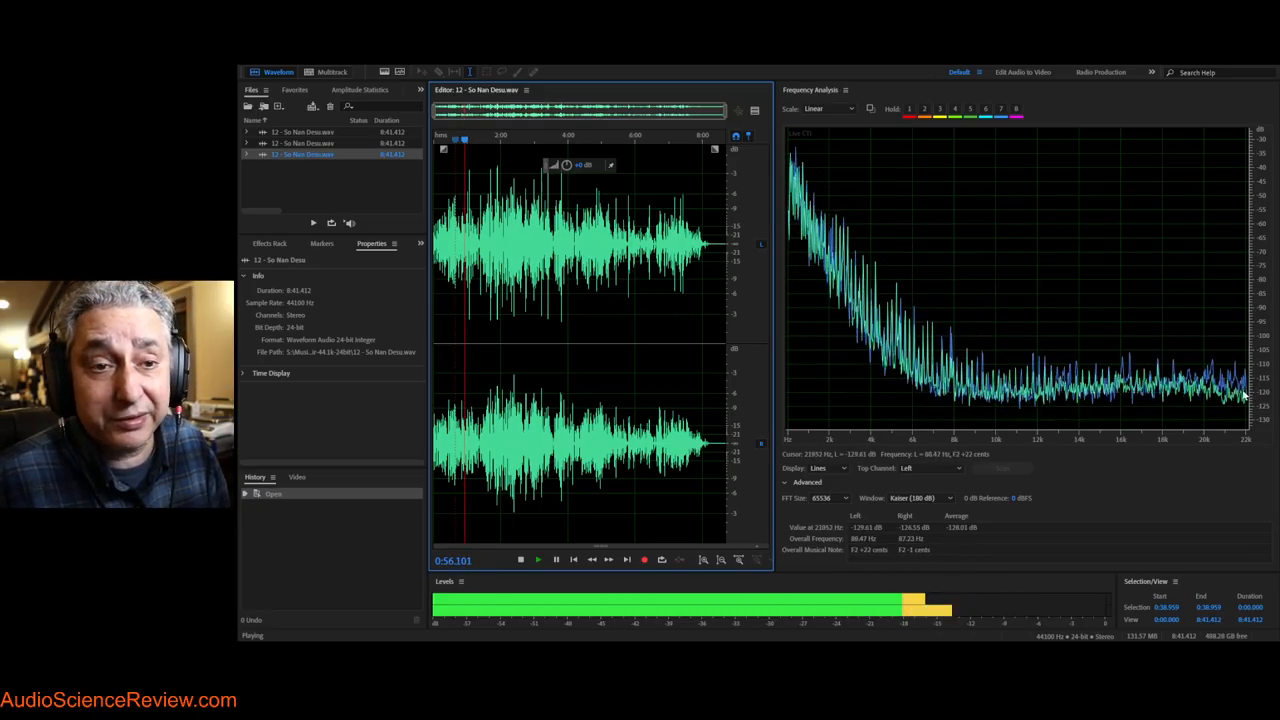
{"action": "left_click", "coordinate": [520, 560]}
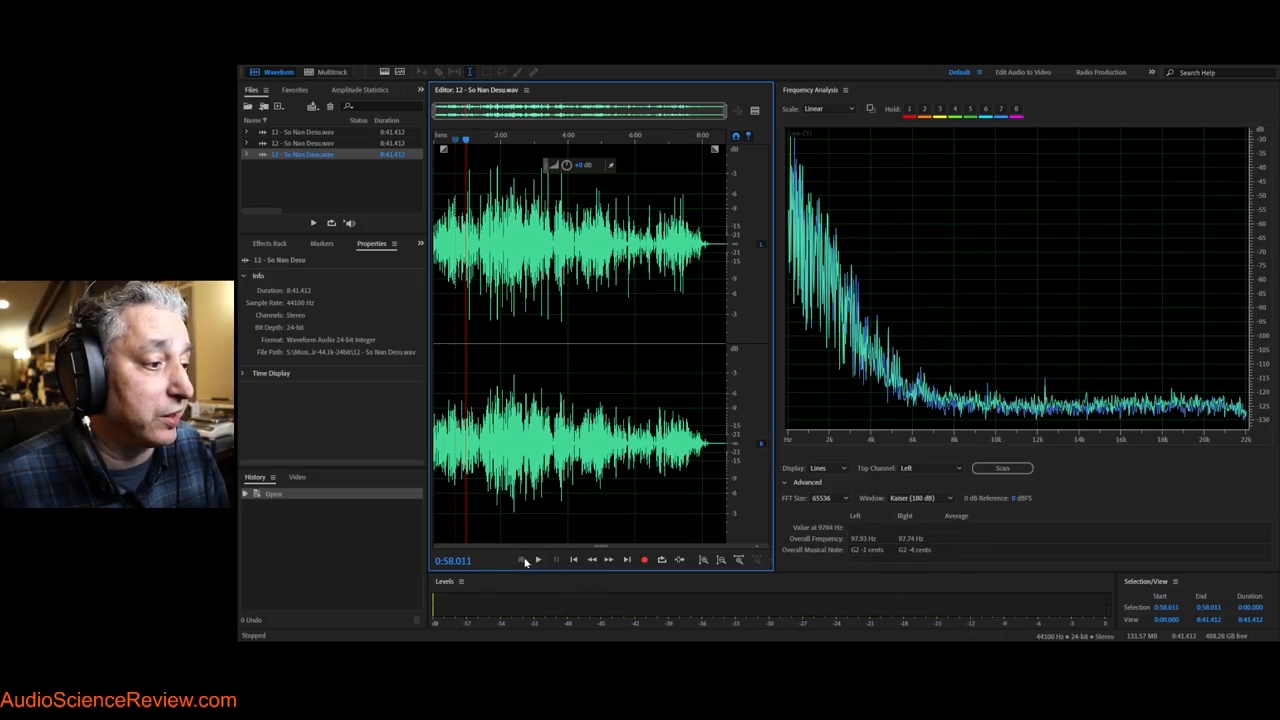
{"action": "mouse_move", "coordinate": [1208, 428]}
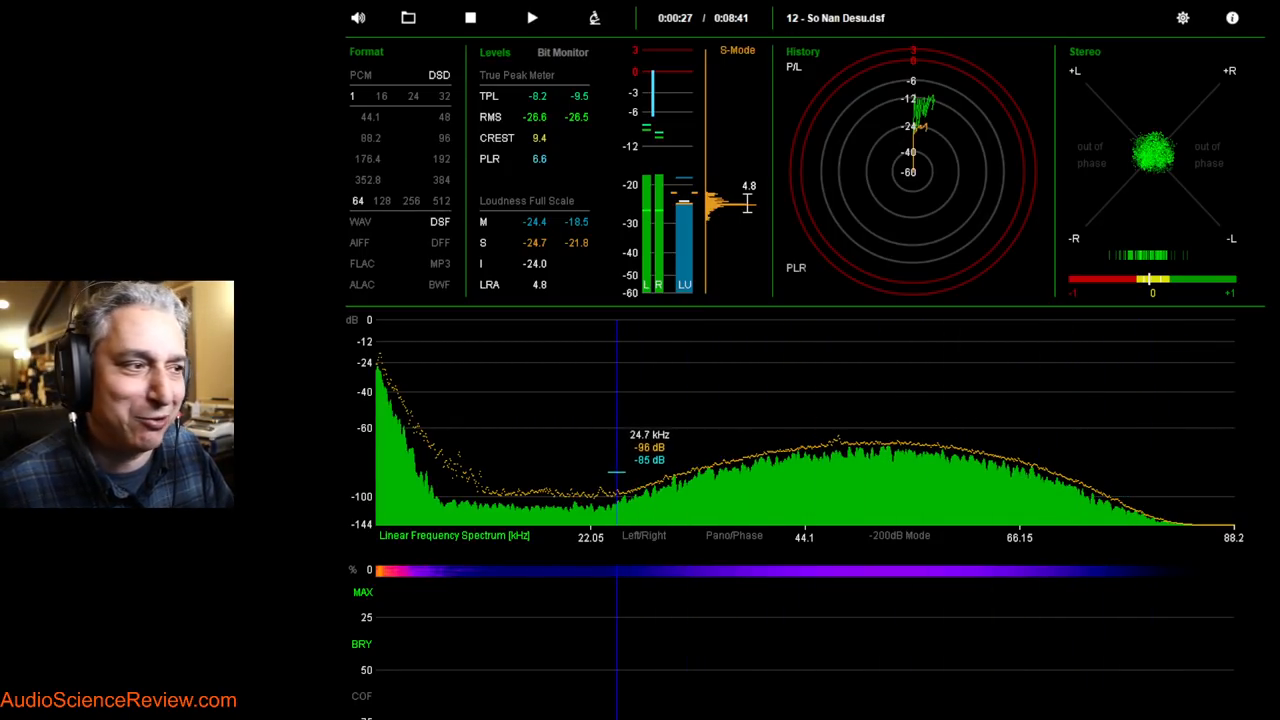
{"action": "mouse_move", "coordinate": [710, 464]}
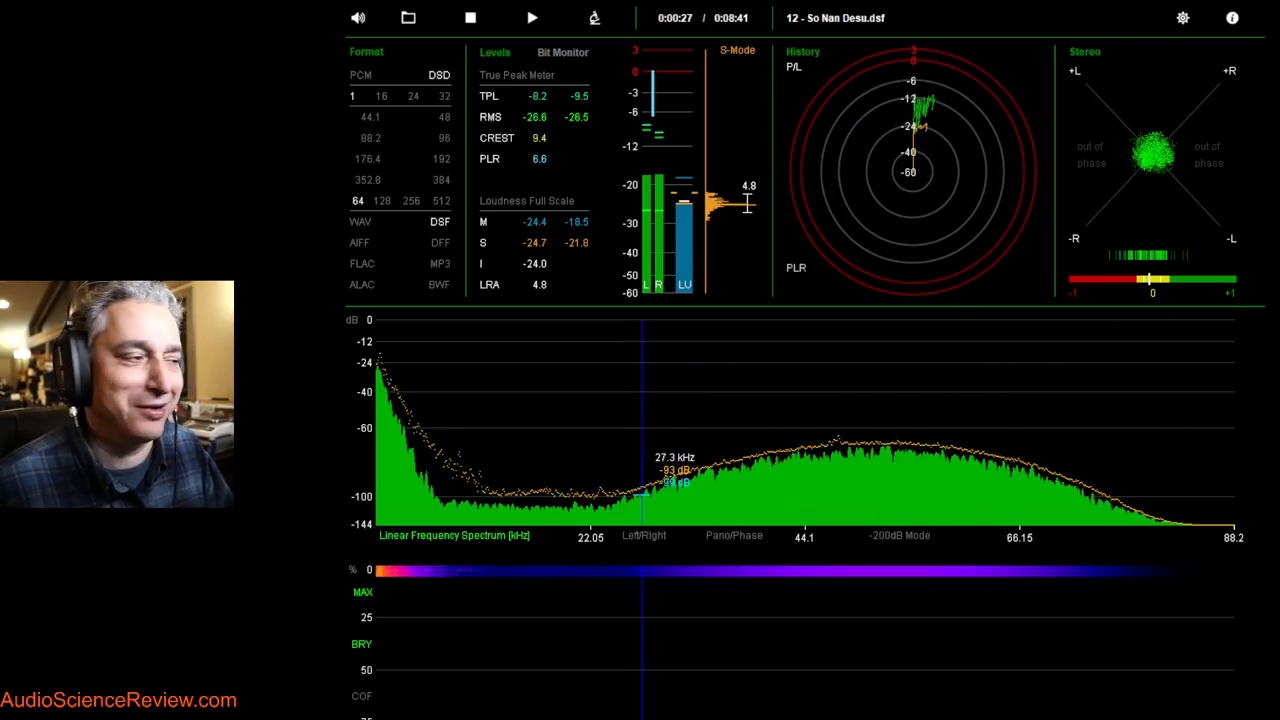
{"action": "mouse_move", "coordinate": [1064, 470]}
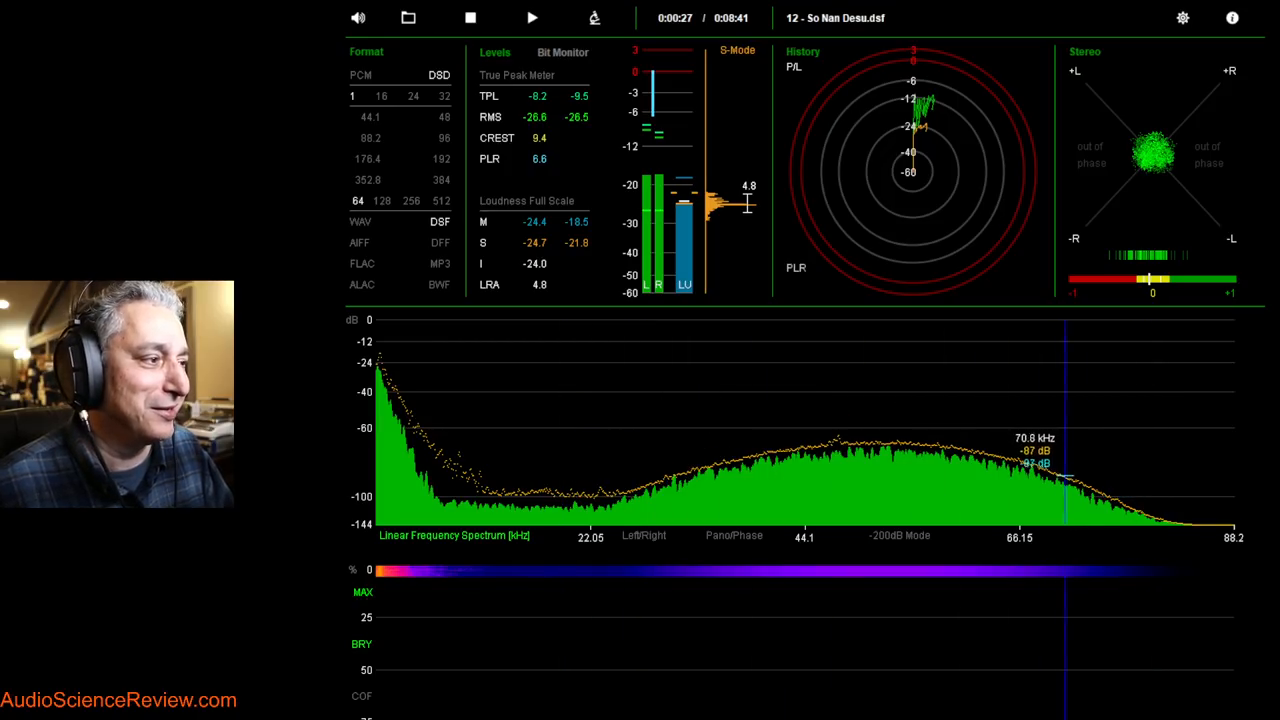